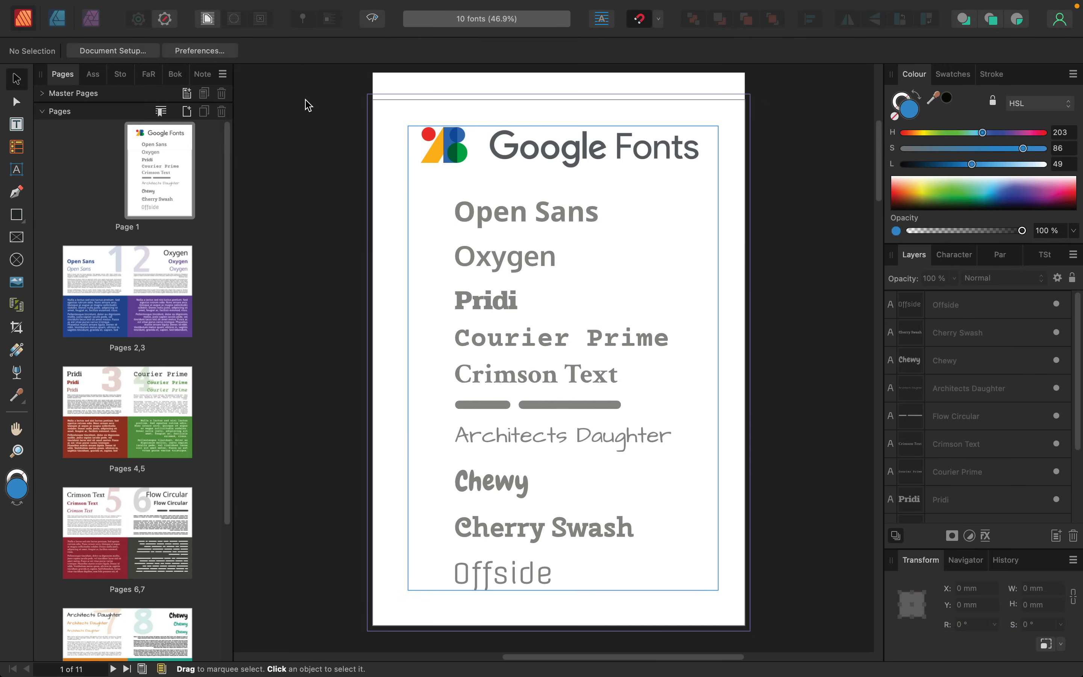
mouse_move(550, 142)
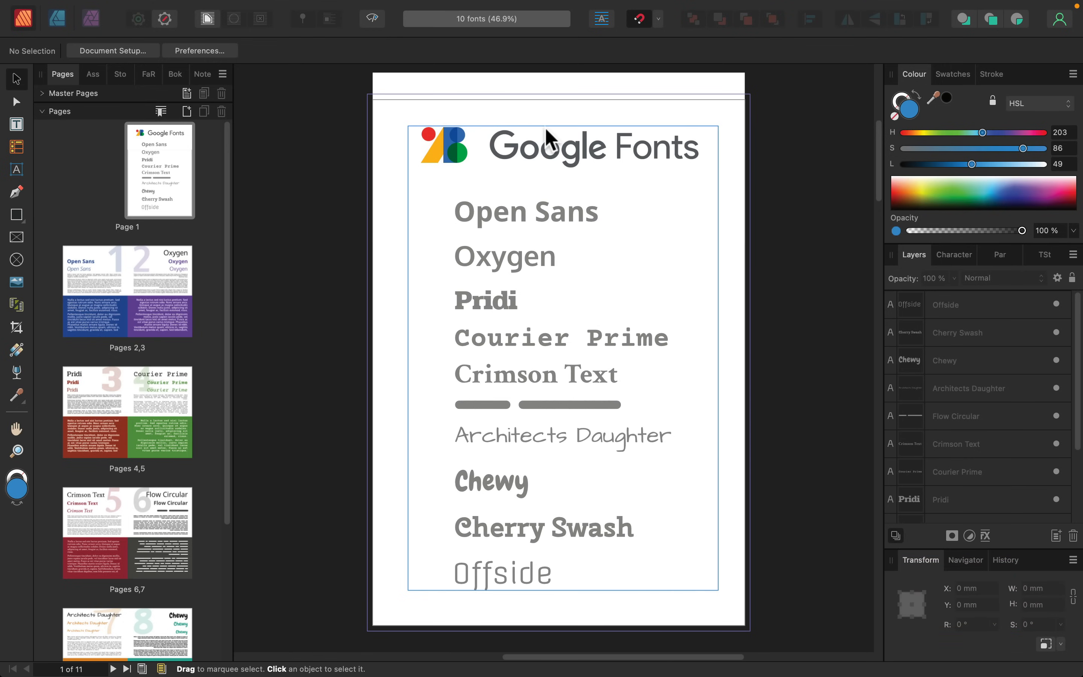
mouse_move(834, 225)
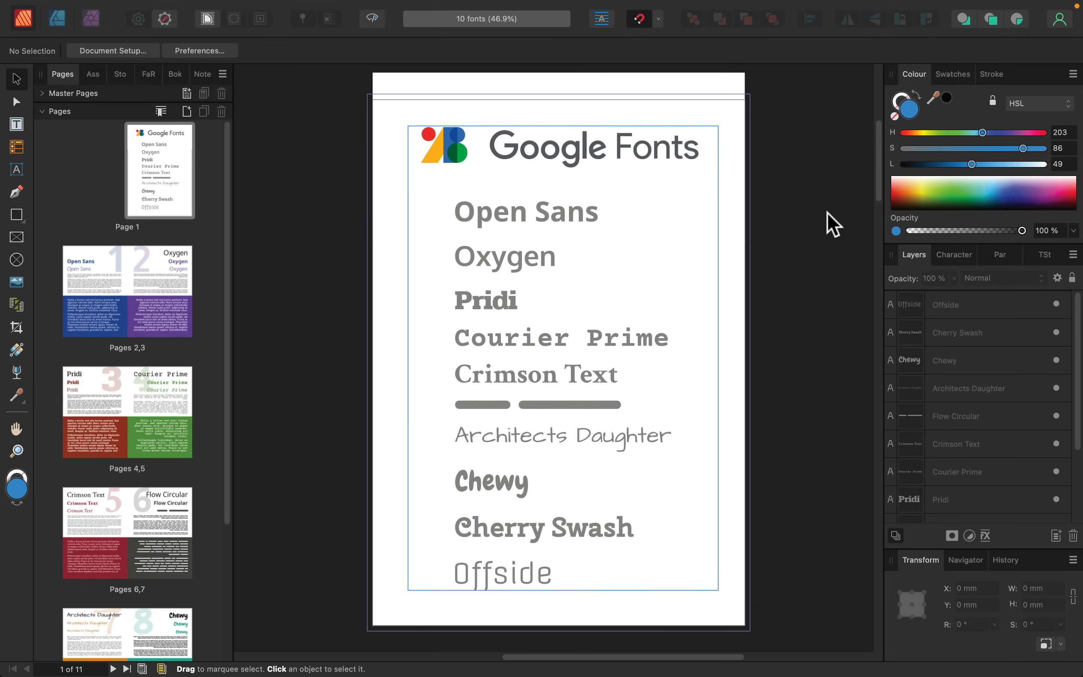
mouse_move(833, 221)
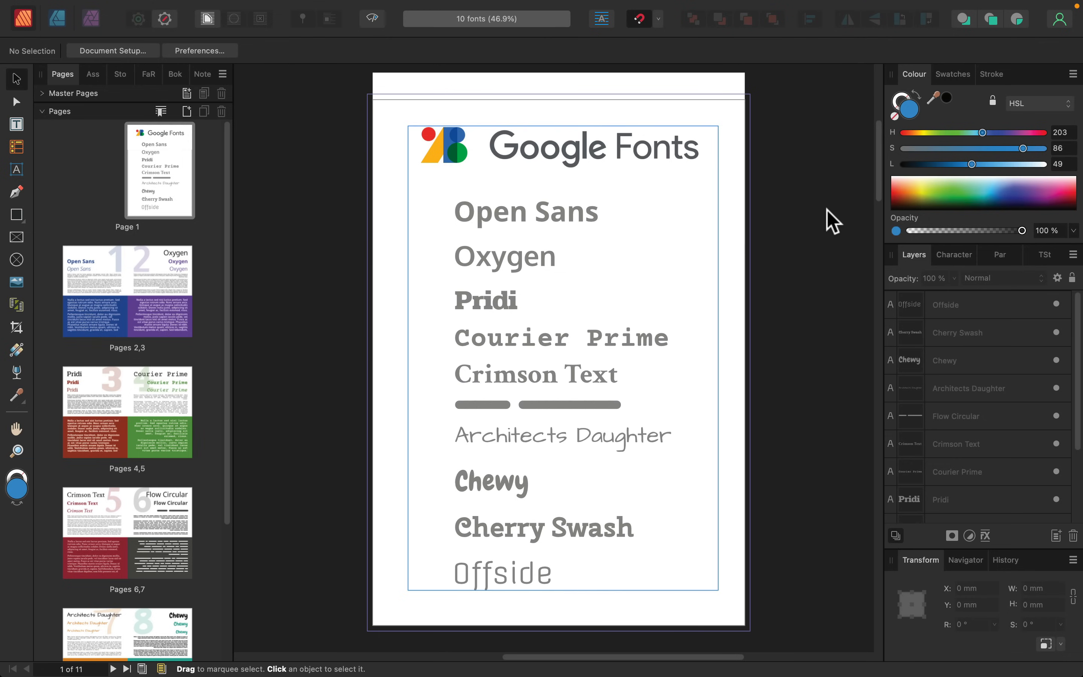
mouse_move(793, 277)
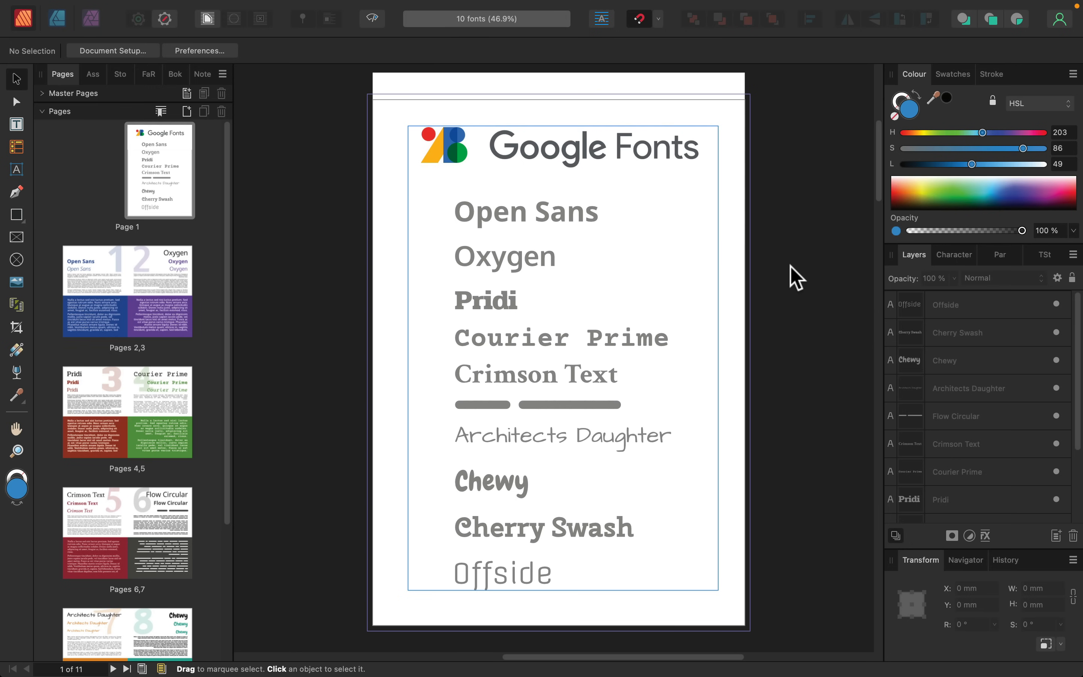
mouse_move(732, 284)
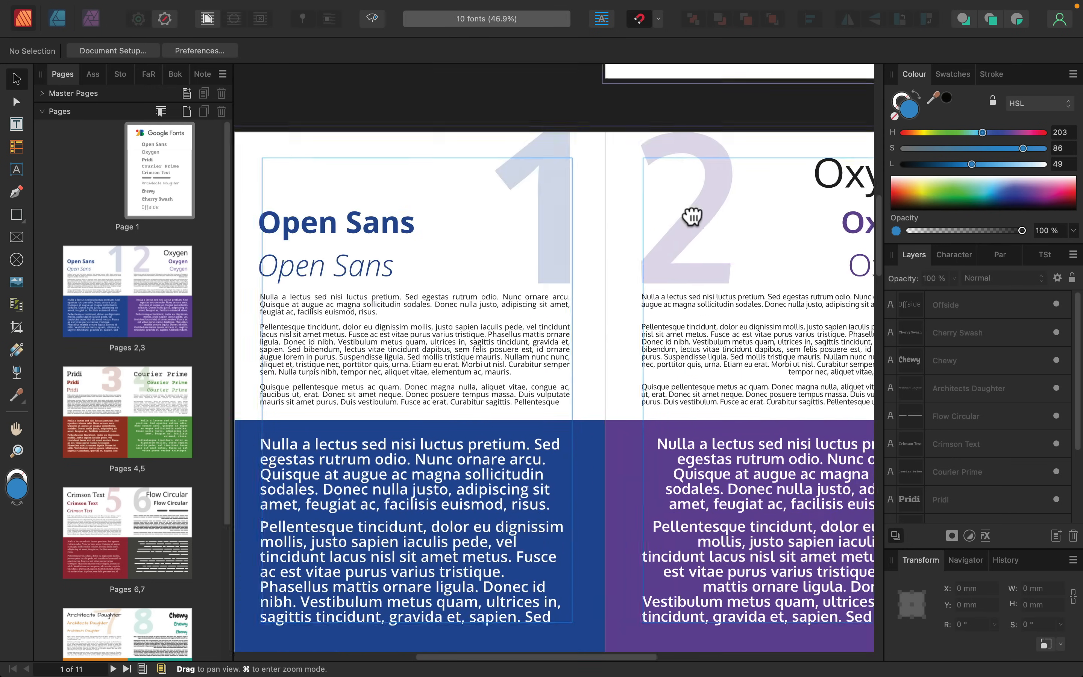
left_click_drag(692, 216, 305, 406)
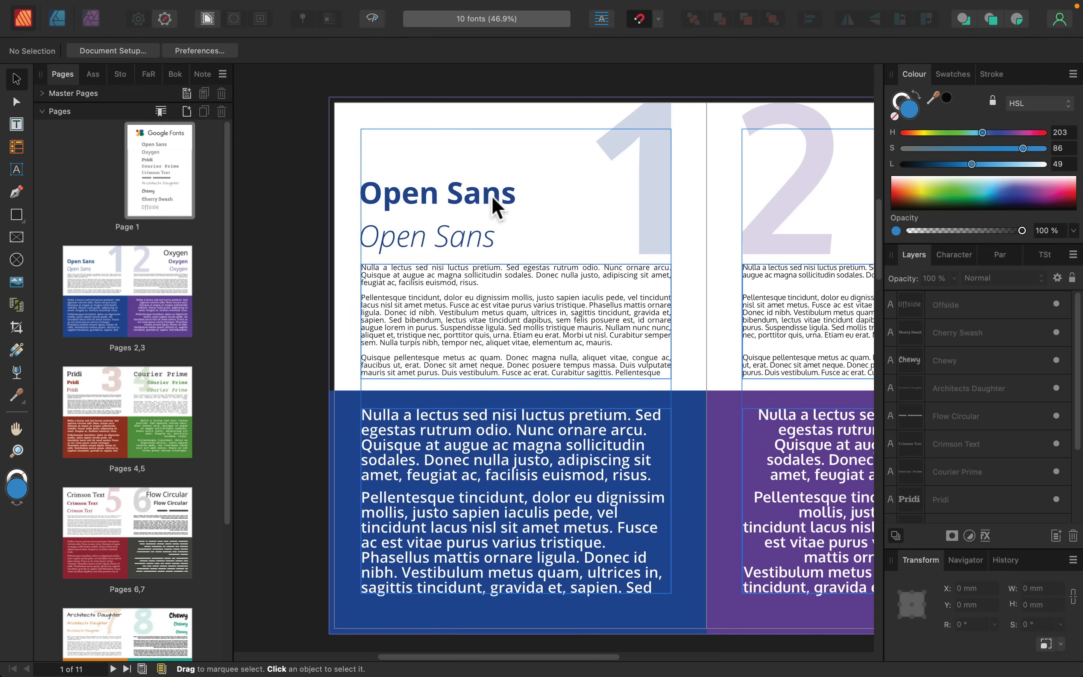
mouse_move(493, 209)
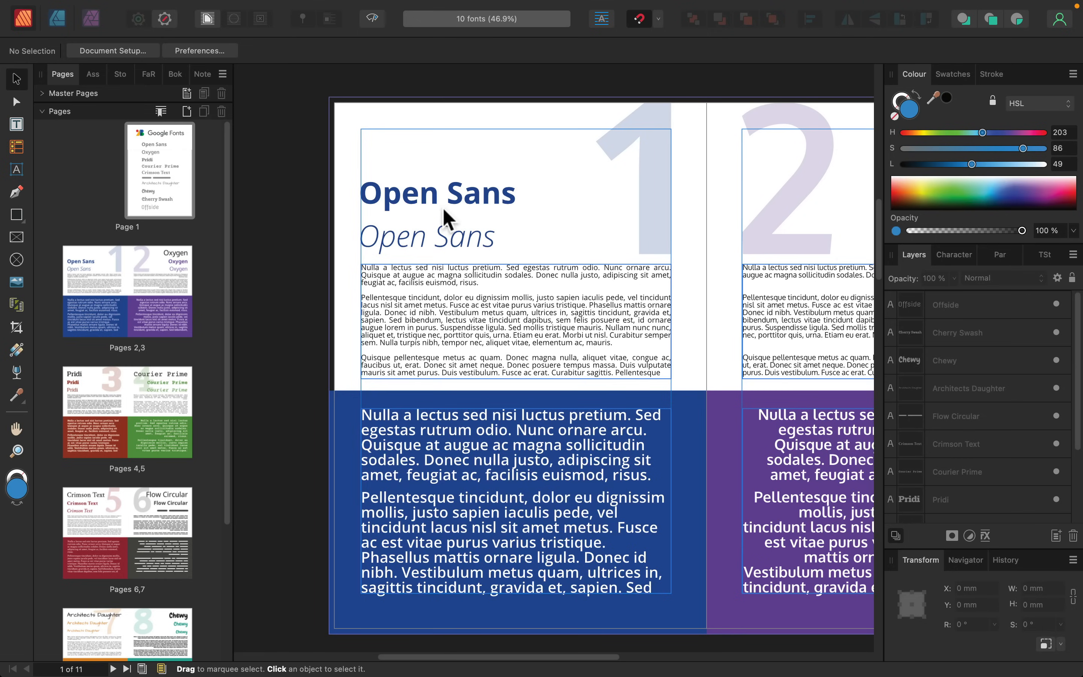
mouse_move(563, 213)
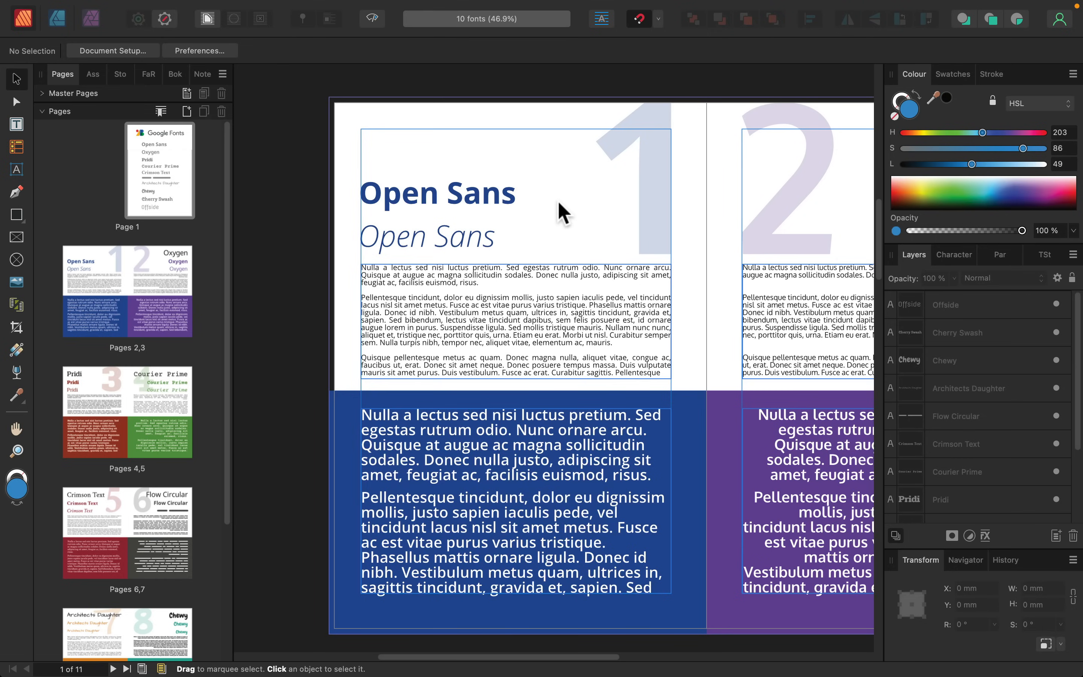
mouse_move(549, 273)
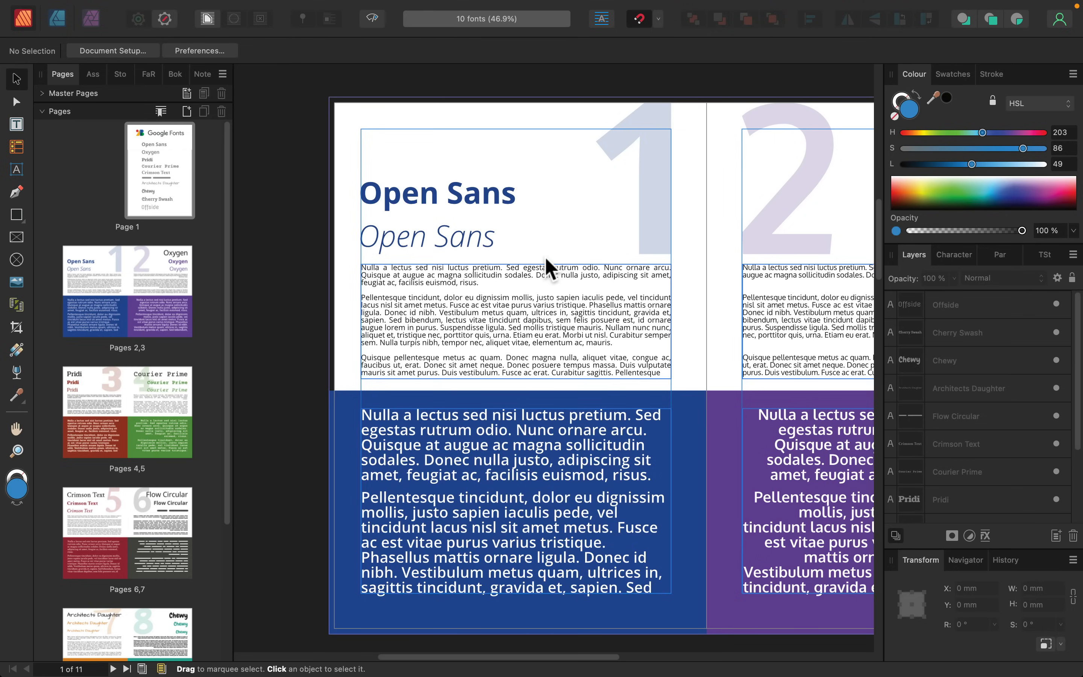
mouse_move(560, 252)
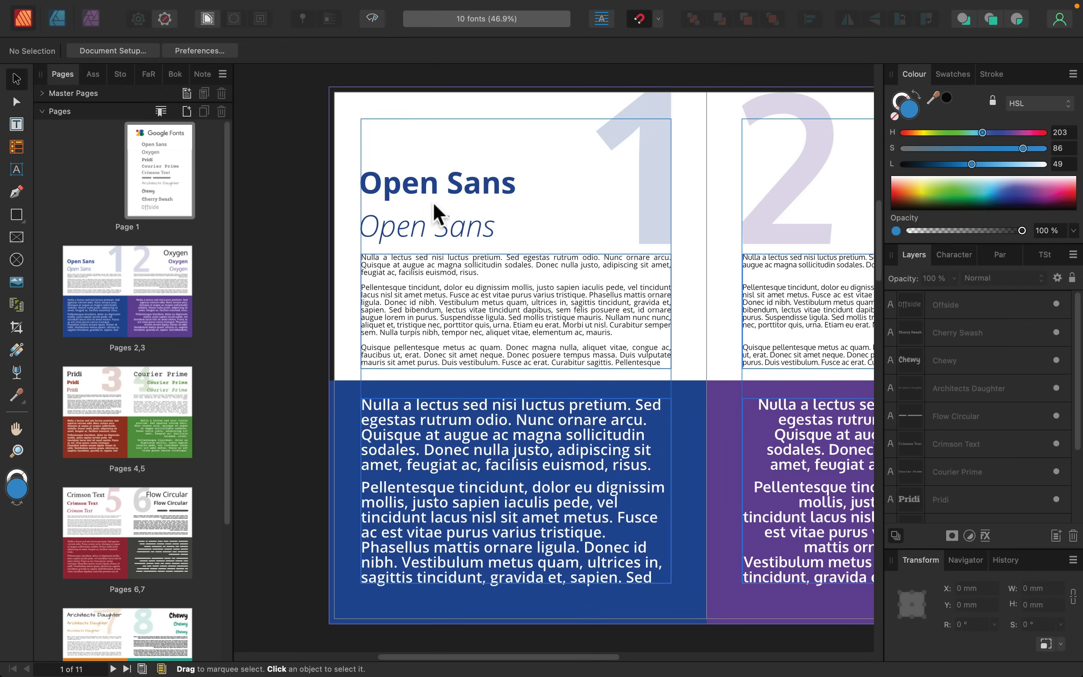
left_click(437, 182)
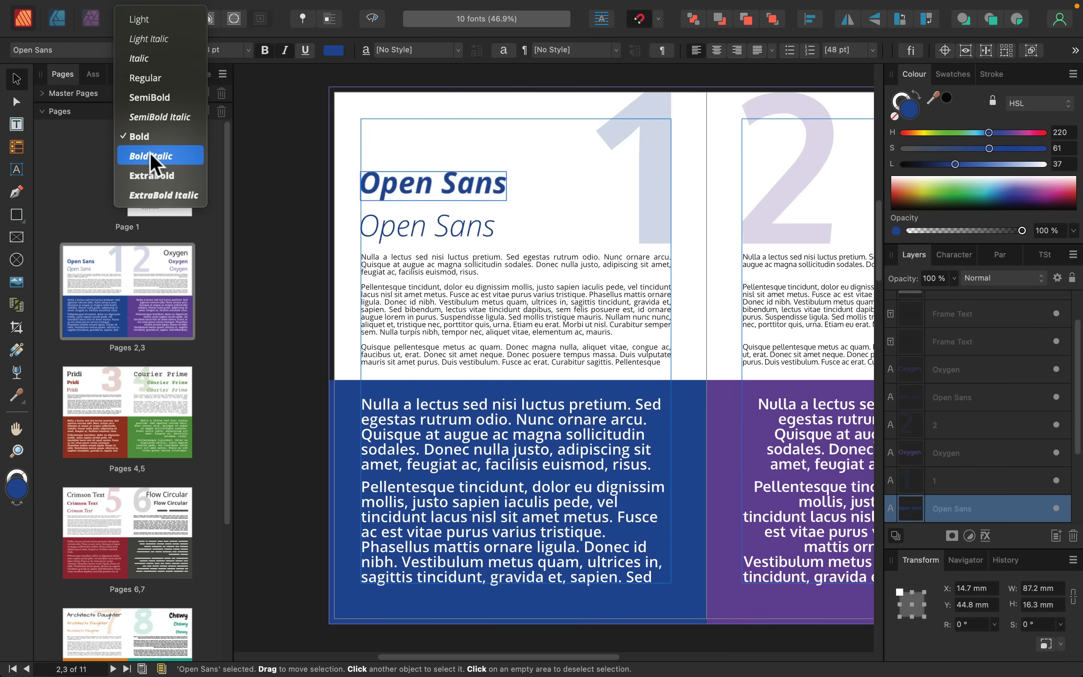
left_click(160, 58)
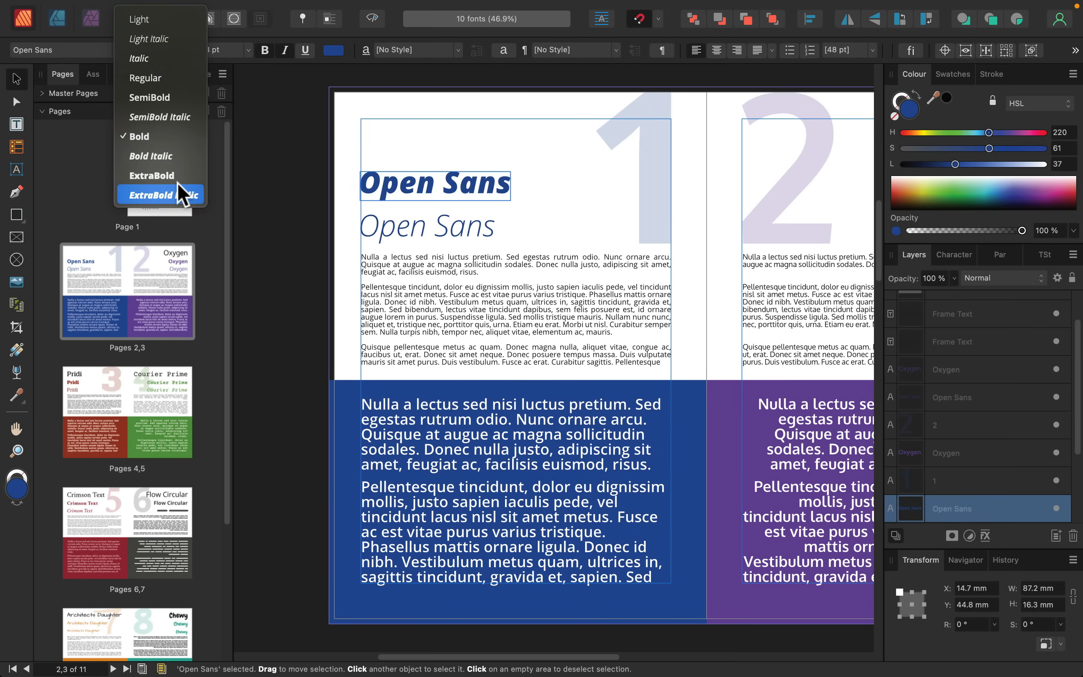
left_click(140, 136)
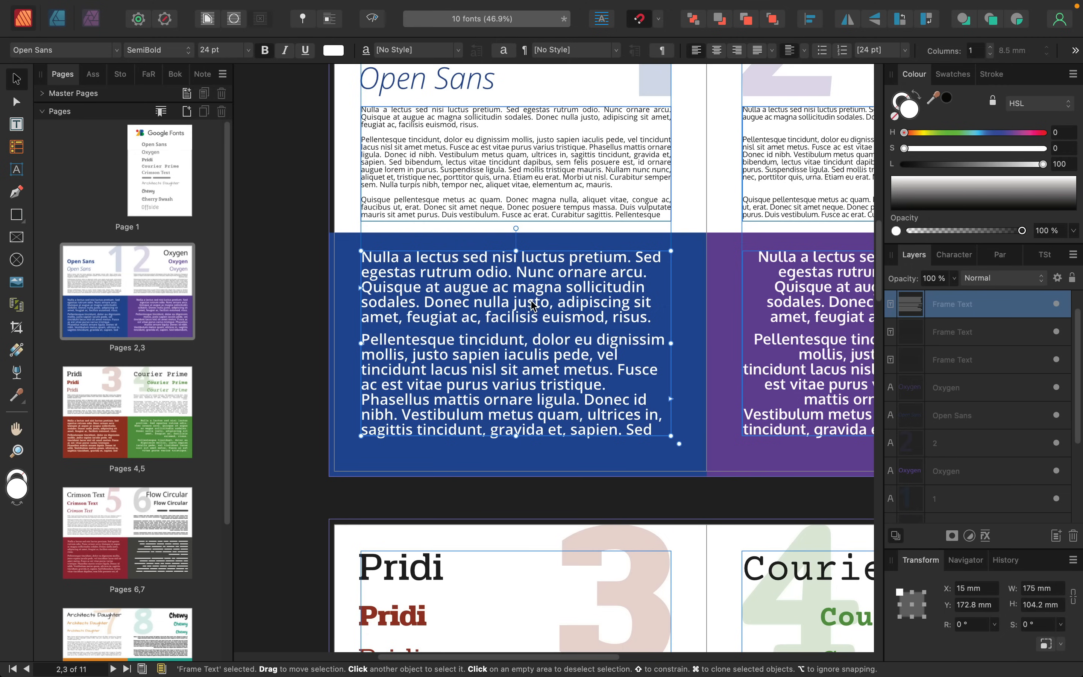
mouse_move(537, 308)
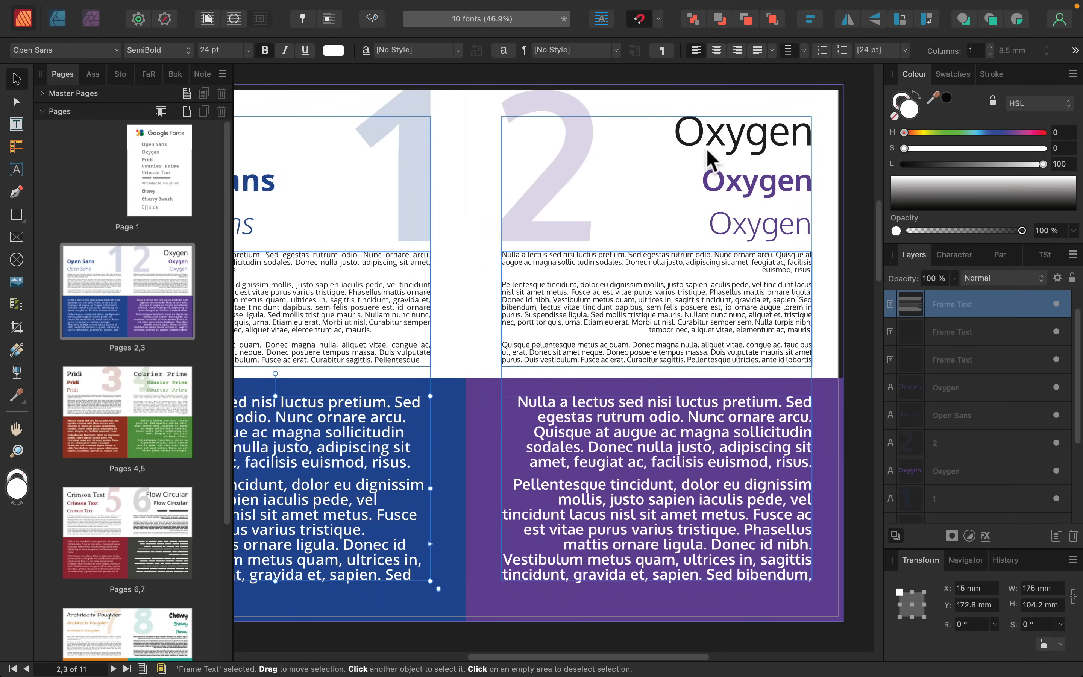
mouse_move(442, 271)
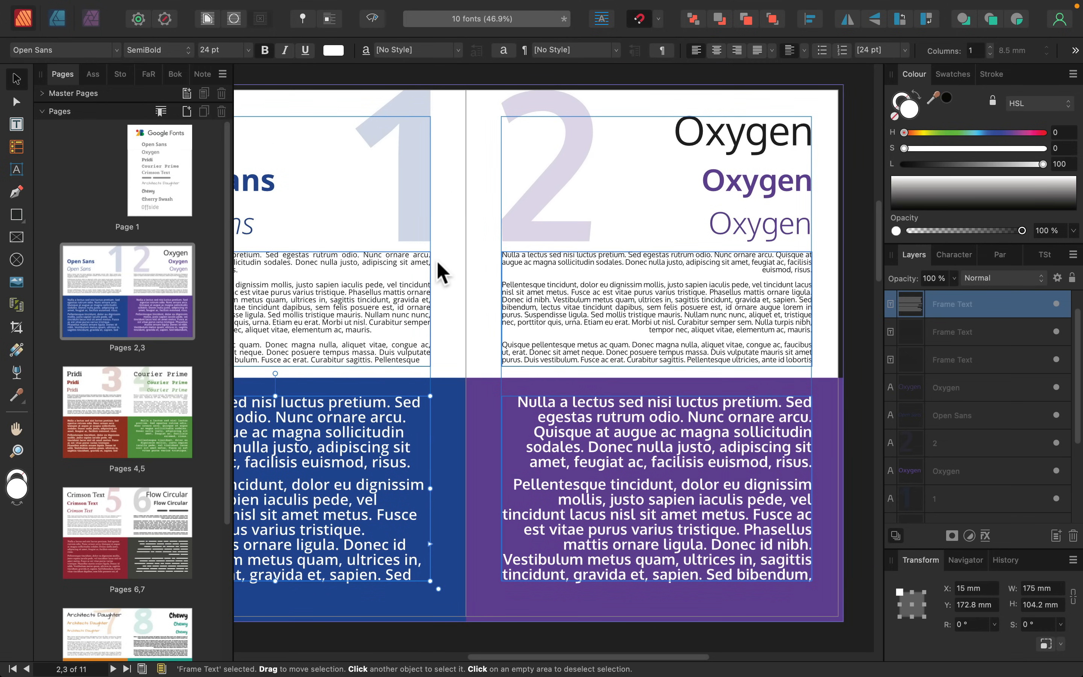
mouse_move(561, 172)
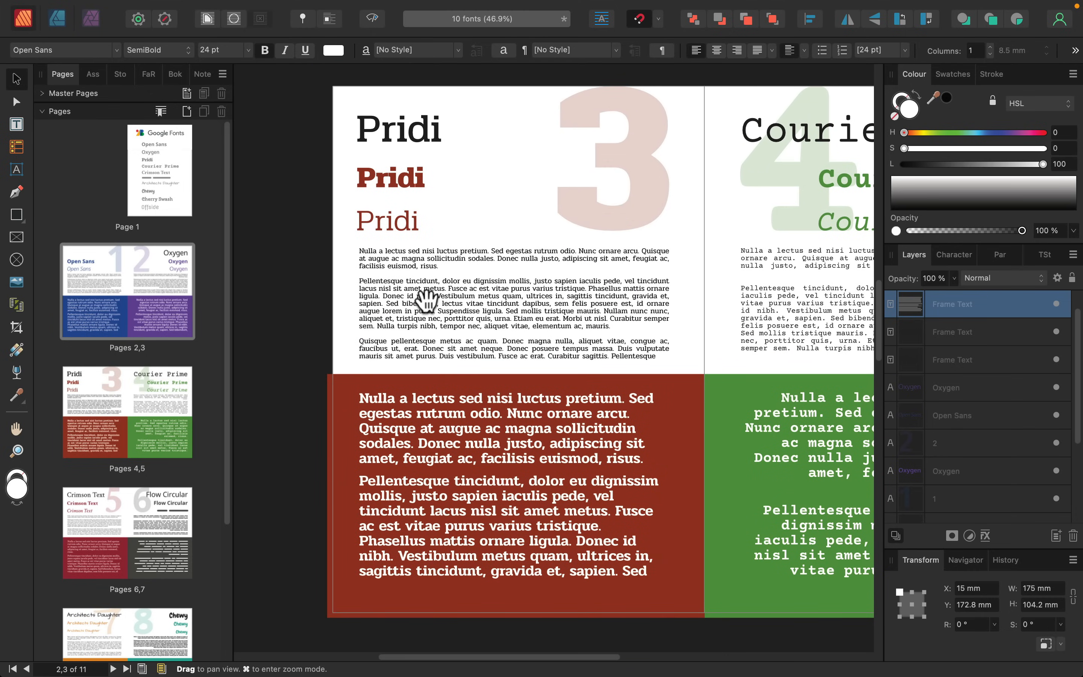
left_click(424, 158)
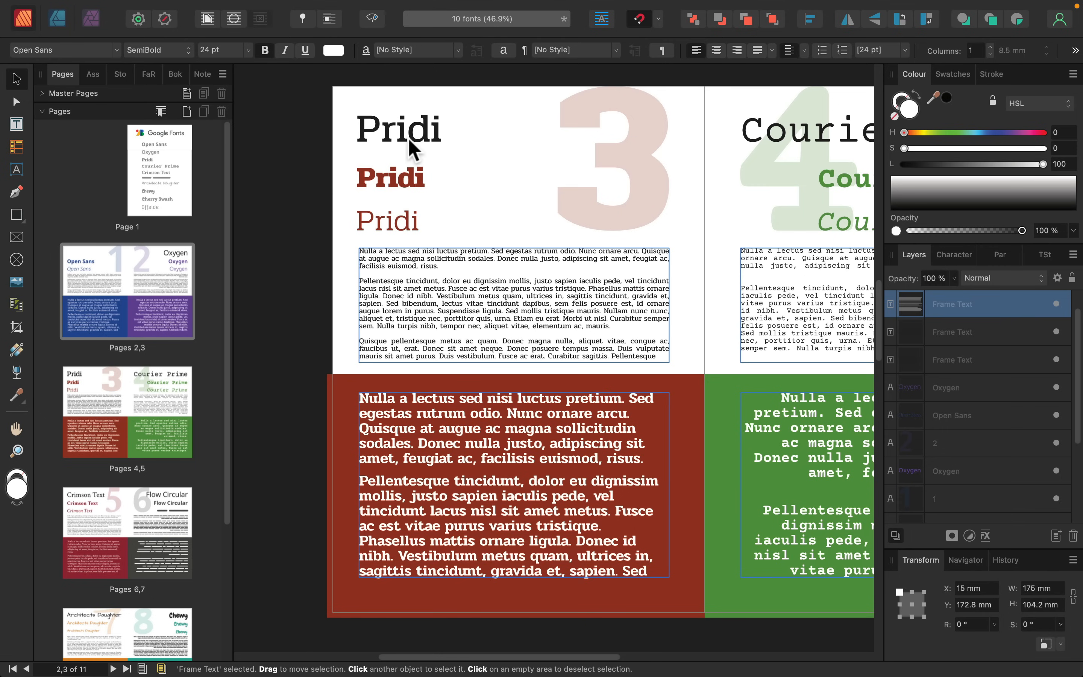
left_click(398, 128)
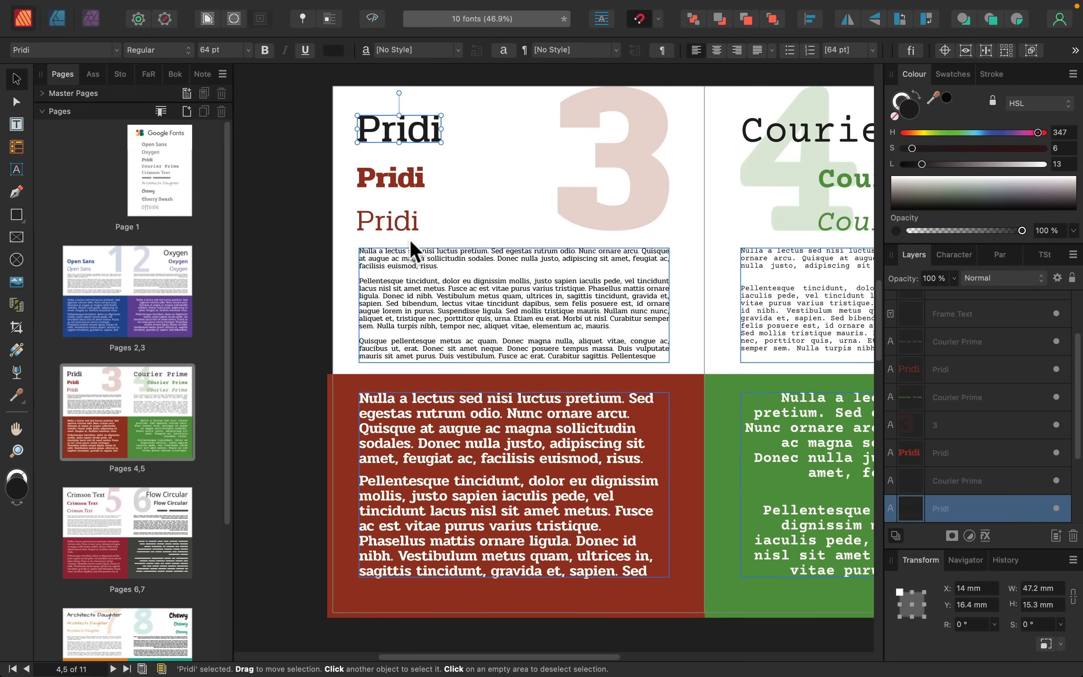
scroll("down", 3)
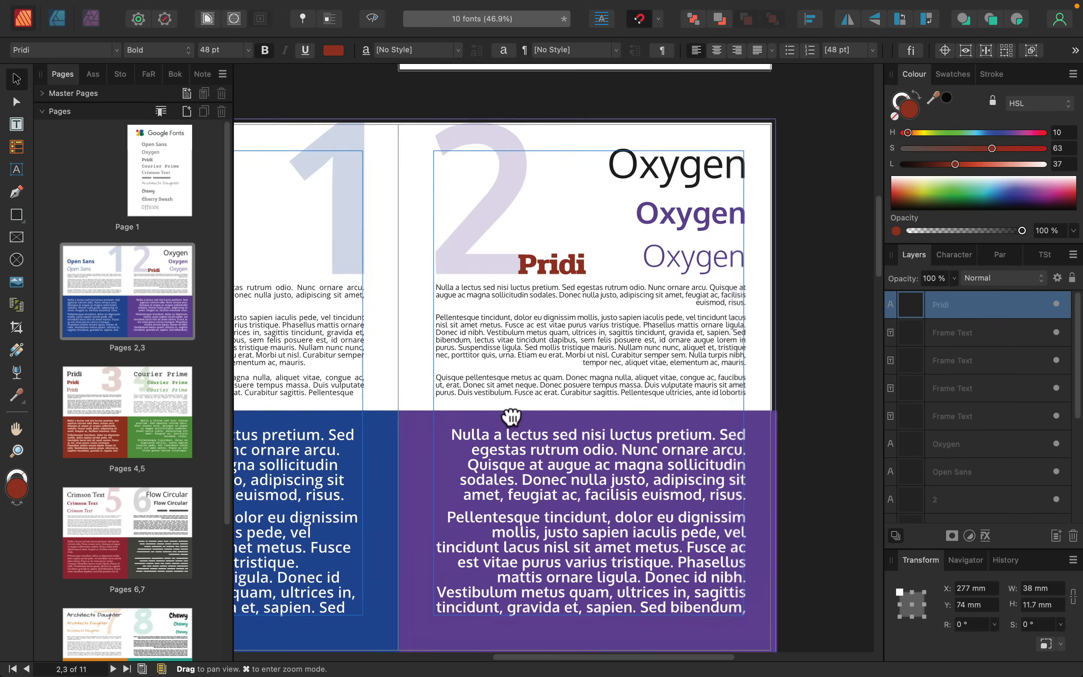
left_click(550, 264)
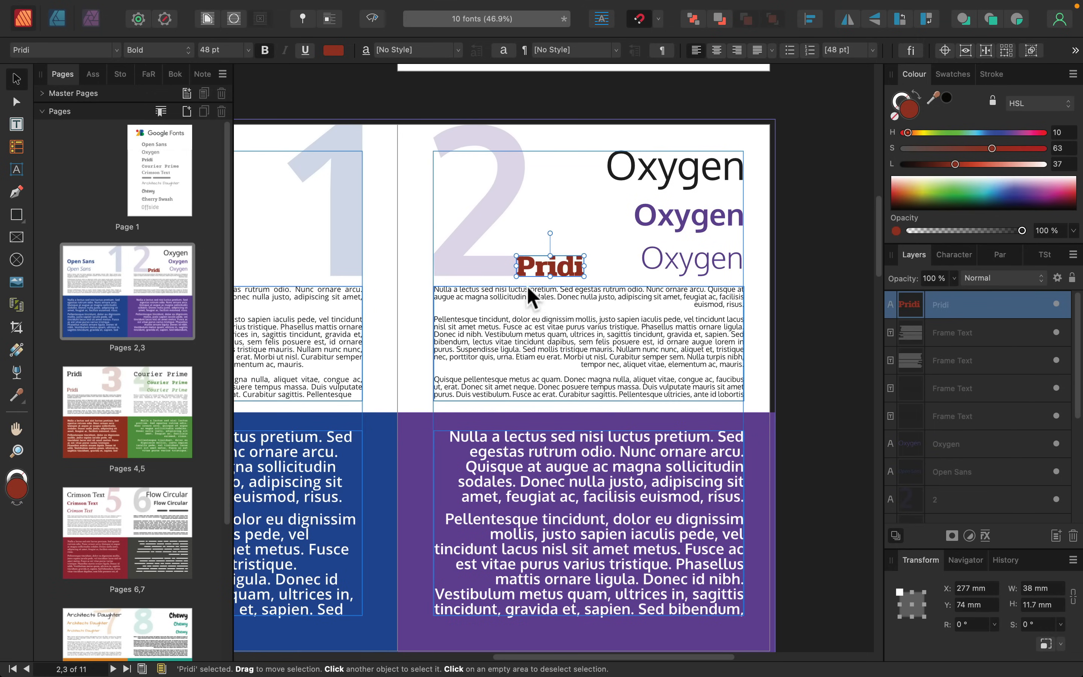
mouse_move(525, 328)
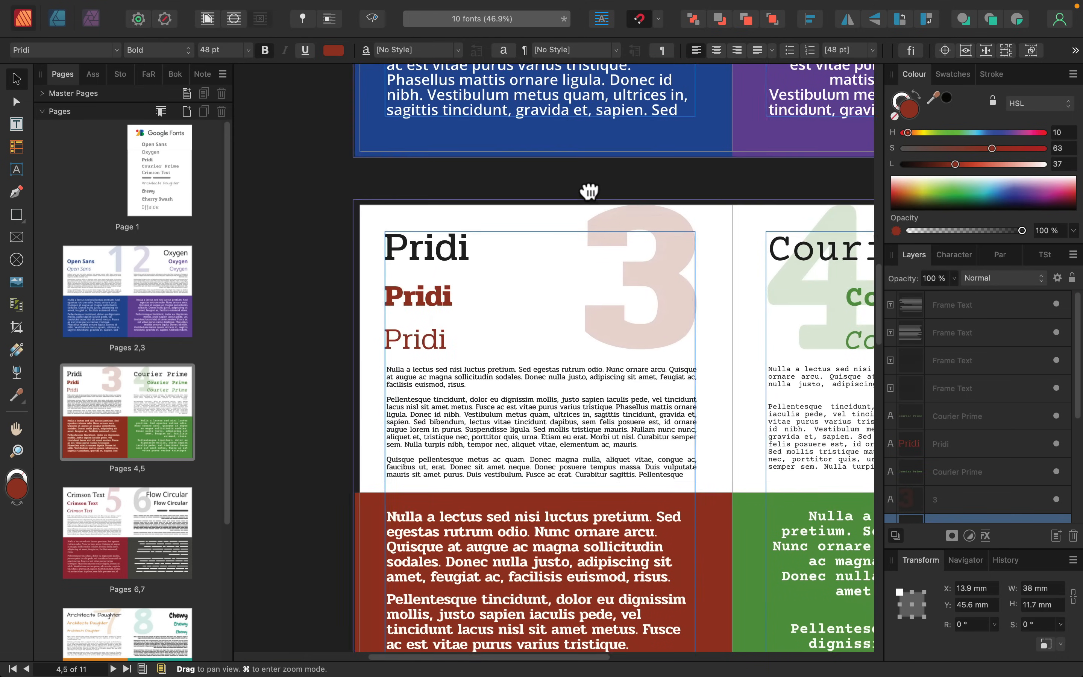
left_click(156, 50)
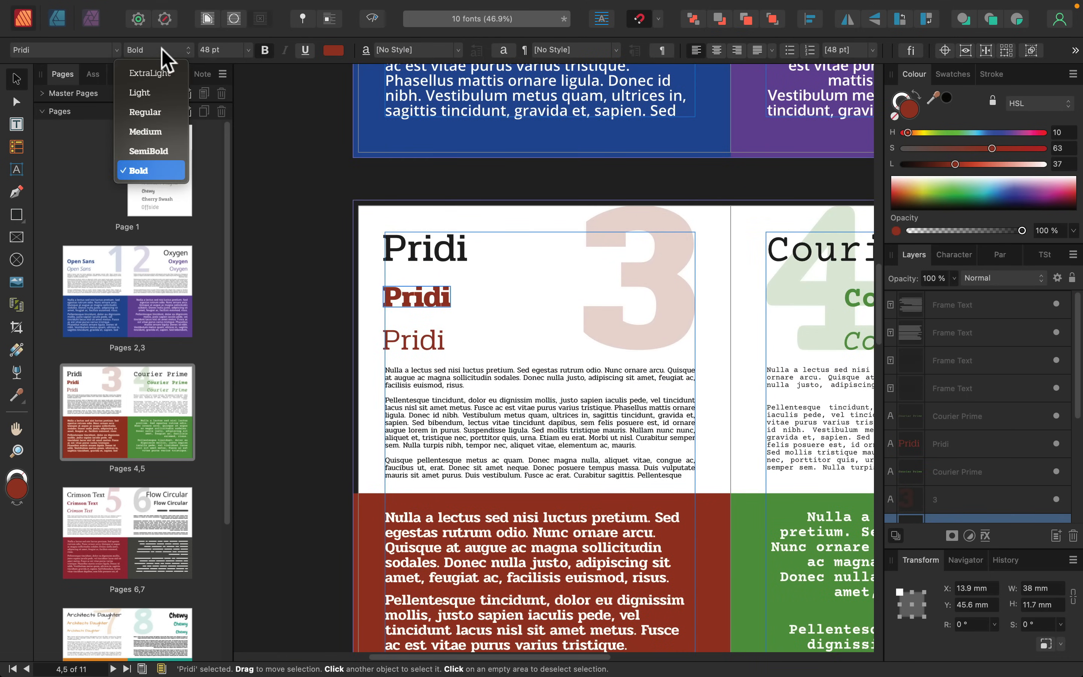
mouse_move(211, 66)
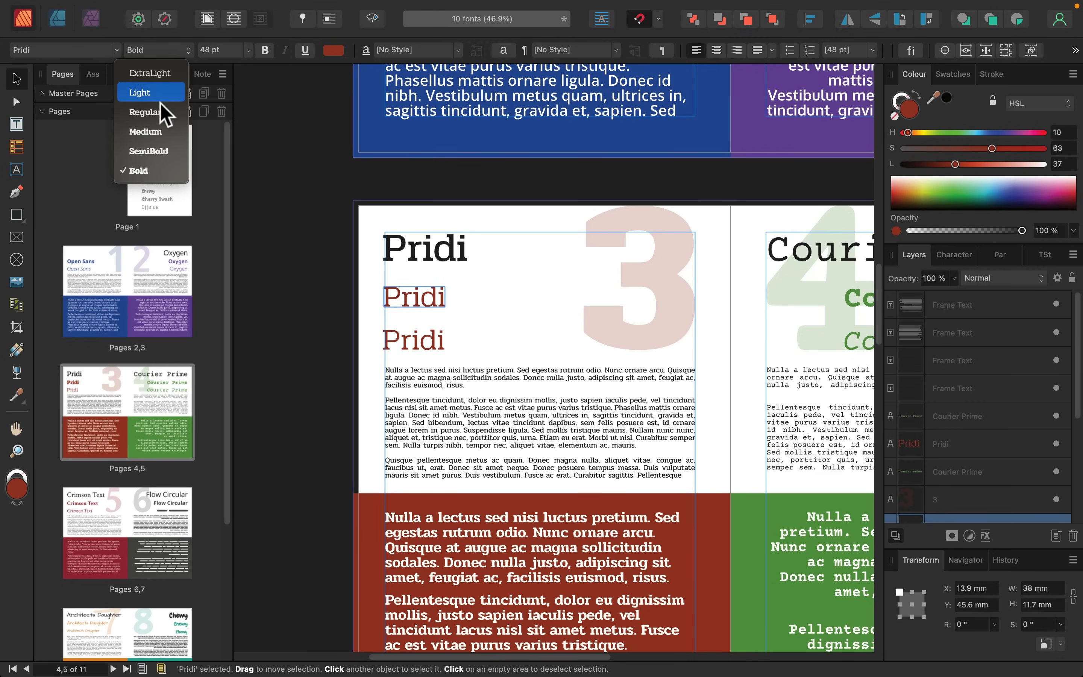
left_click(138, 170)
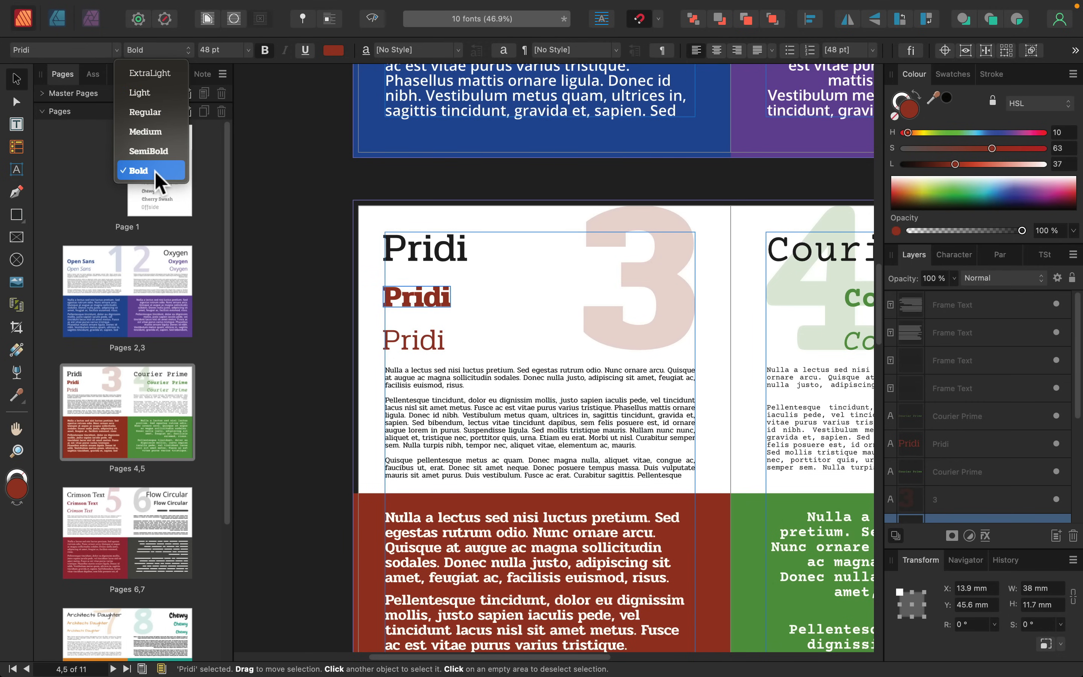
left_click(532, 304)
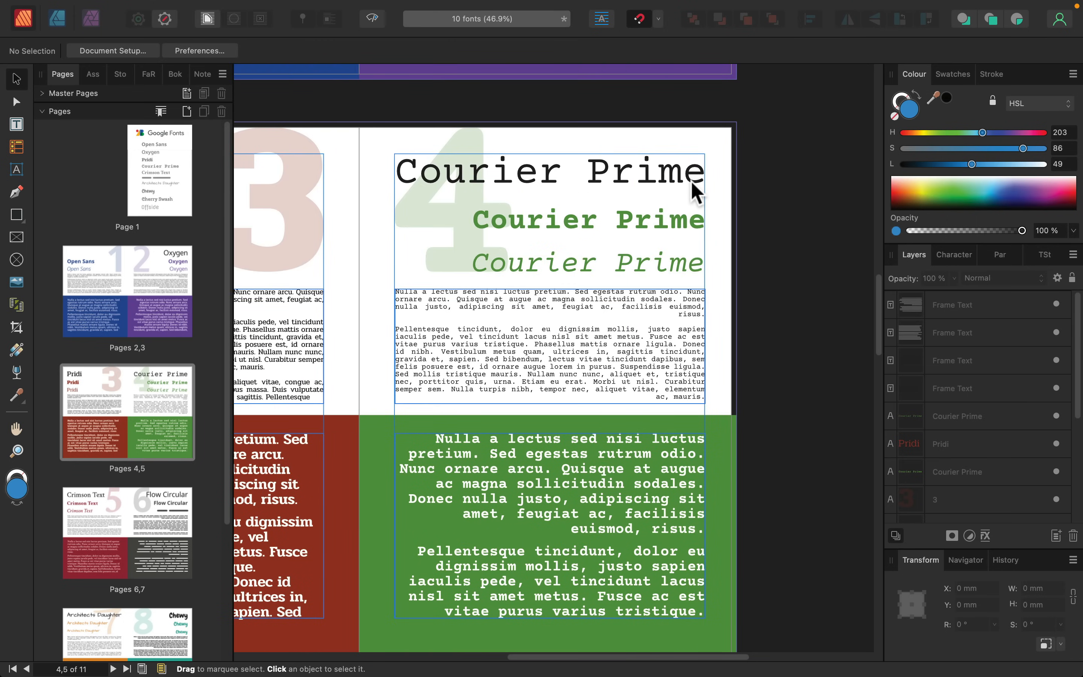
Step: Scroll down the Courier Prime page to view its headings and body text
scroll("down", 3)
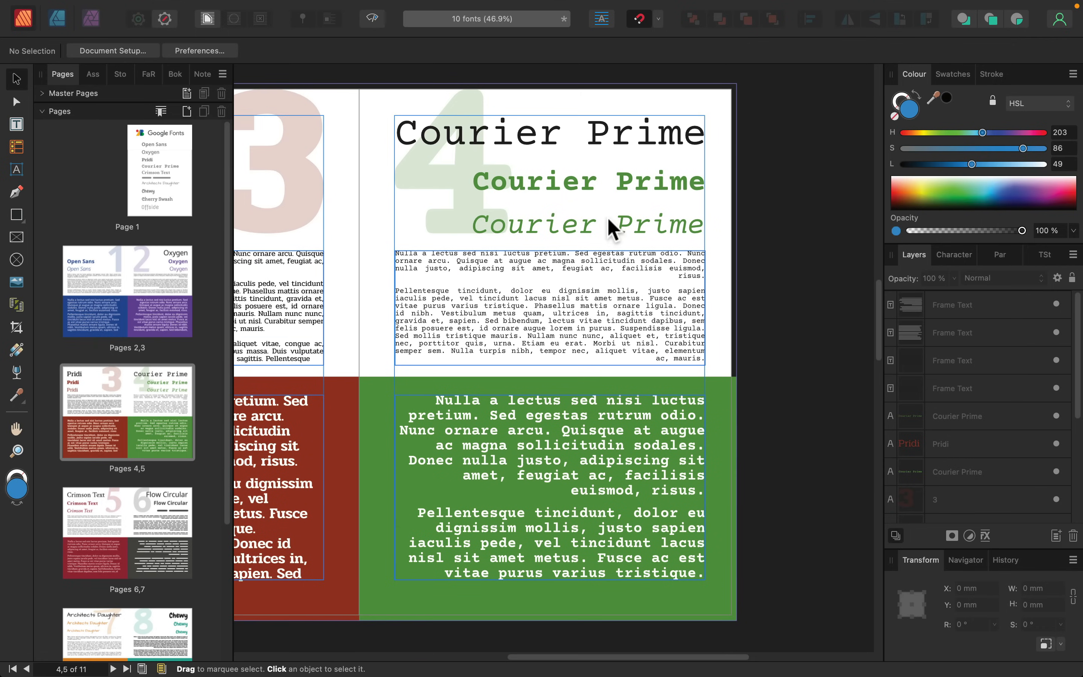
mouse_move(726, 295)
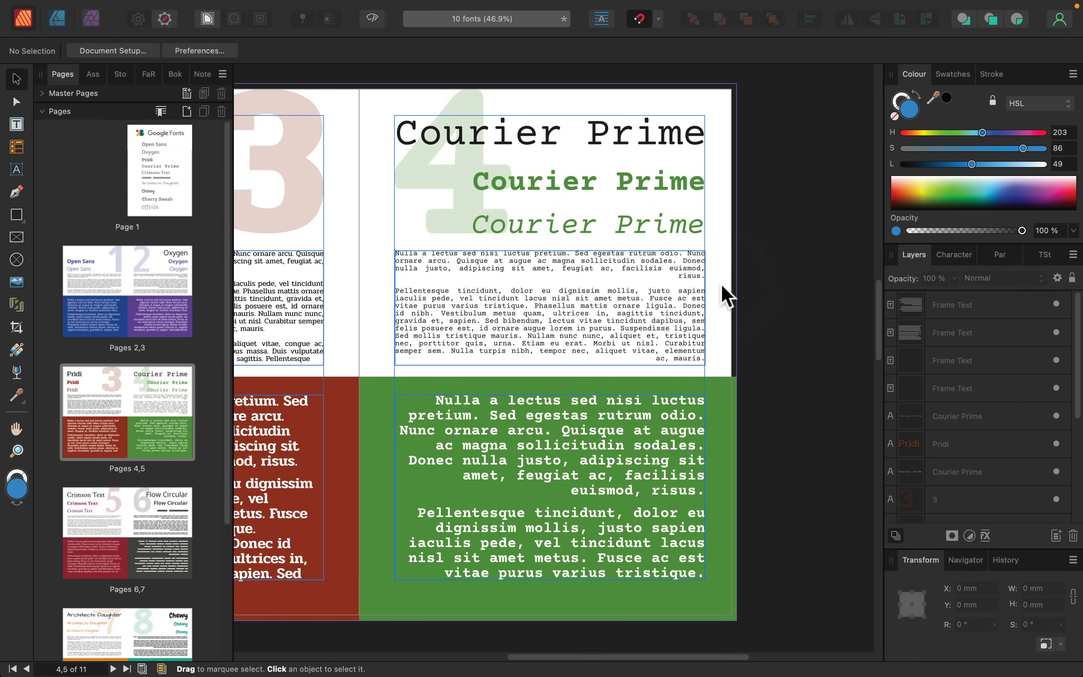
mouse_move(729, 294)
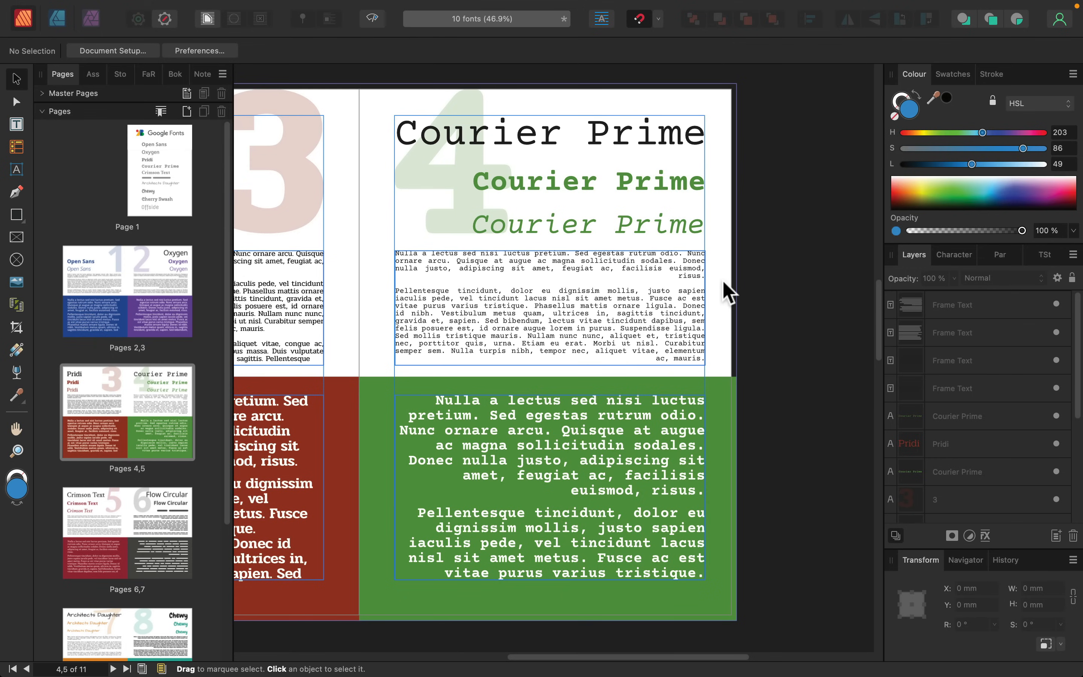
mouse_move(711, 293)
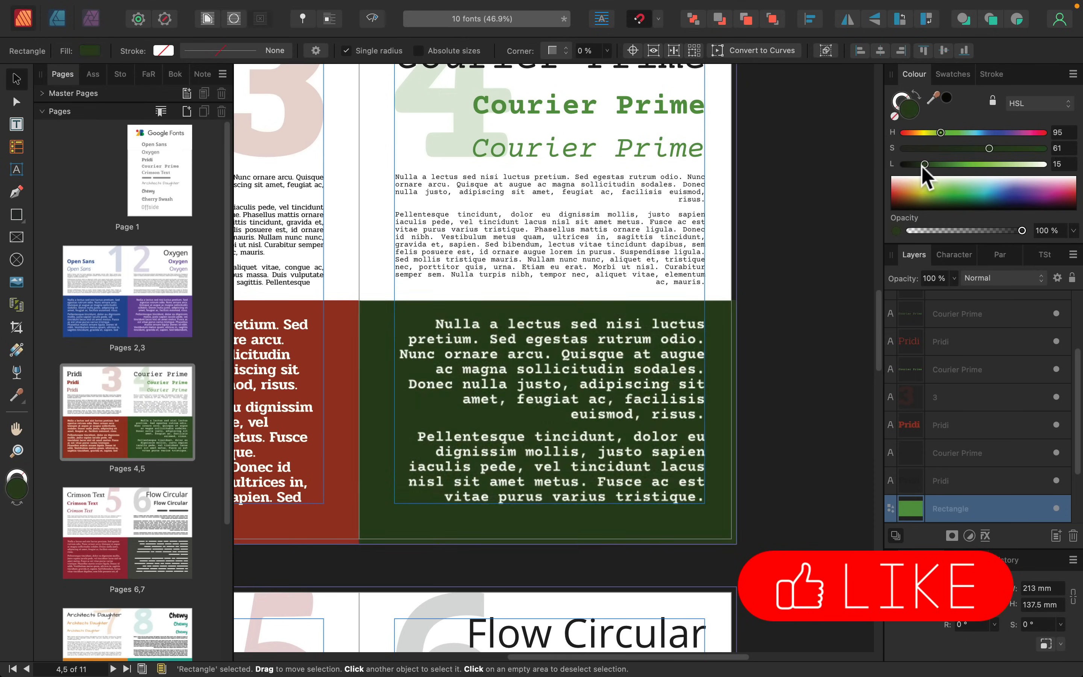
Step: Nudge the Colour panel's L slider darker, then restore it to 37 for the original green
left_click_drag(929, 164, 919, 164)
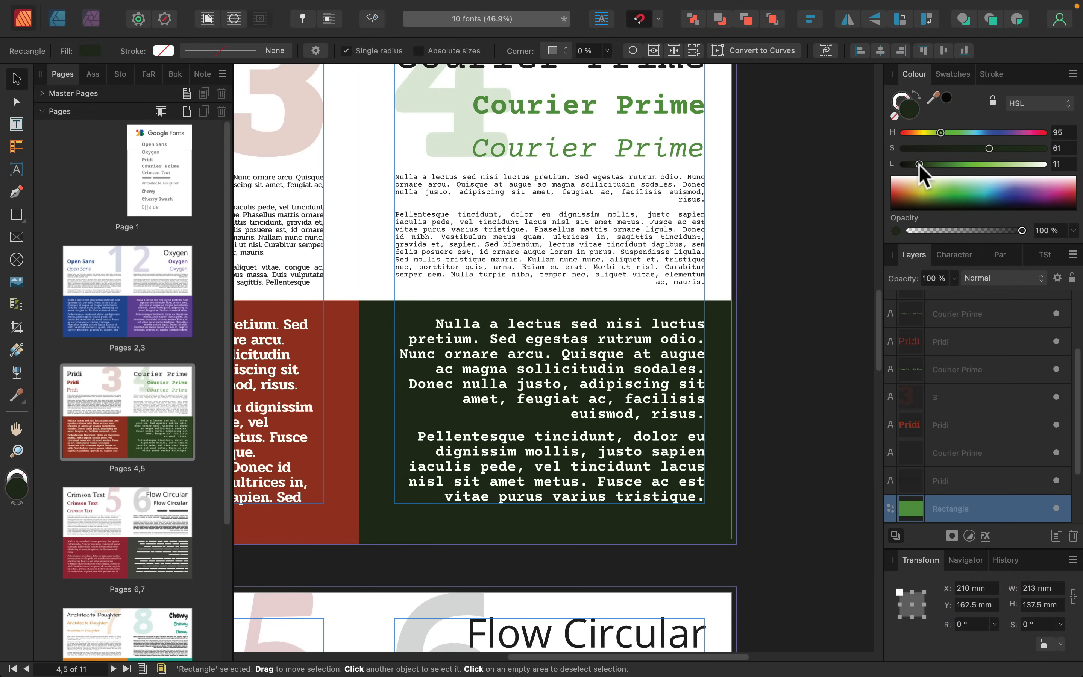
left_click_drag(919, 164, 950, 164)
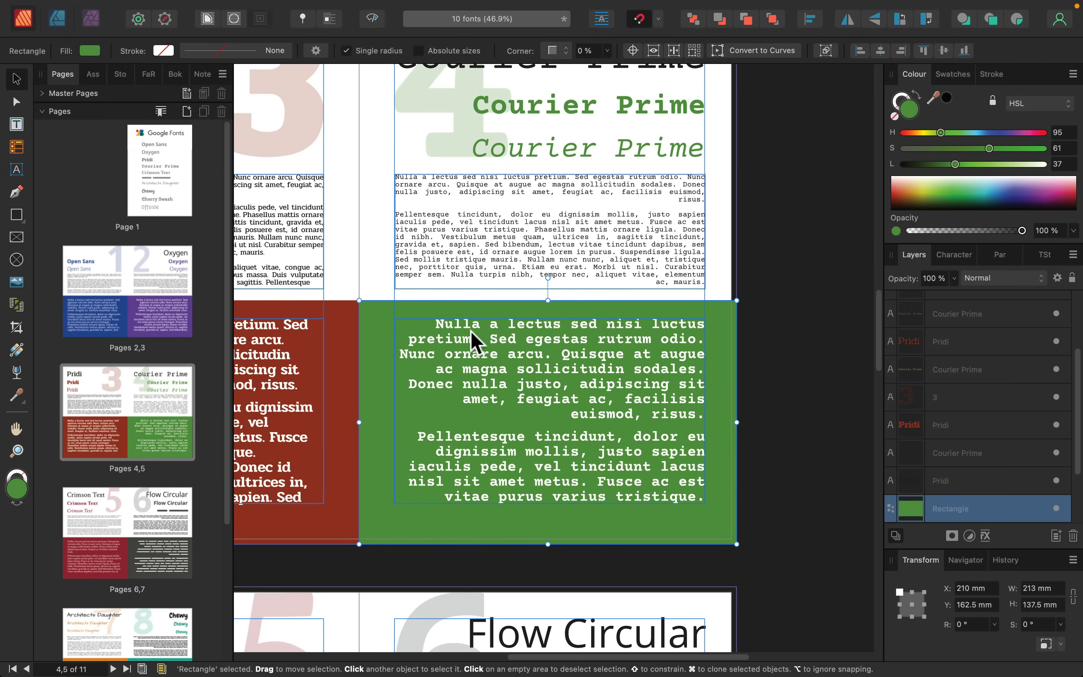
scroll("down", 3)
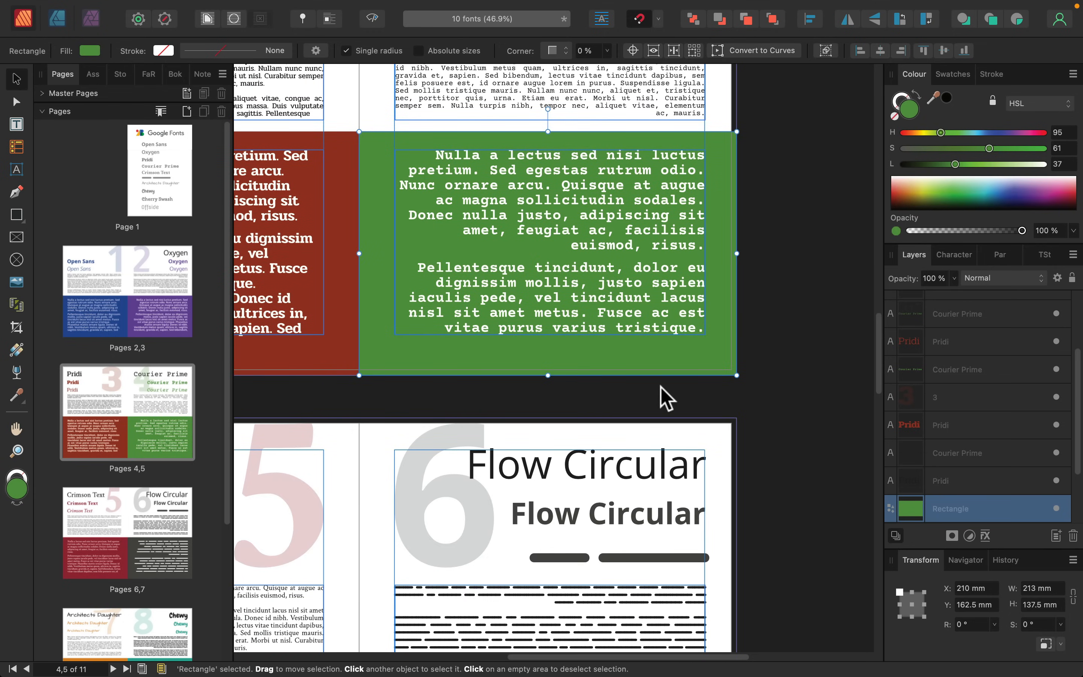
mouse_move(634, 259)
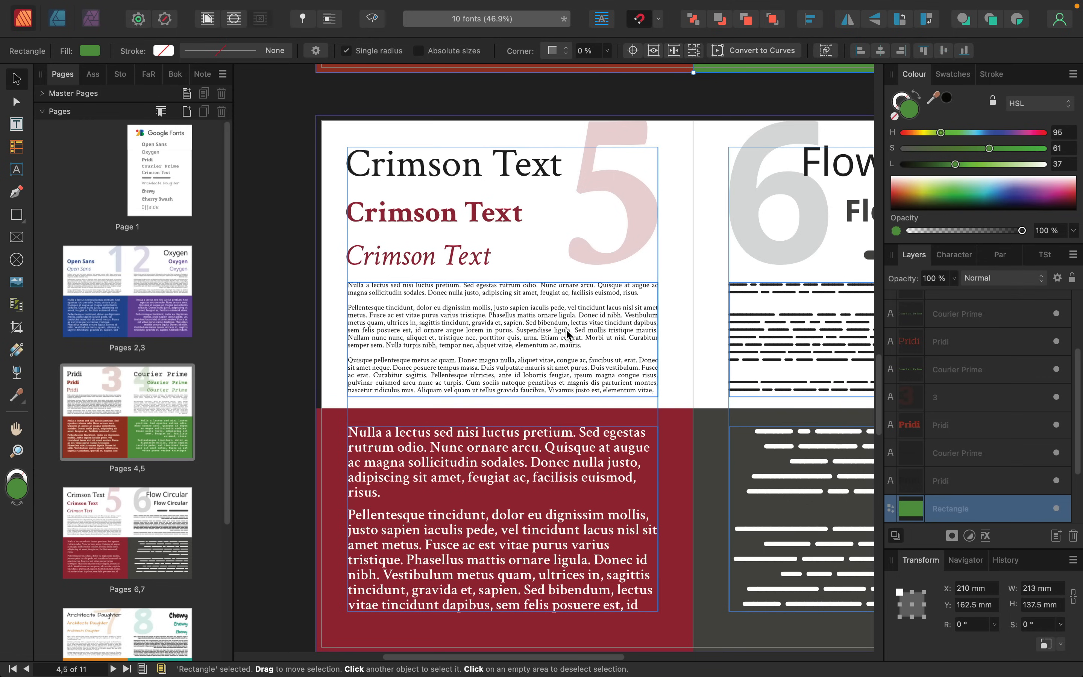
mouse_move(504, 217)
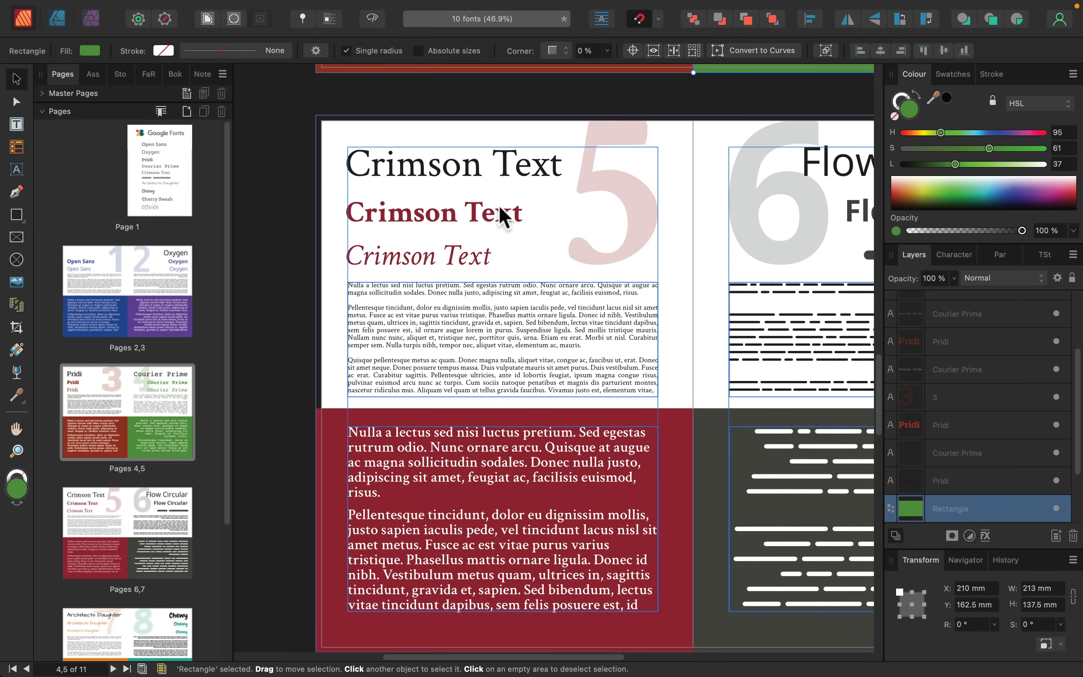
mouse_move(476, 326)
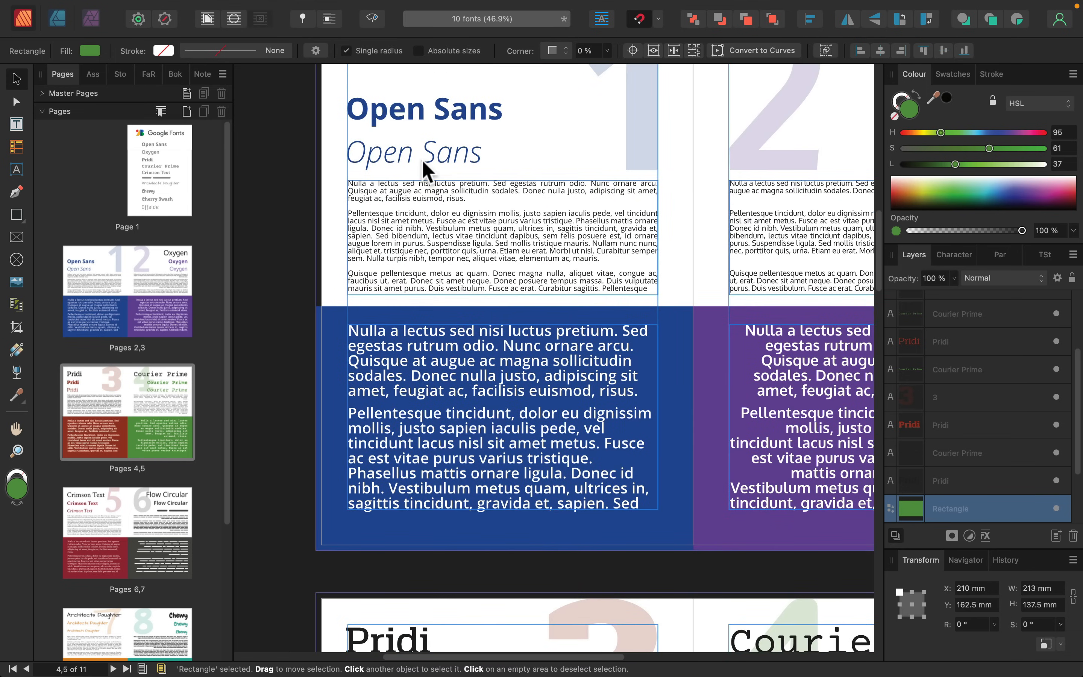
scroll("down", 3)
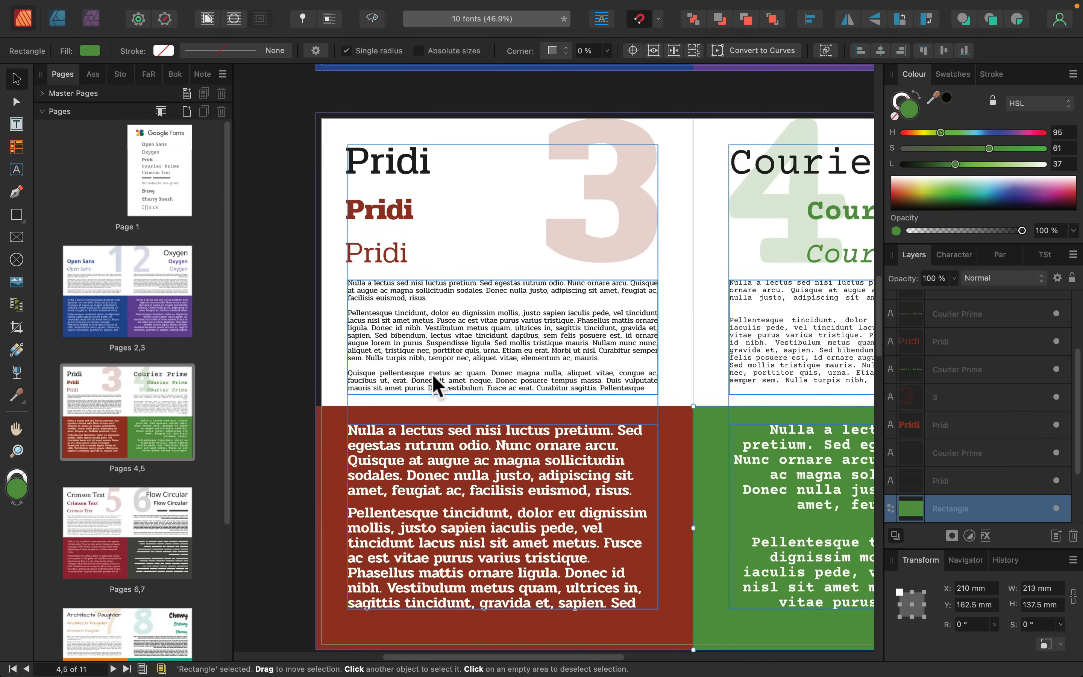
mouse_move(456, 349)
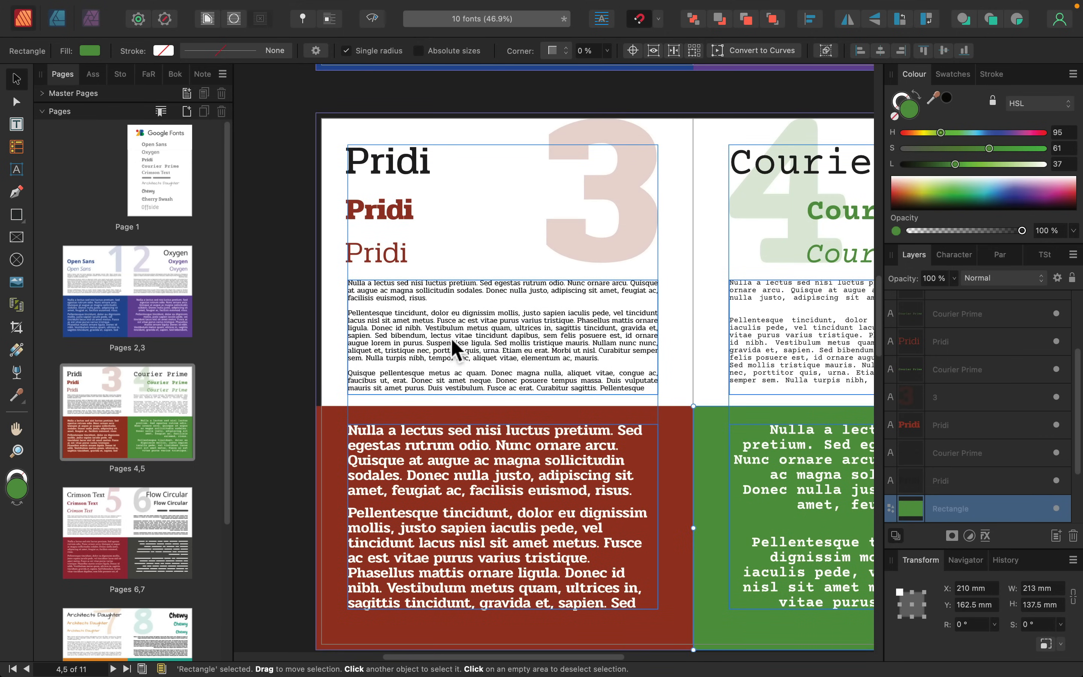
mouse_move(448, 339)
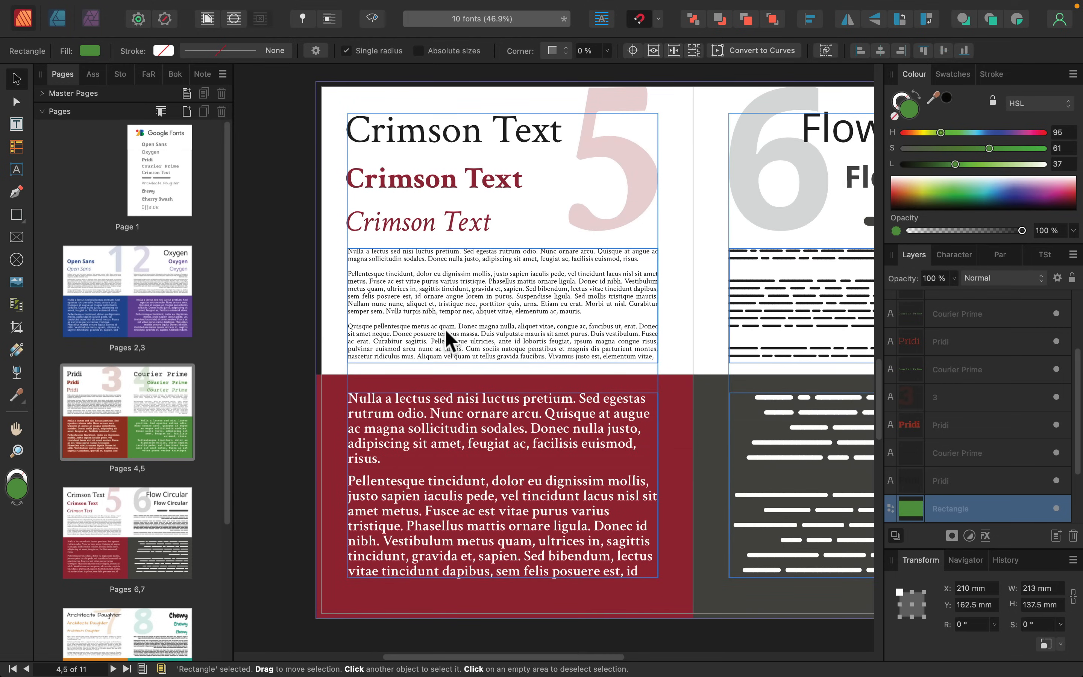
mouse_move(551, 160)
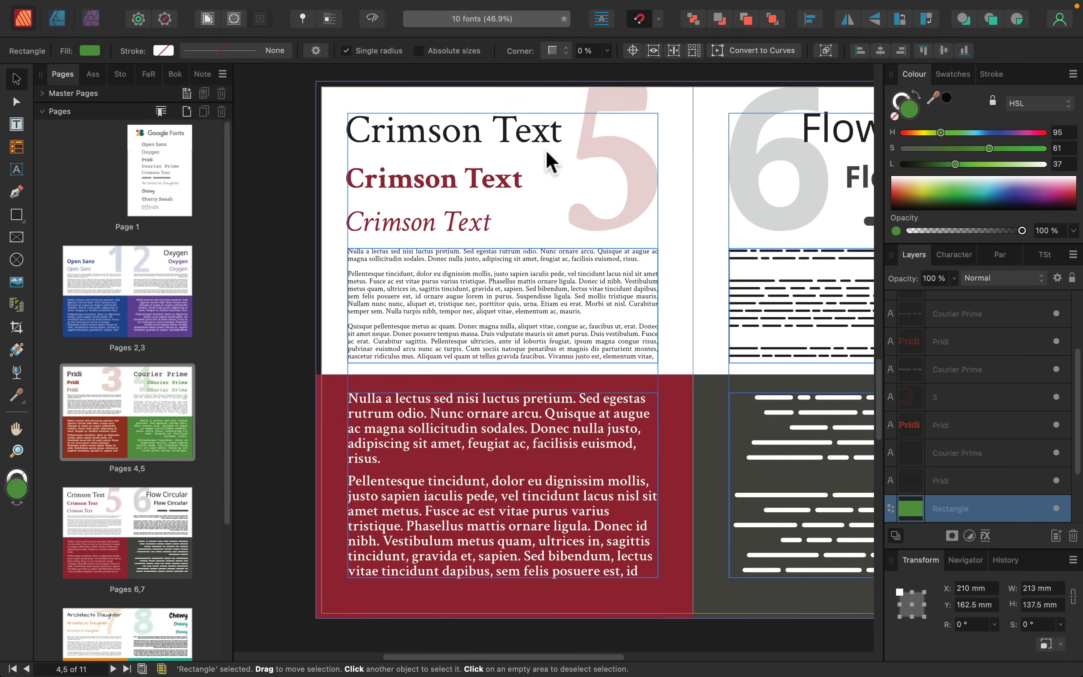
mouse_move(457, 325)
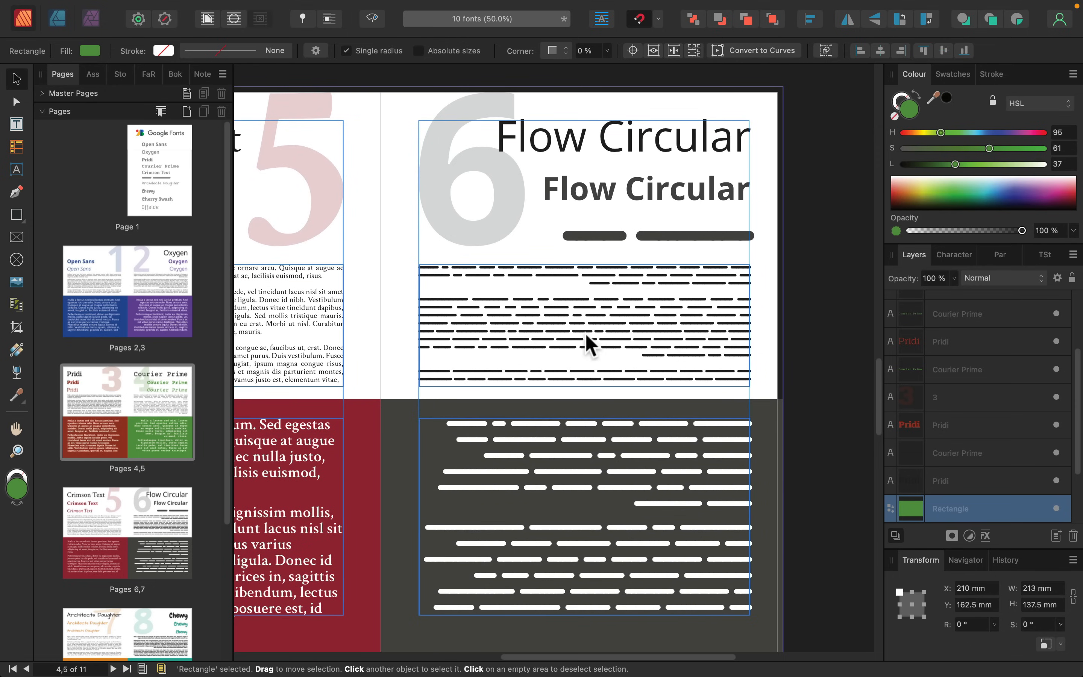
left_click(552, 449)
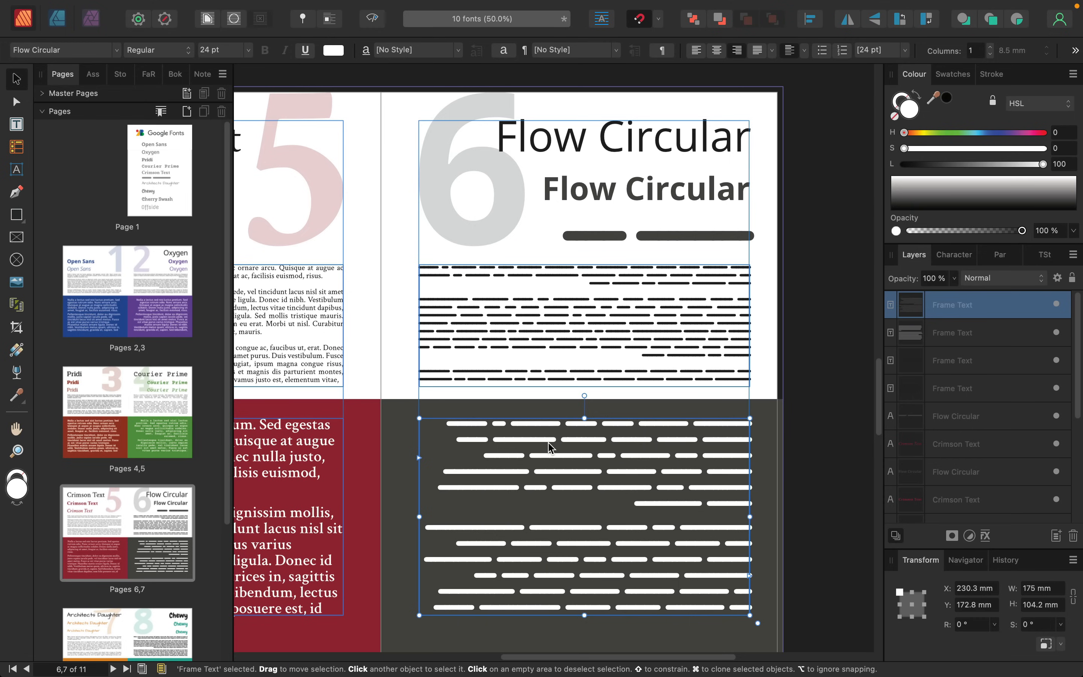
left_click(583, 321)
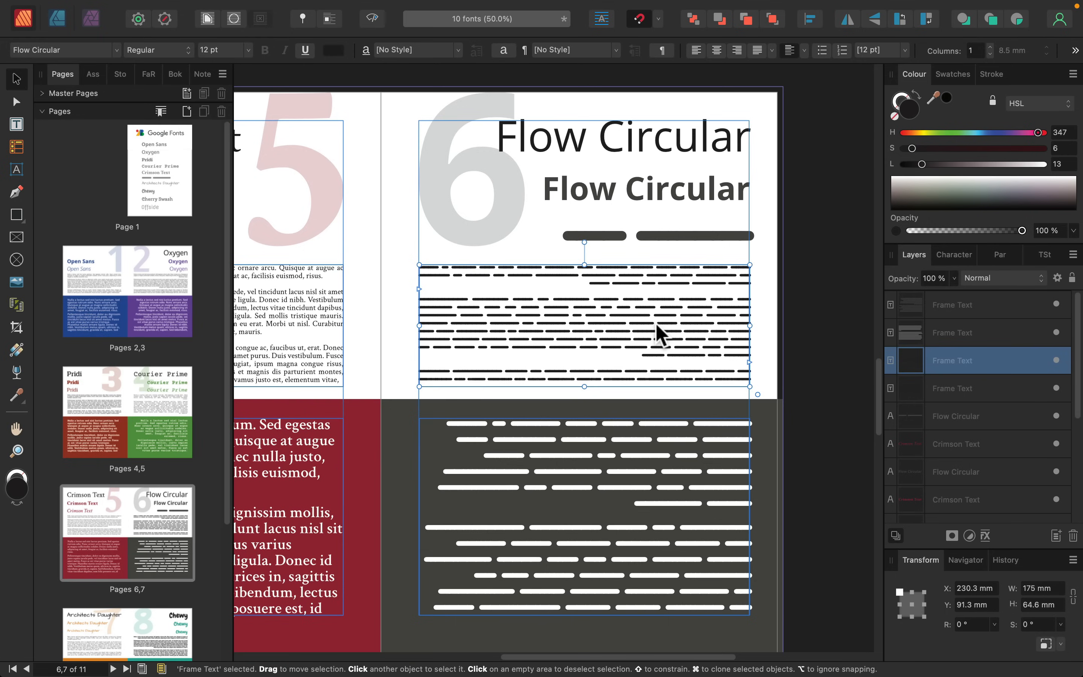
mouse_move(635, 269)
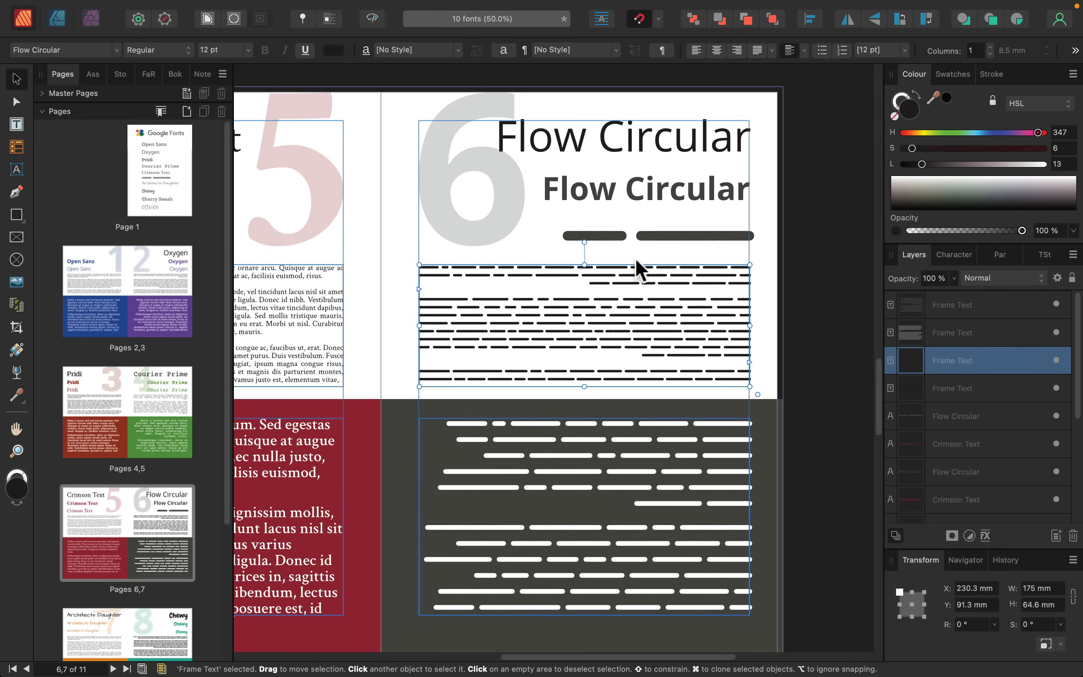
left_click(499, 211)
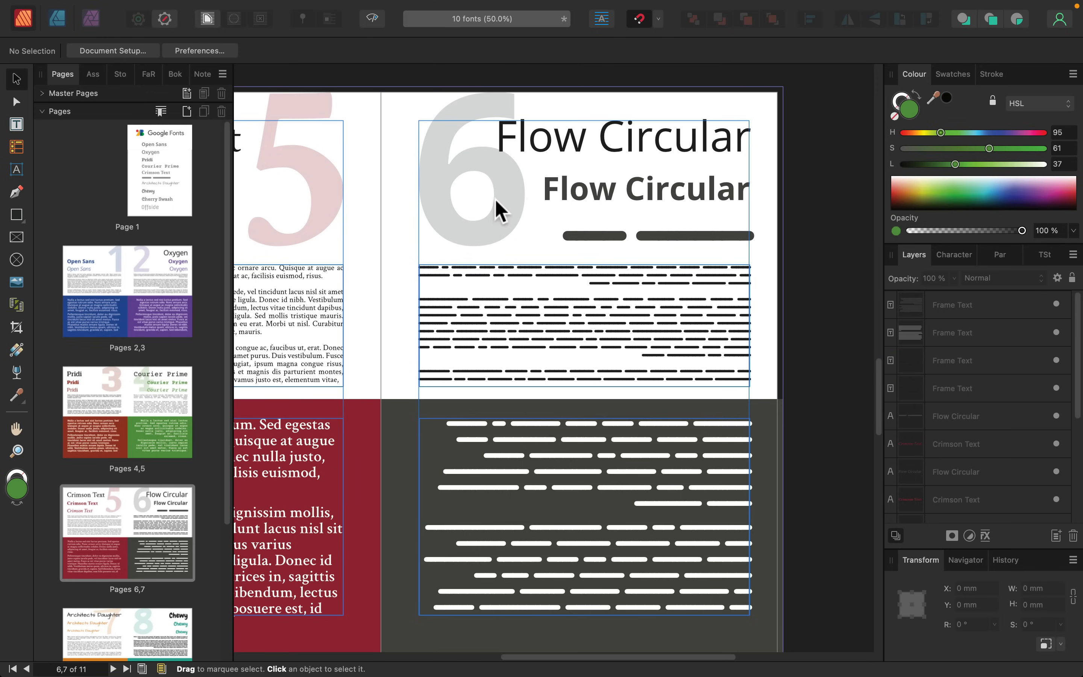
mouse_move(523, 220)
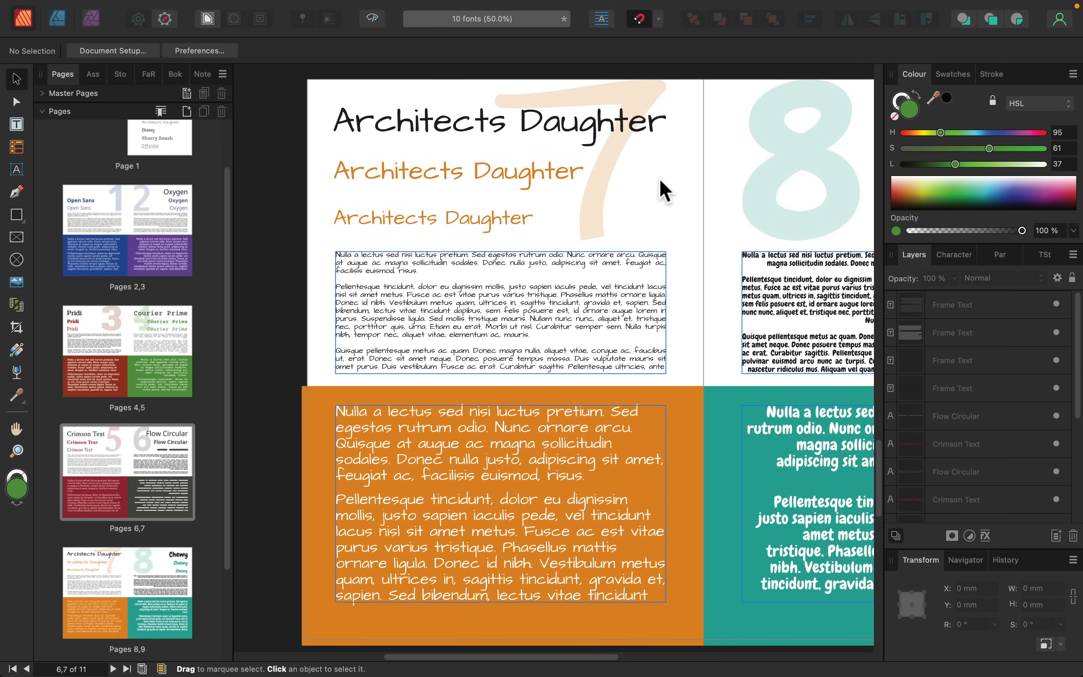
mouse_move(521, 297)
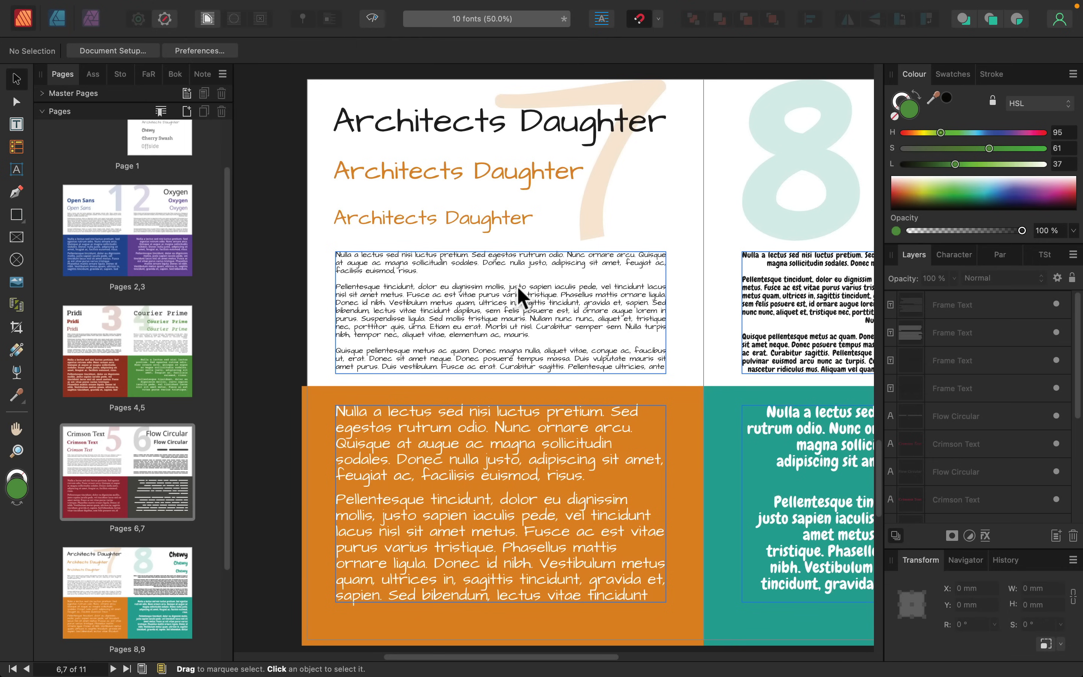
mouse_move(457, 239)
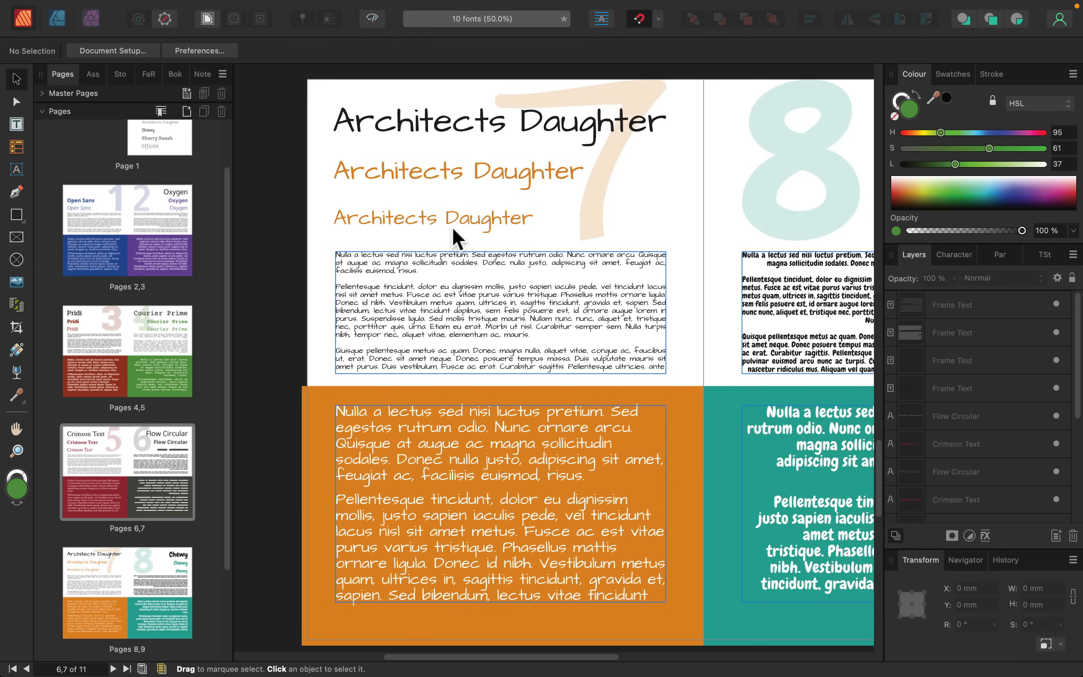
Step: Inspect the Architects Daughter subheading and body text, then scroll on to the Chewy page
left_click(456, 172)
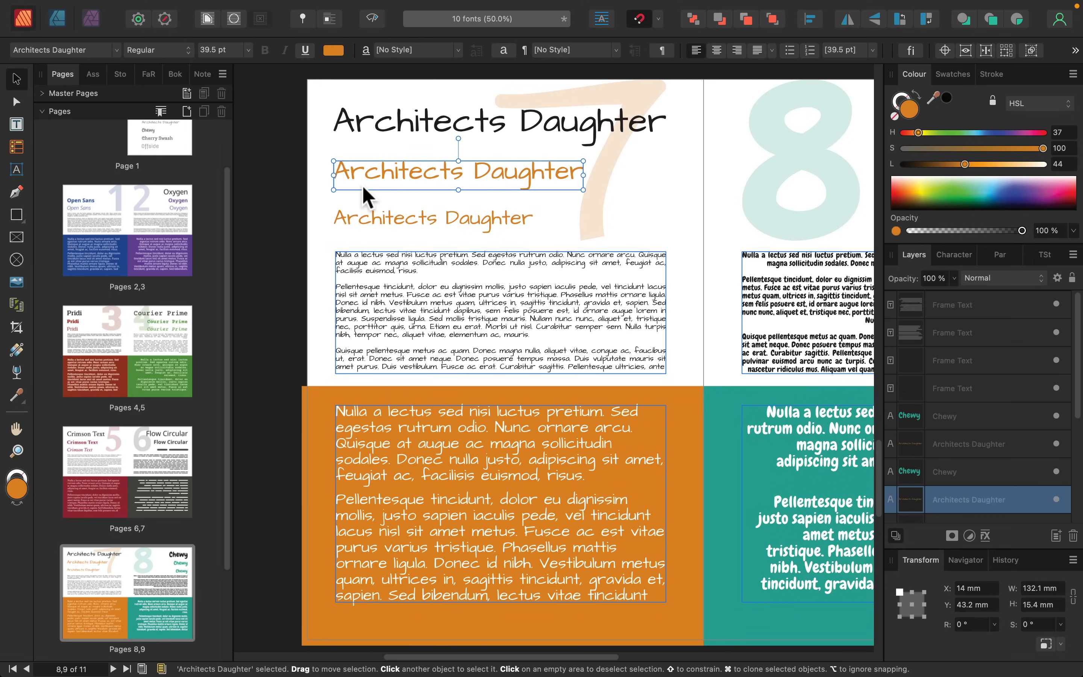
mouse_move(266, 199)
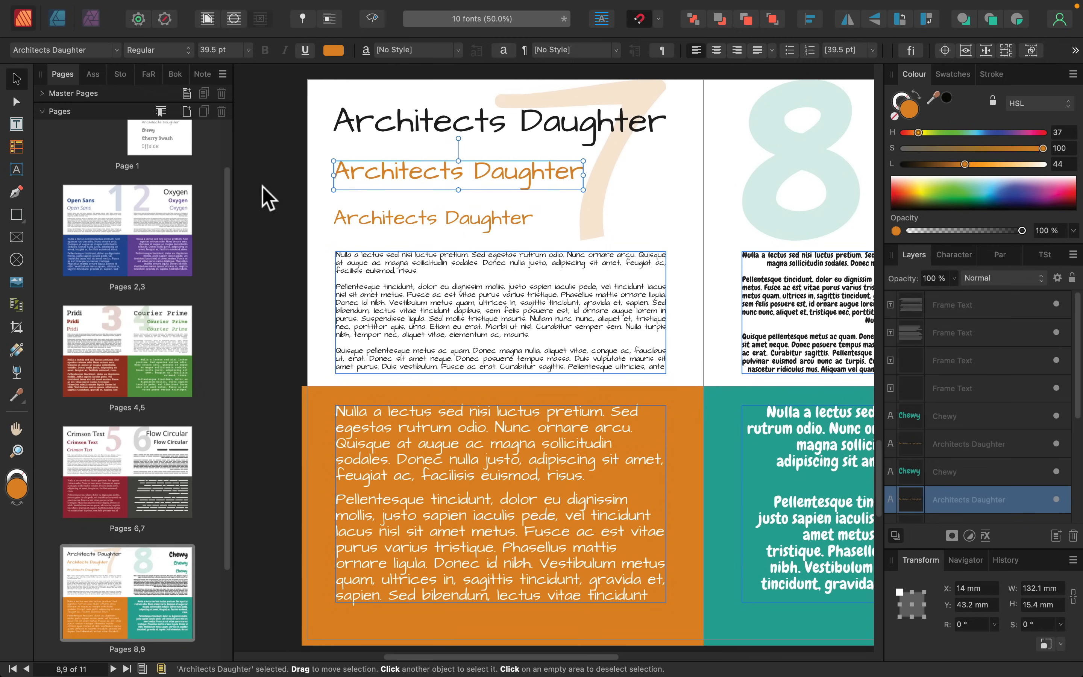
left_click(501, 310)
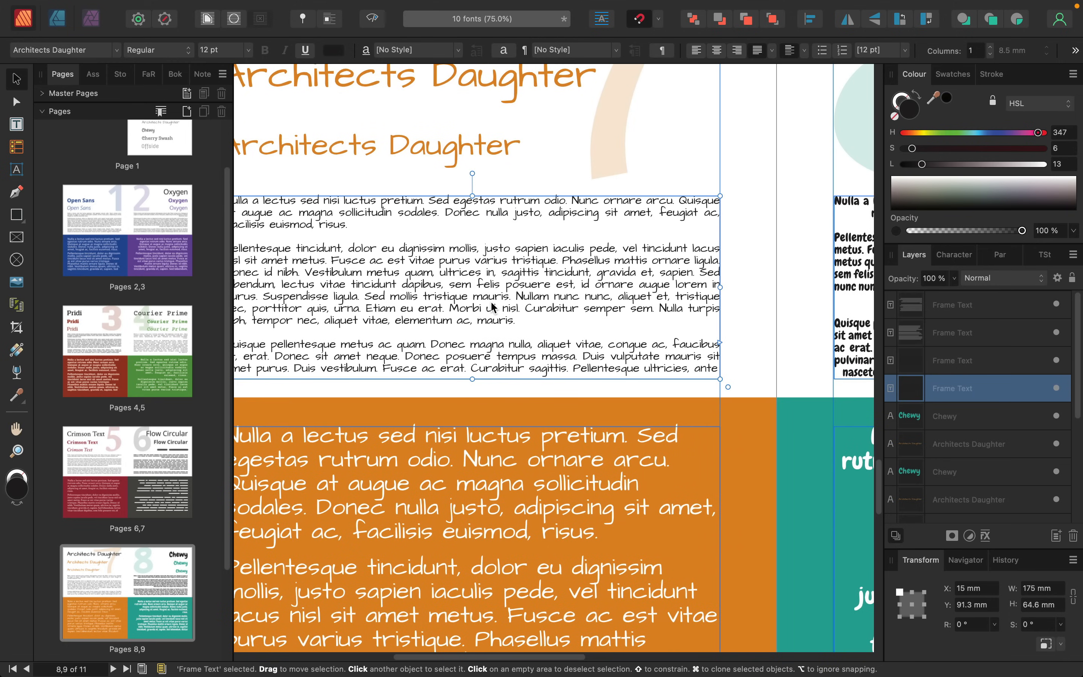
mouse_move(354, 148)
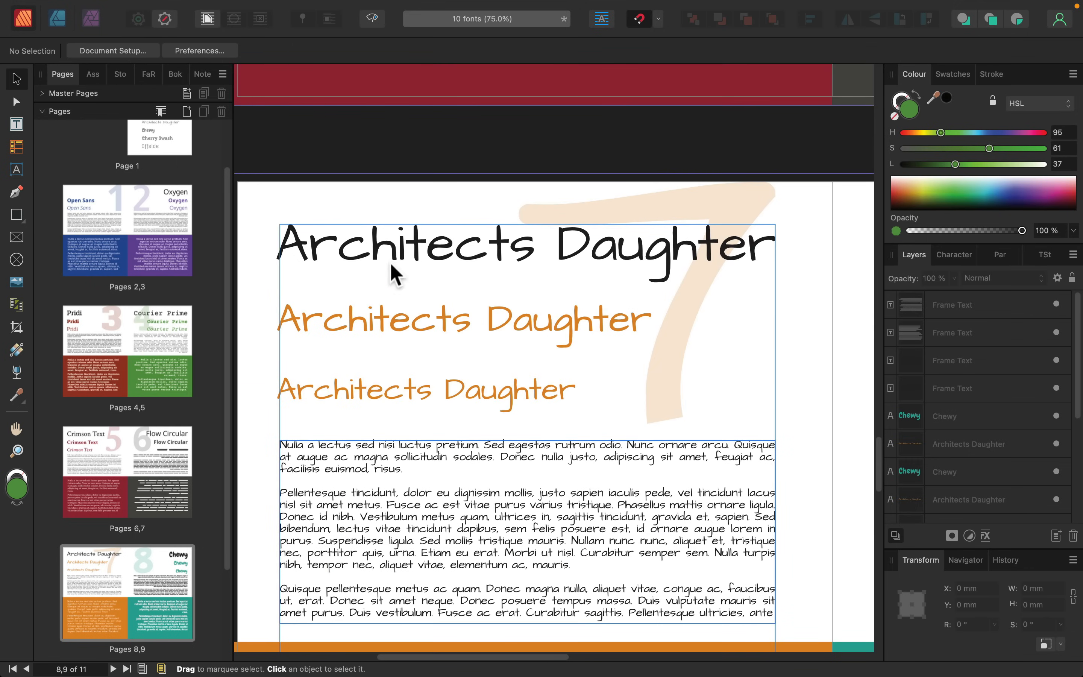
scroll("down", 3)
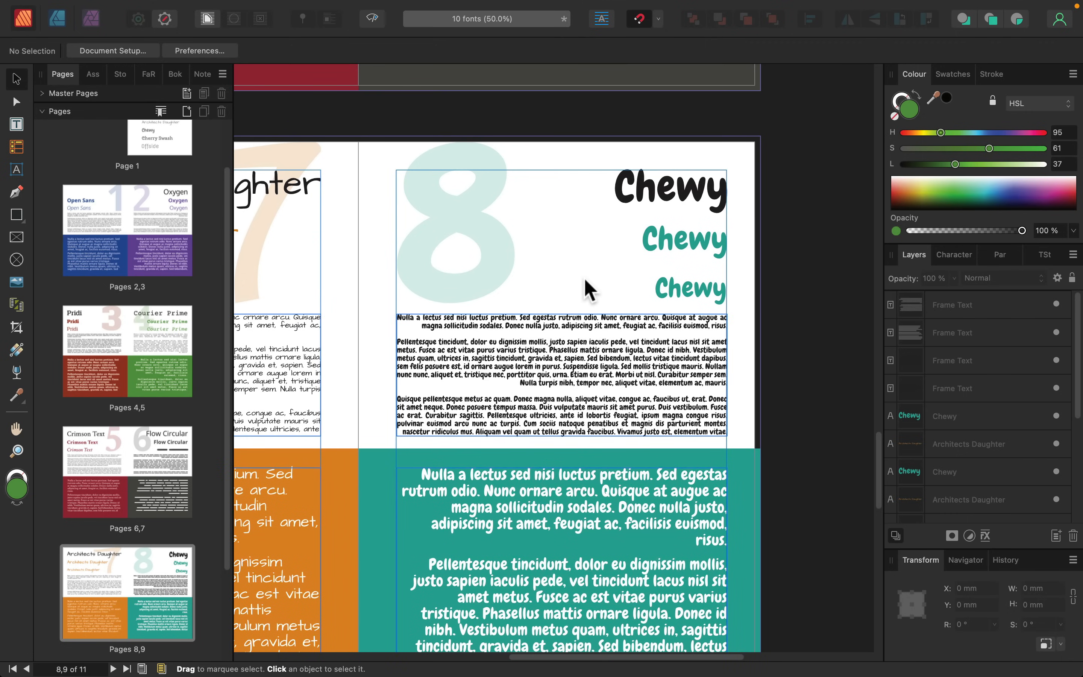
mouse_move(581, 282)
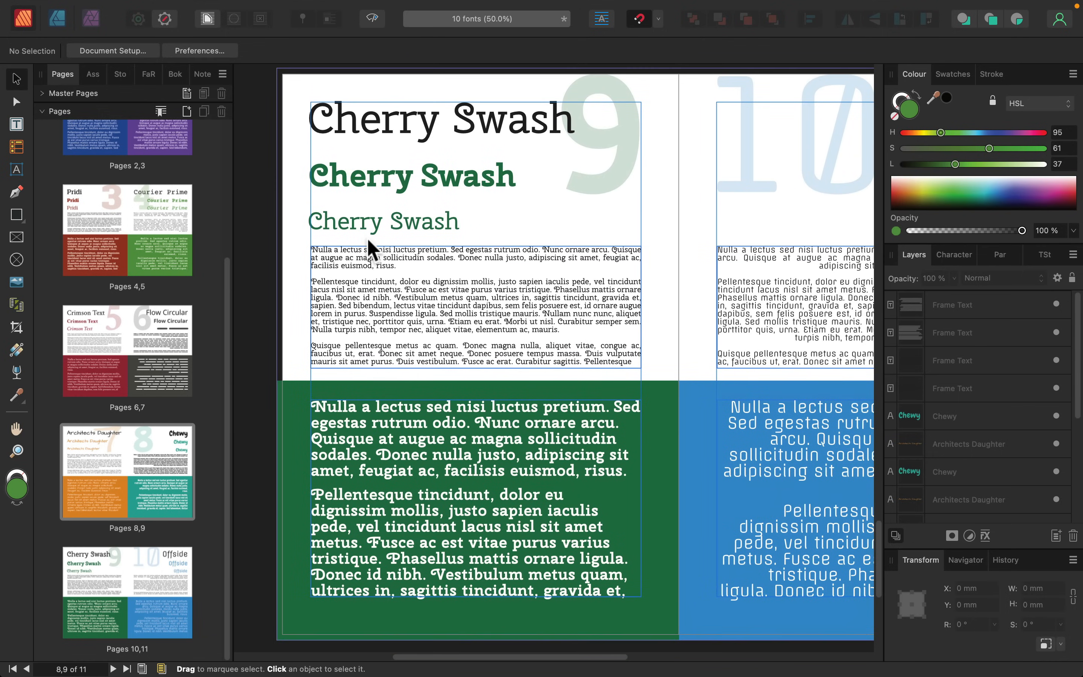
mouse_move(318, 183)
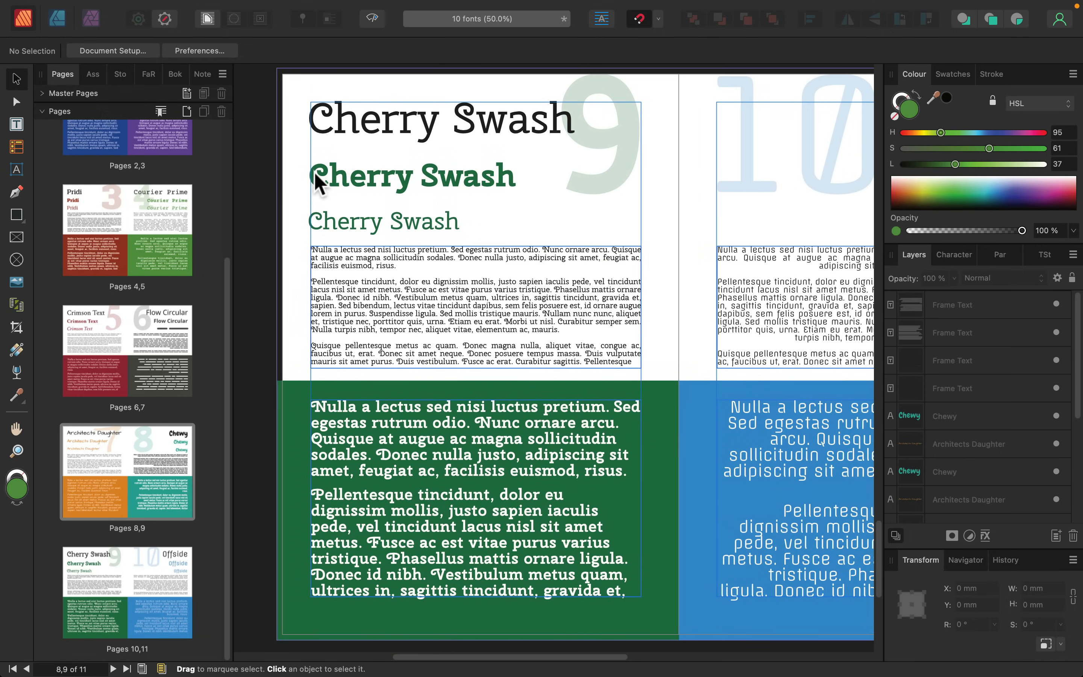
mouse_move(310, 156)
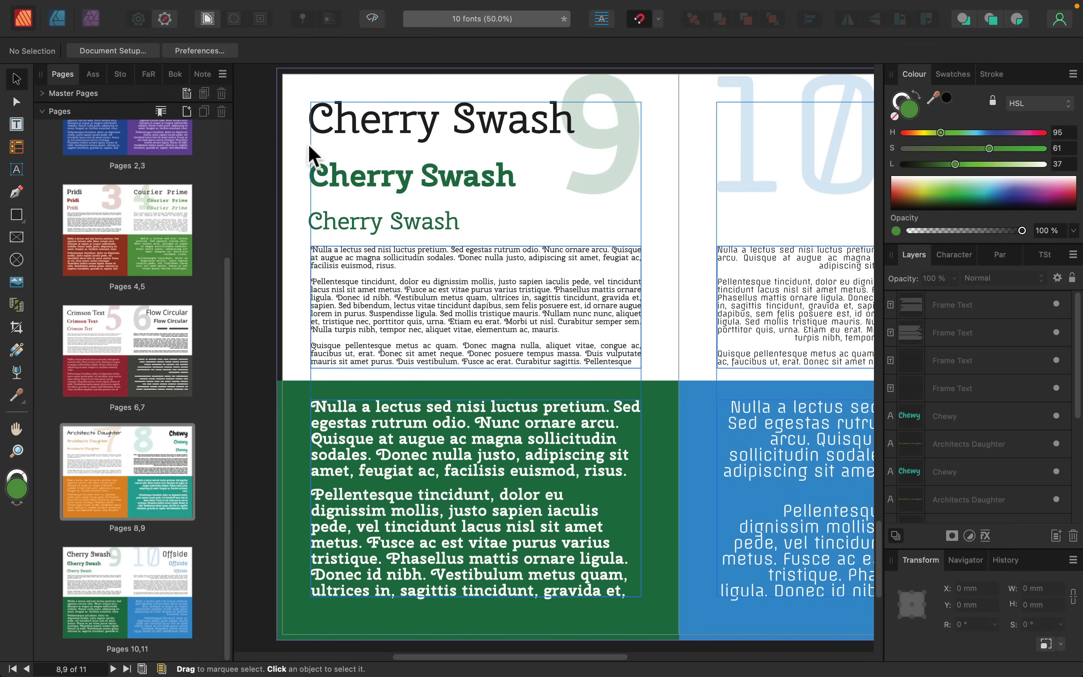
Step: Select the Cherry Swash heading, then deselect to view the Offside page
left_click(439, 119)
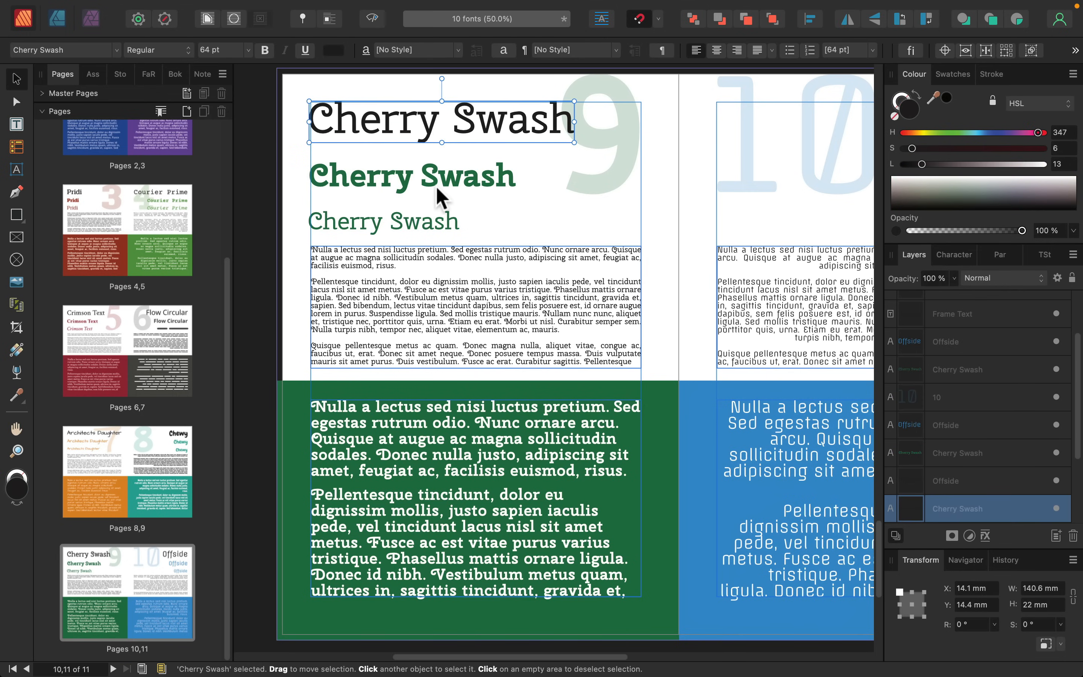
left_click(385, 221)
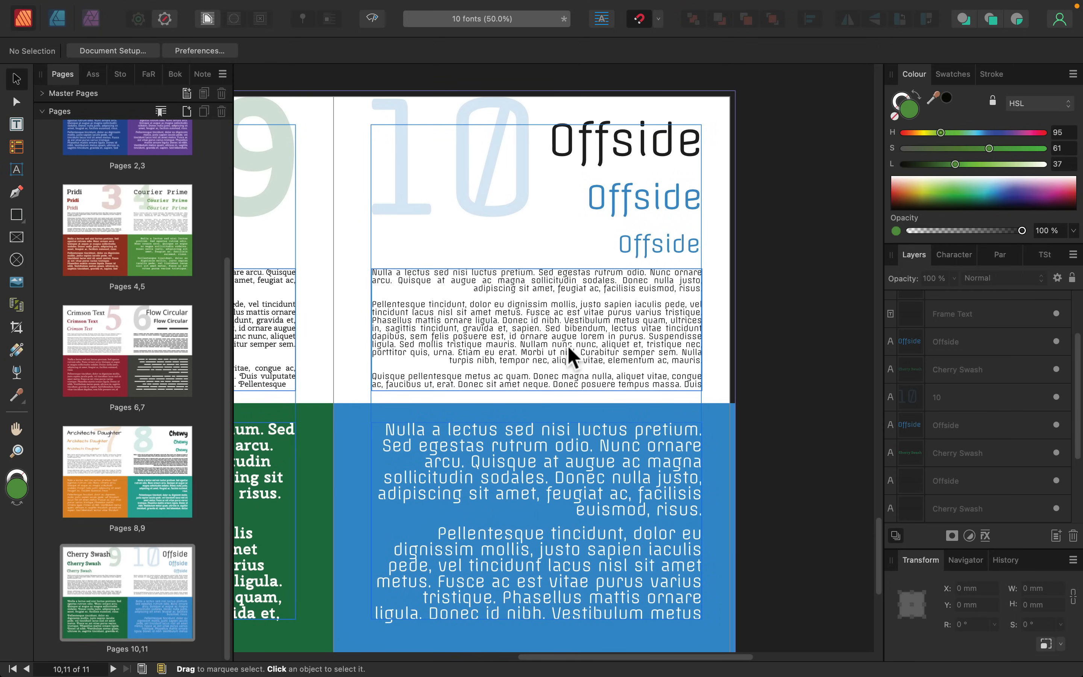
mouse_move(571, 356)
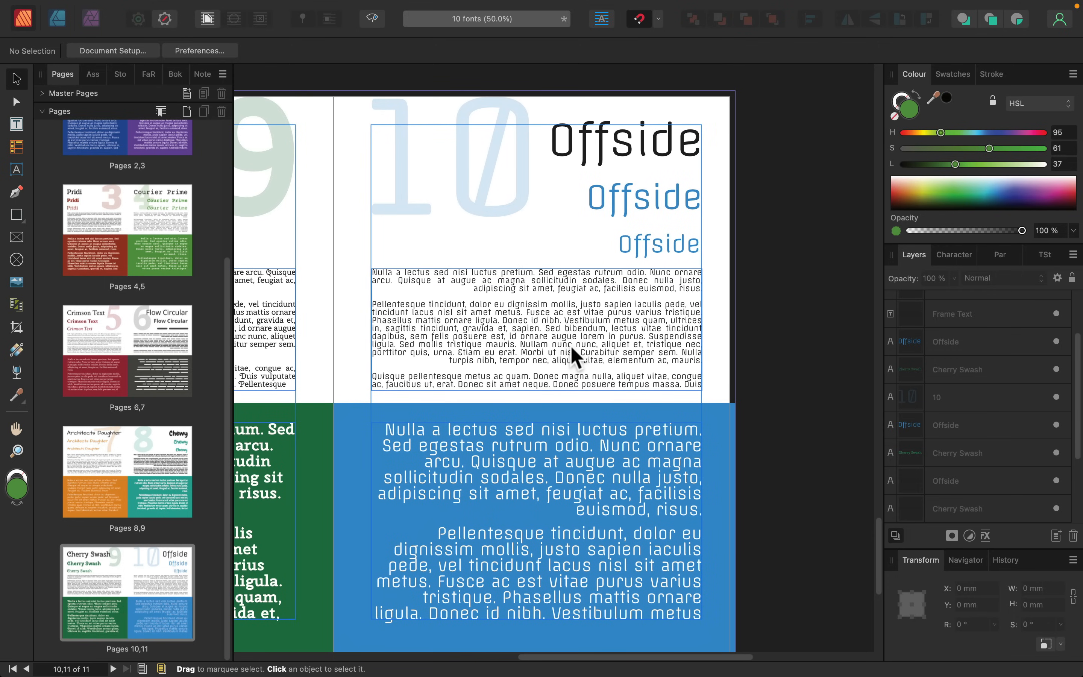
mouse_move(595, 332)
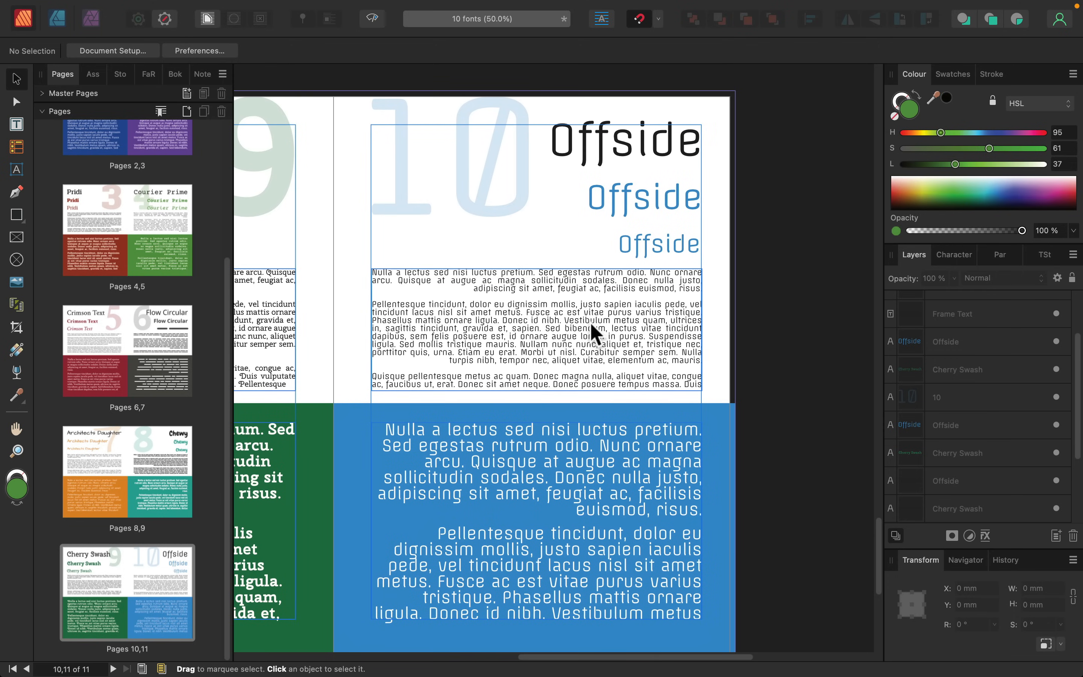
mouse_move(498, 283)
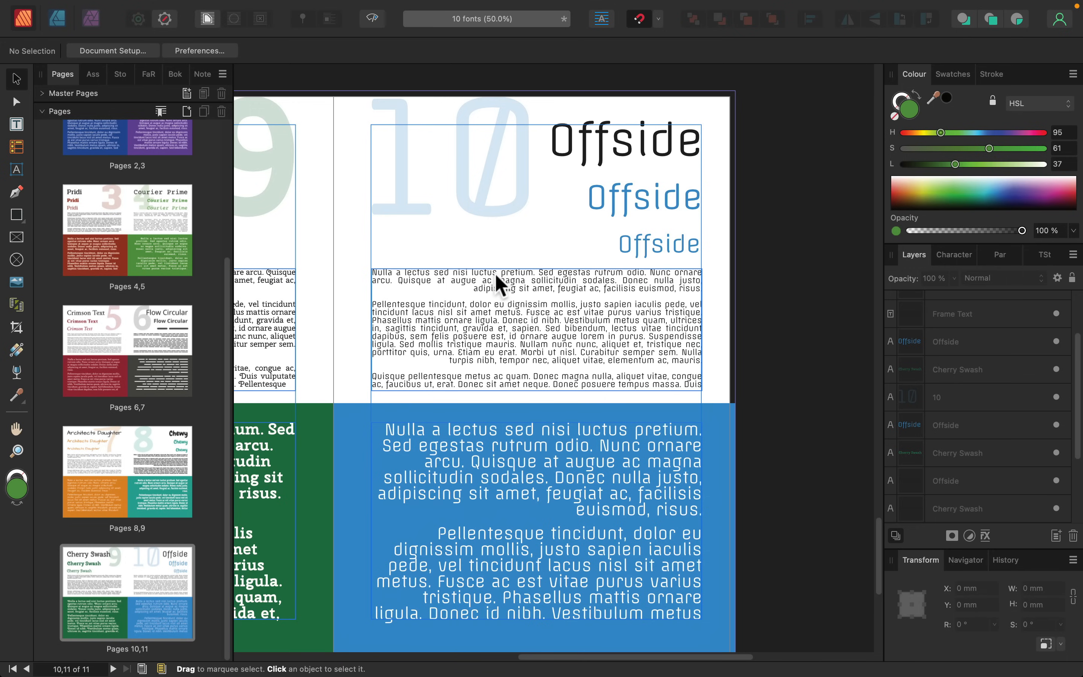
mouse_move(515, 270)
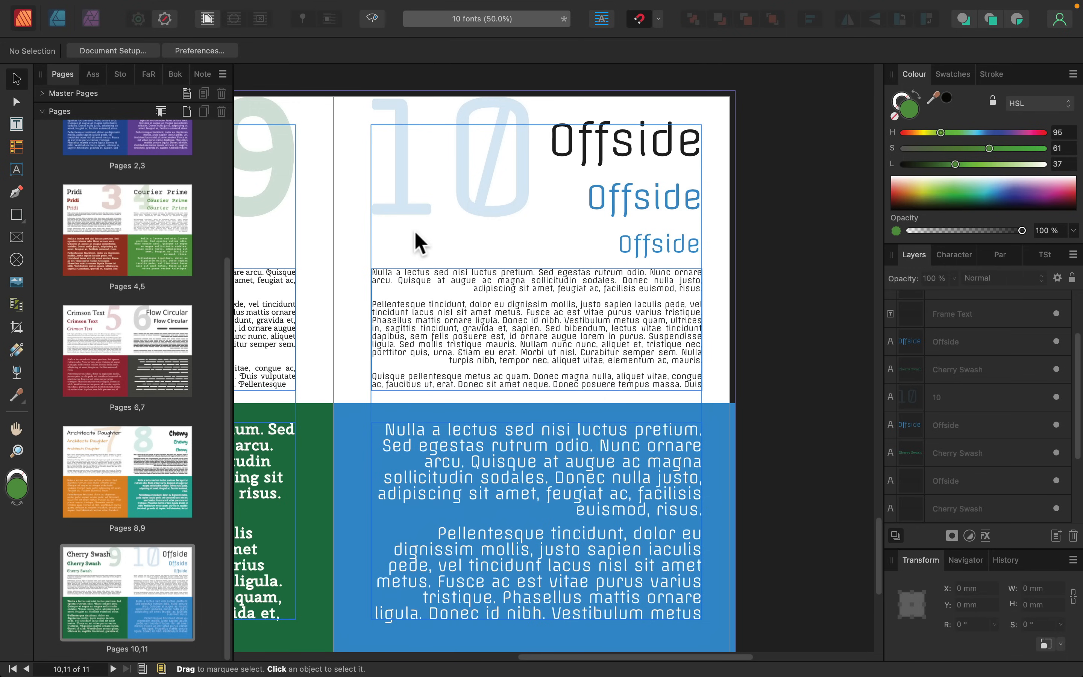
Step: Select the Crimson Text subheading and set its font style to Bold
left_click(642, 197)
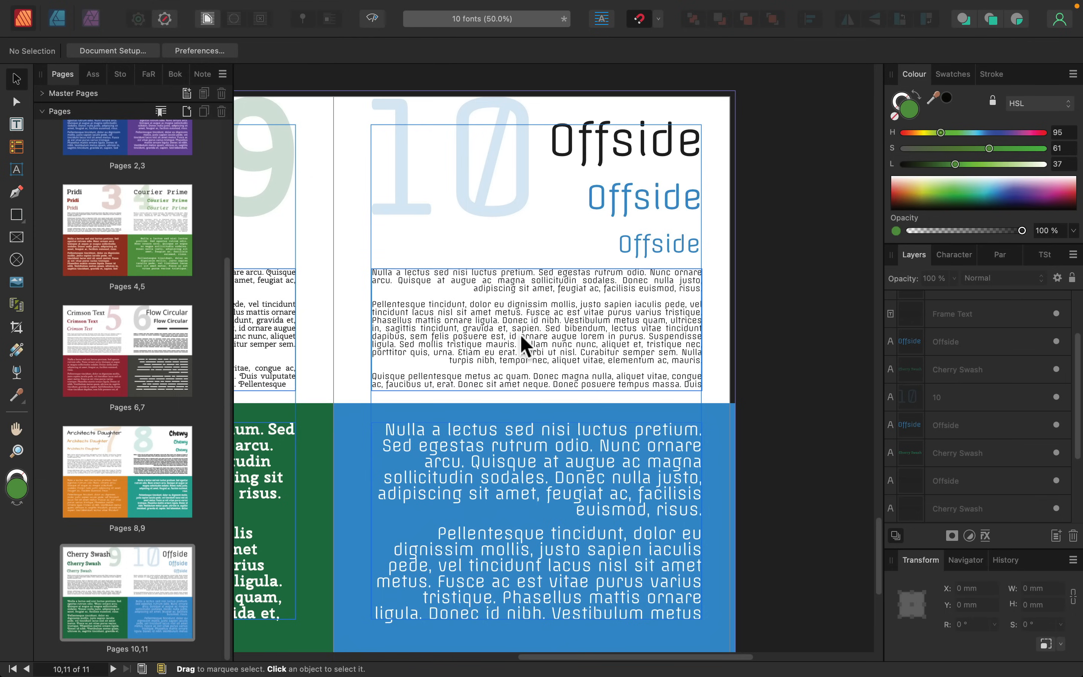
mouse_move(732, 208)
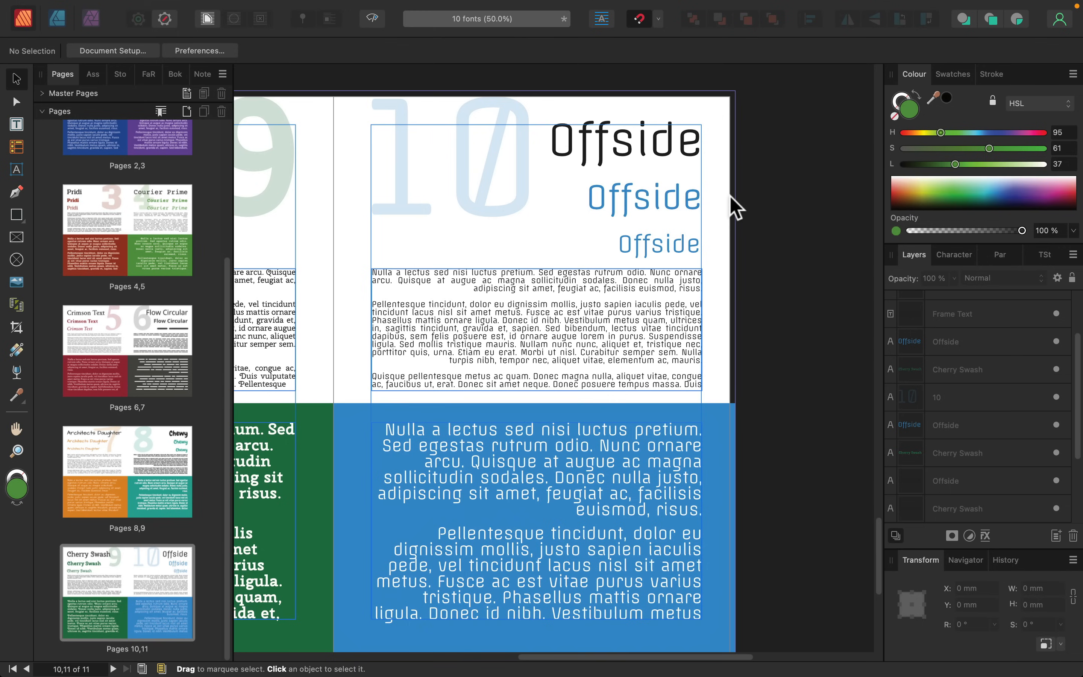
mouse_move(632, 204)
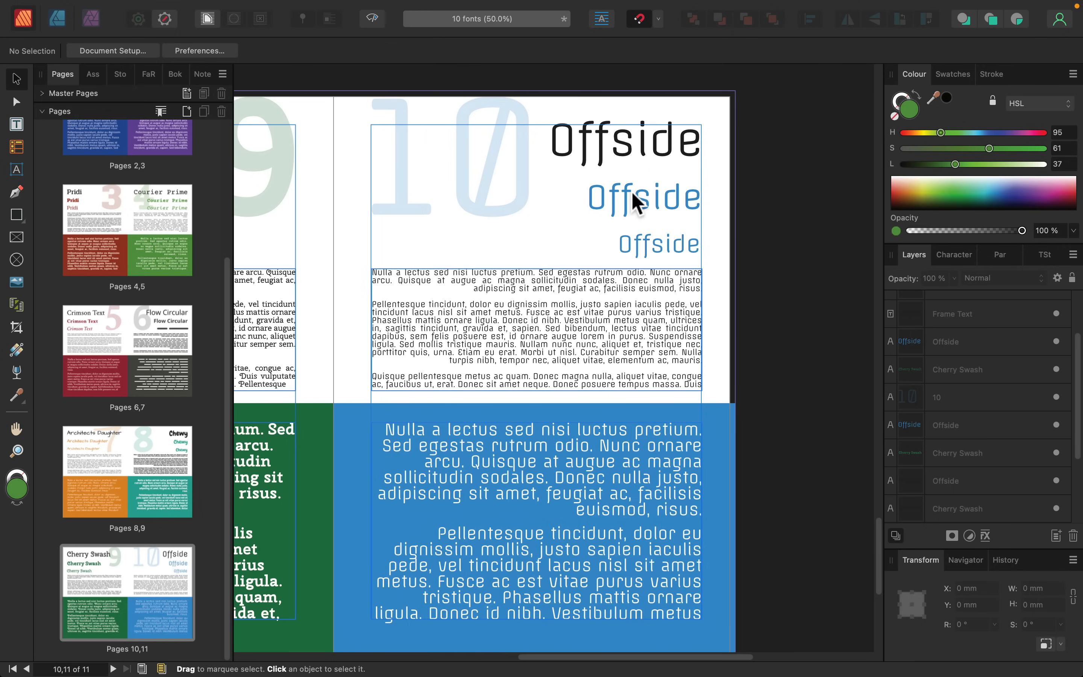
mouse_move(641, 198)
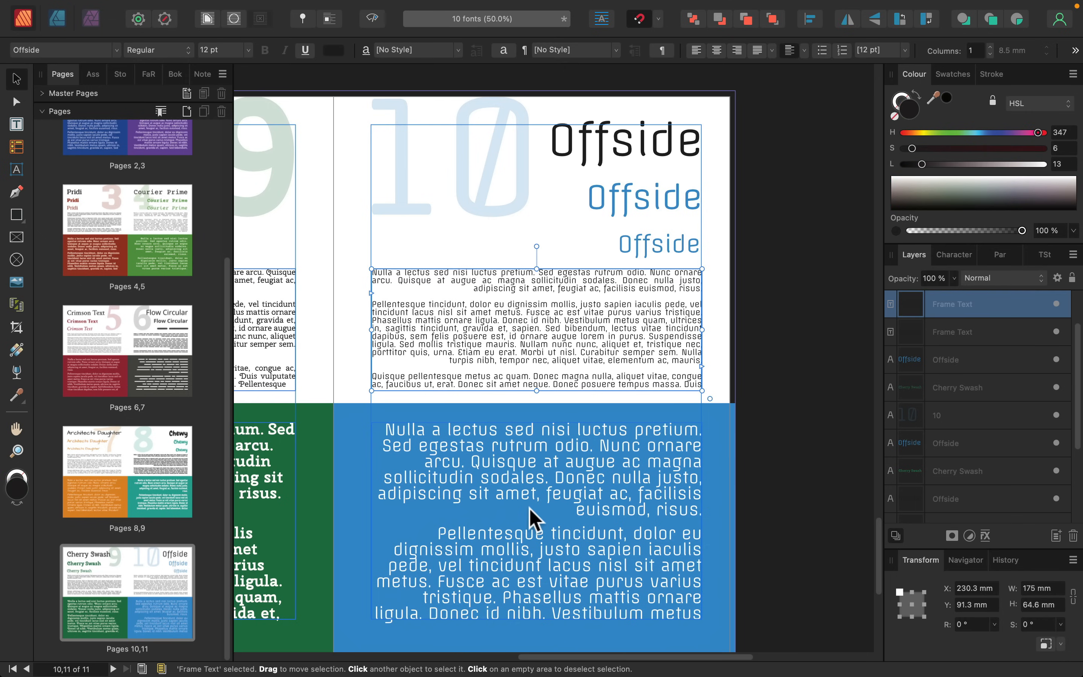
left_click(622, 141)
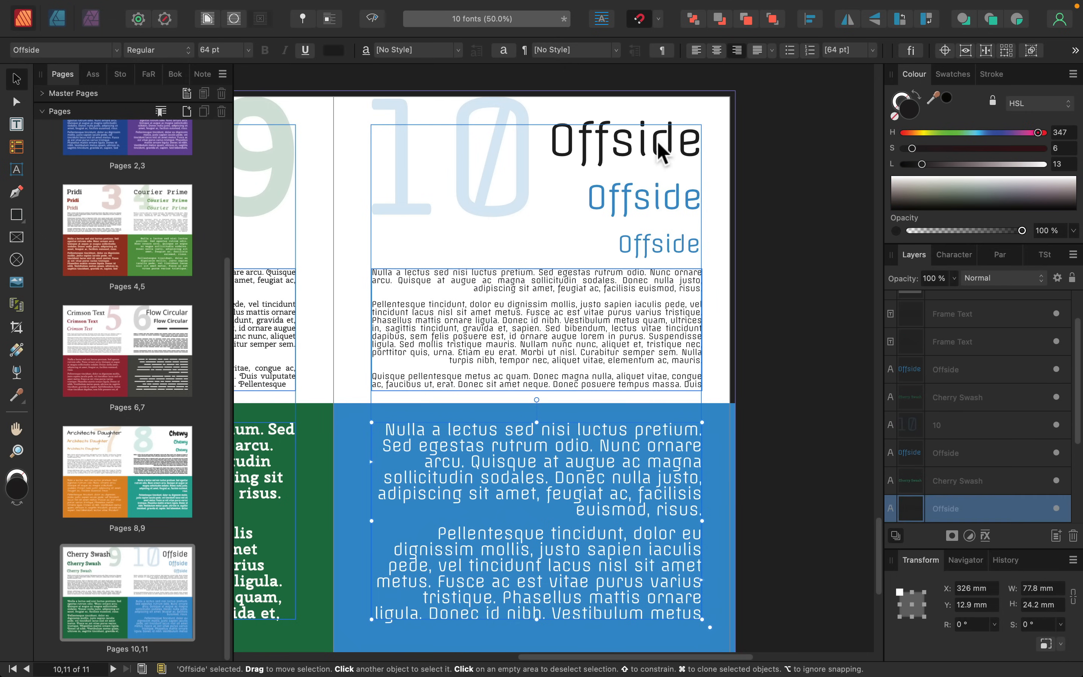
left_click(622, 141)
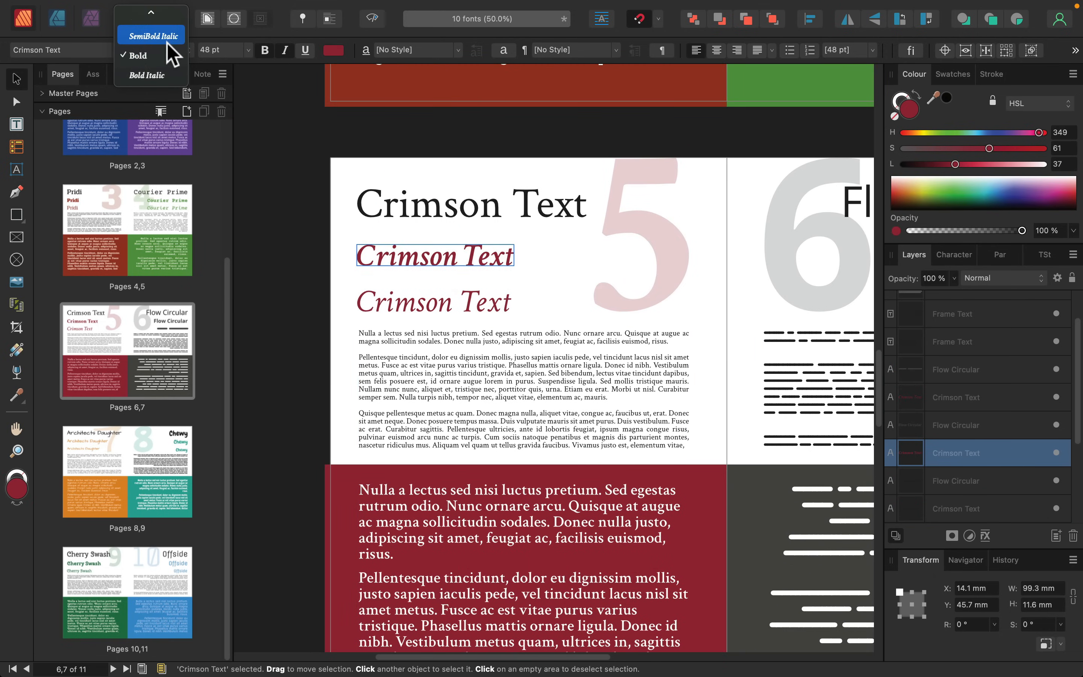
left_click(137, 55)
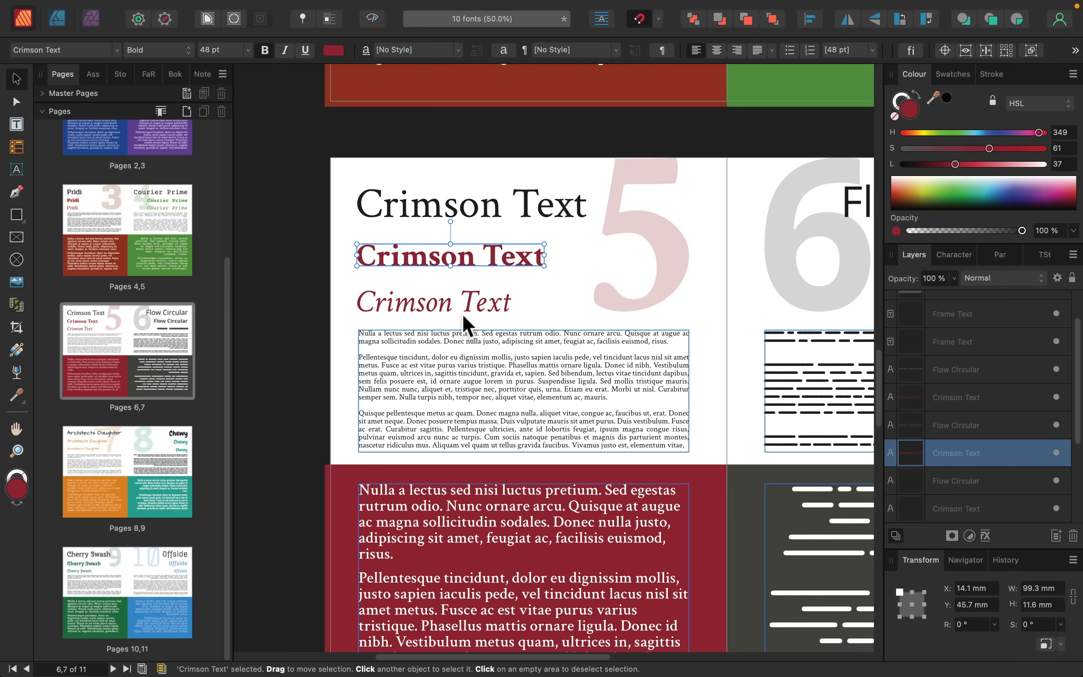
mouse_move(463, 320)
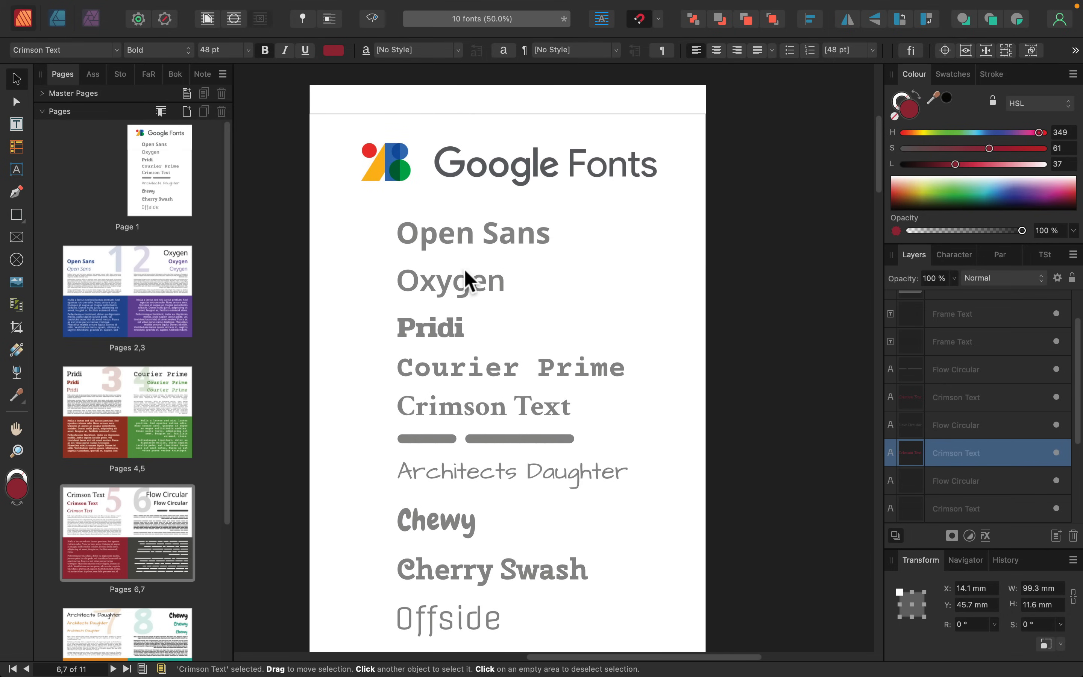
mouse_move(561, 293)
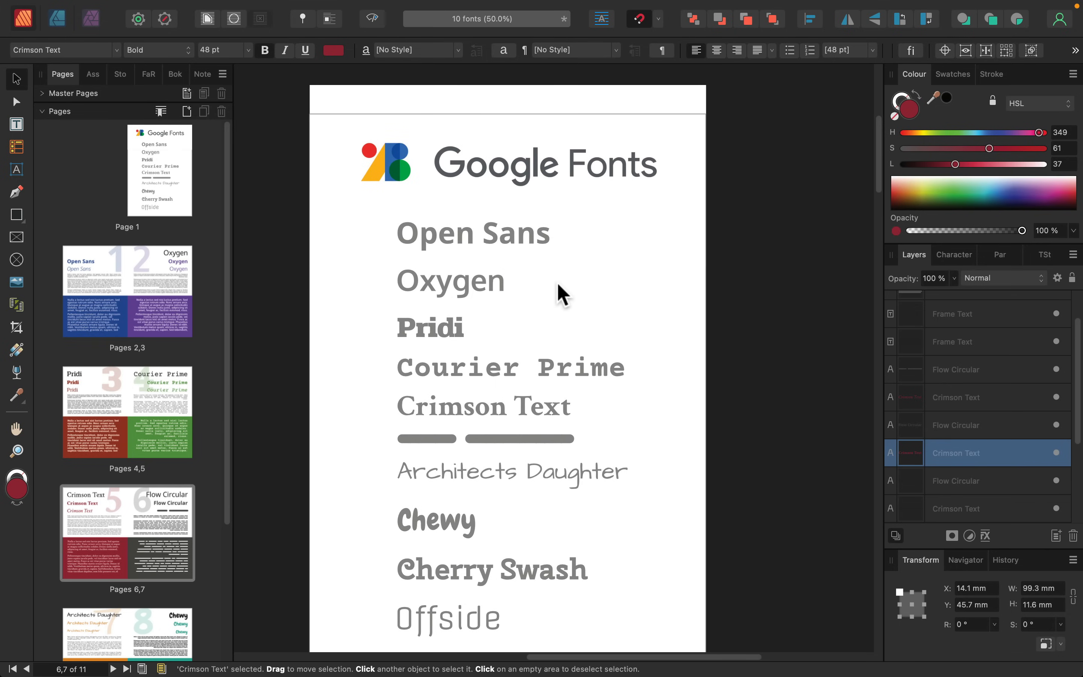
mouse_move(556, 304)
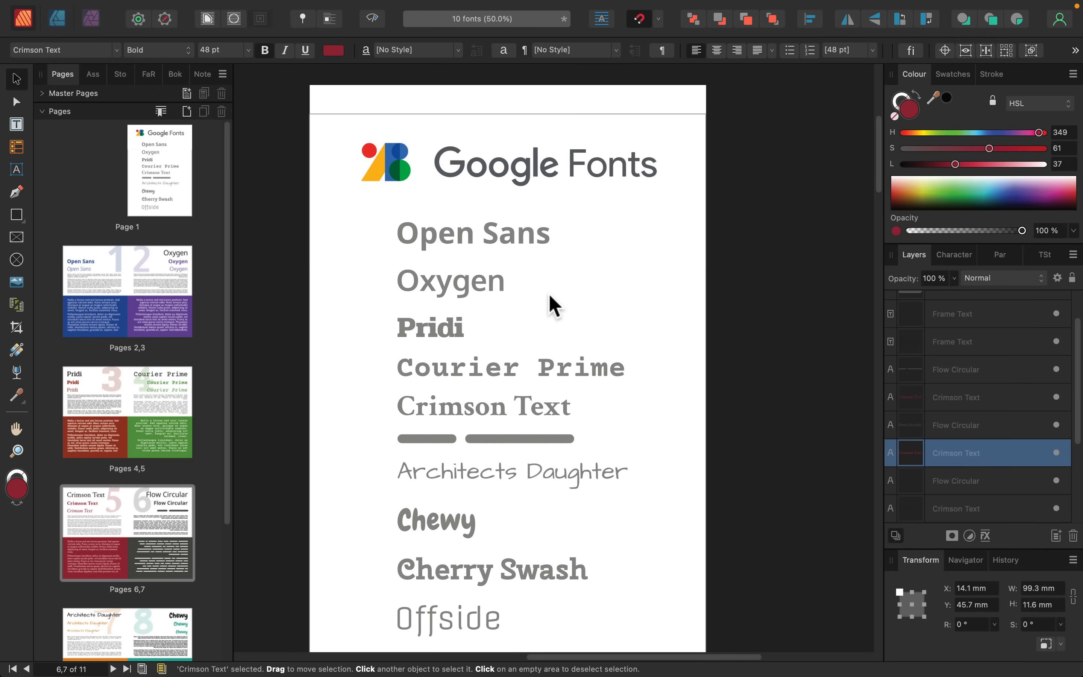
mouse_move(493, 250)
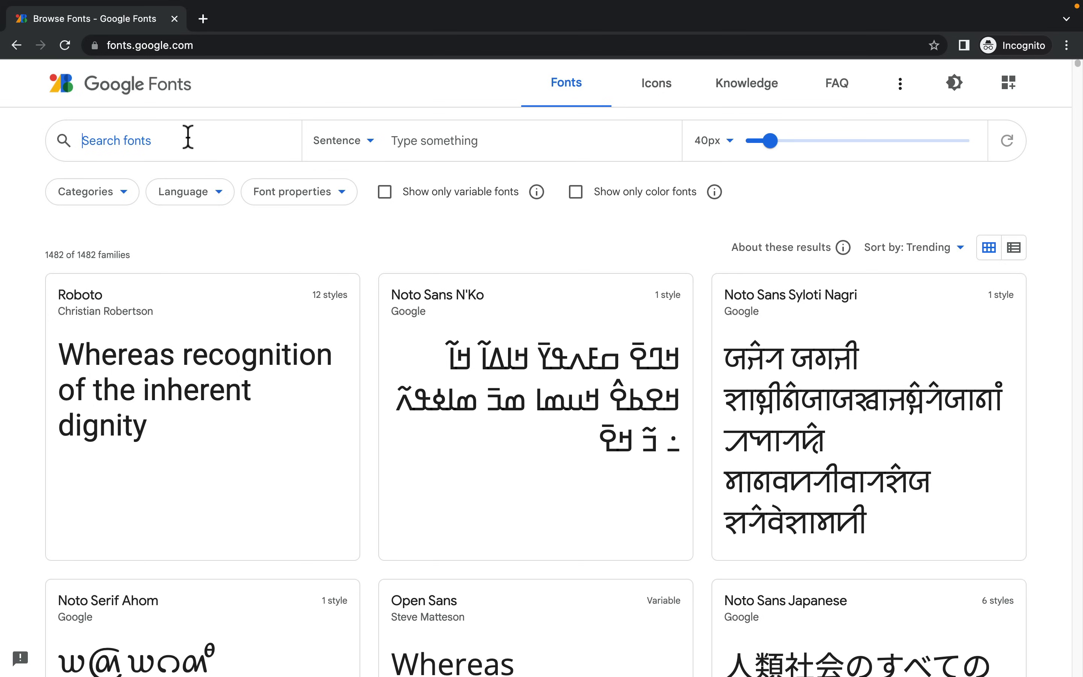
Step: Search Google Fonts for 'offside' and open the Offside result card
type("o")
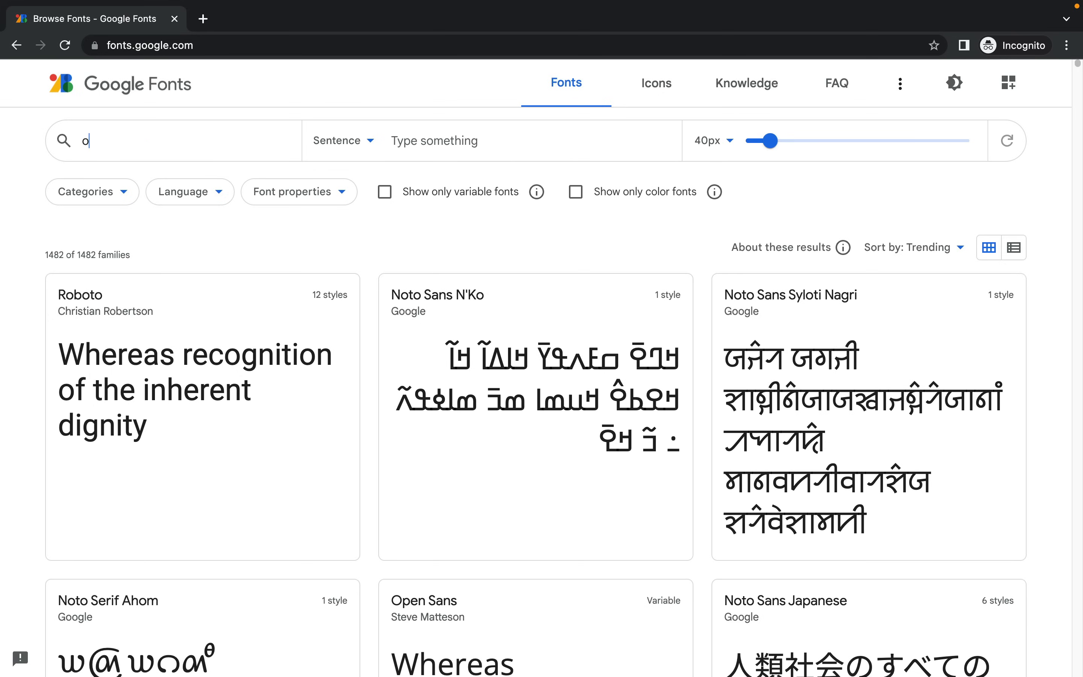
type("ffside")
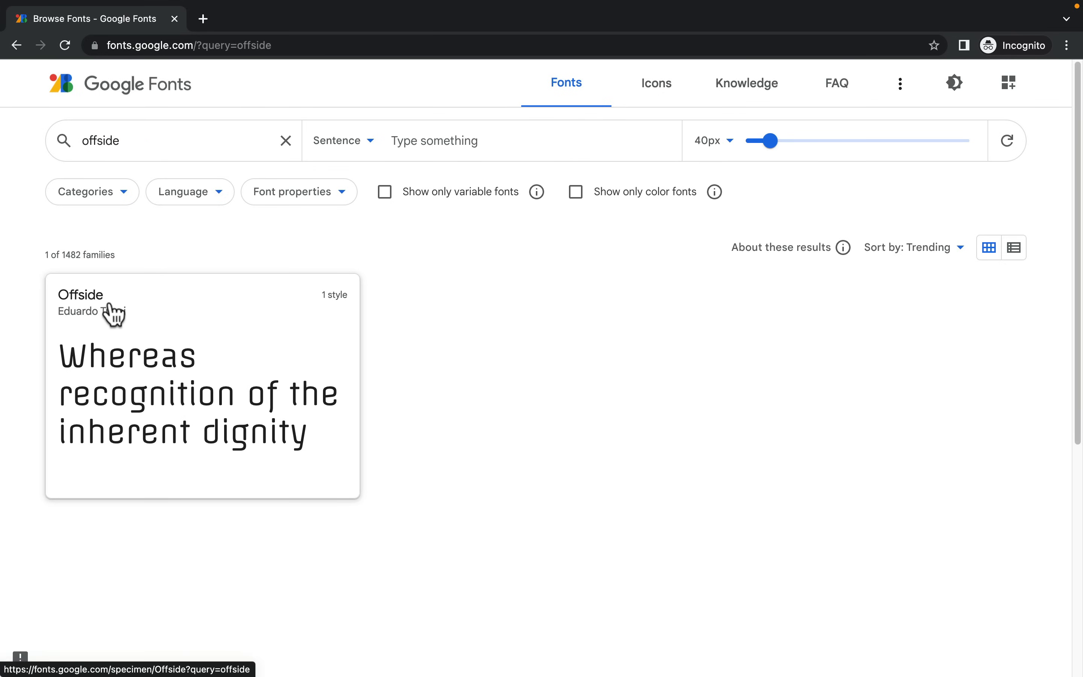
mouse_move(169, 167)
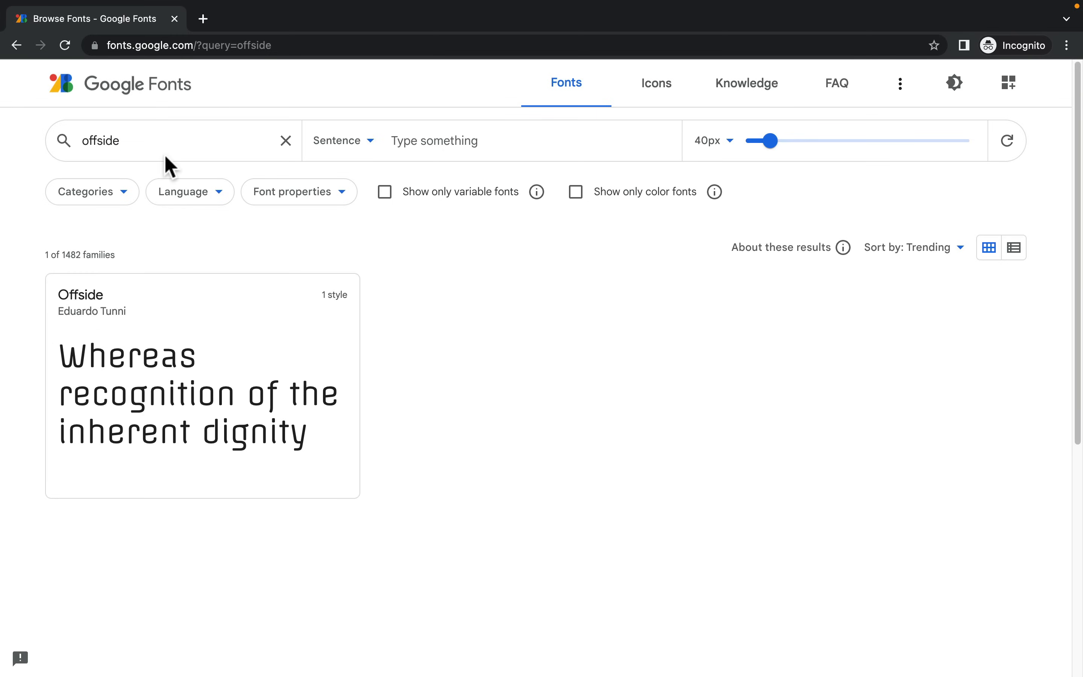
left_click(203, 386)
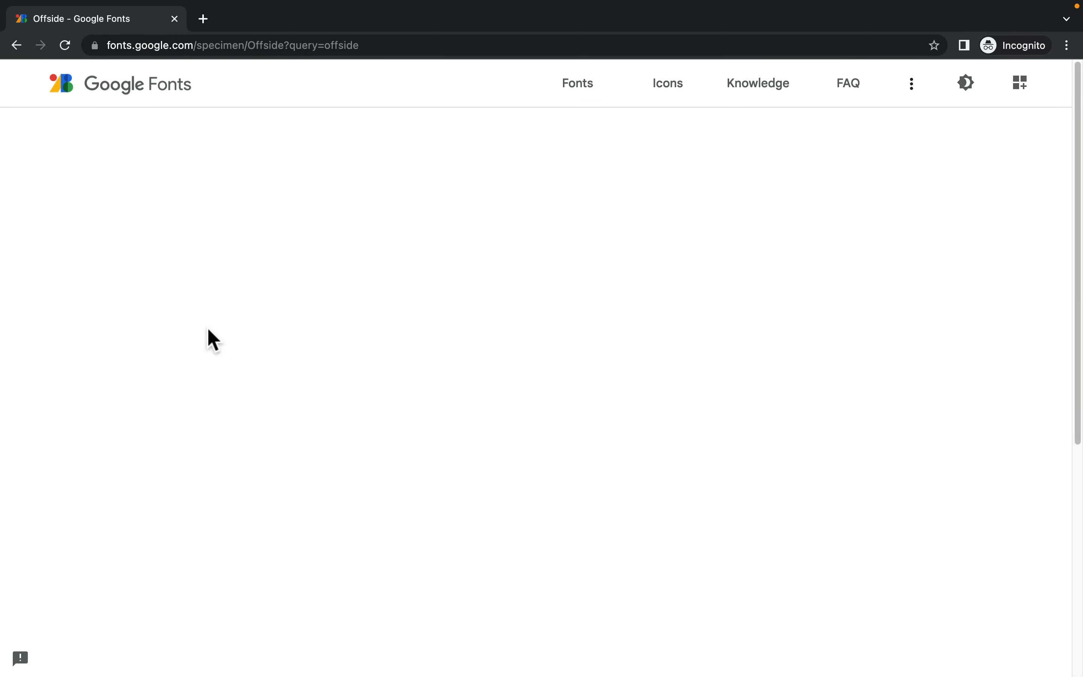
mouse_move(594, 336)
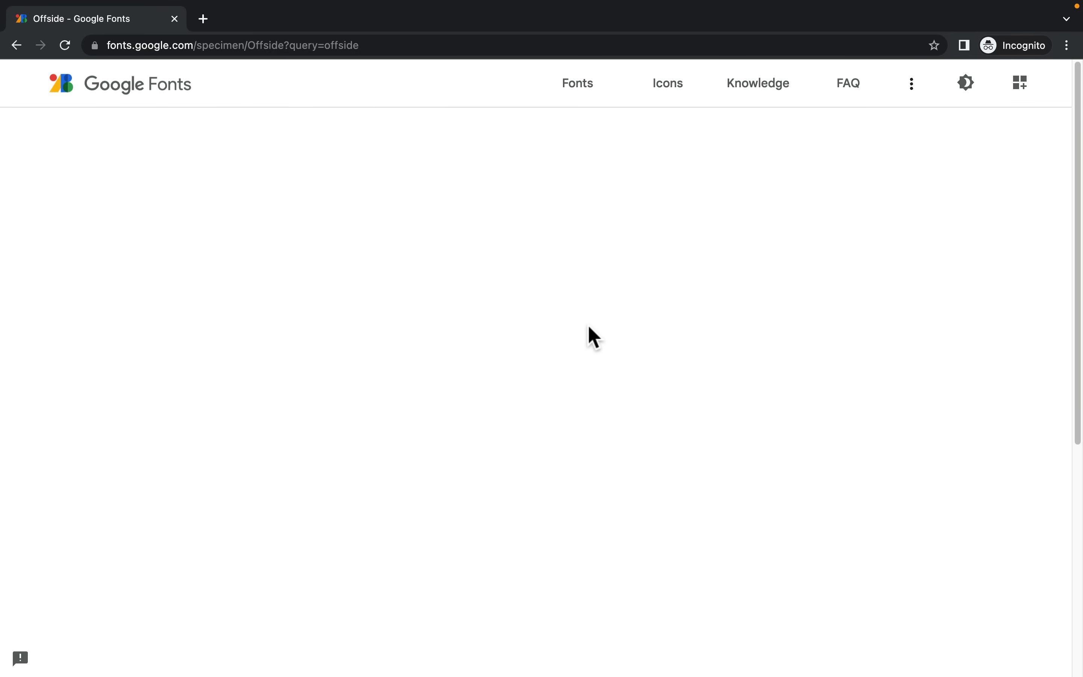
mouse_move(613, 313)
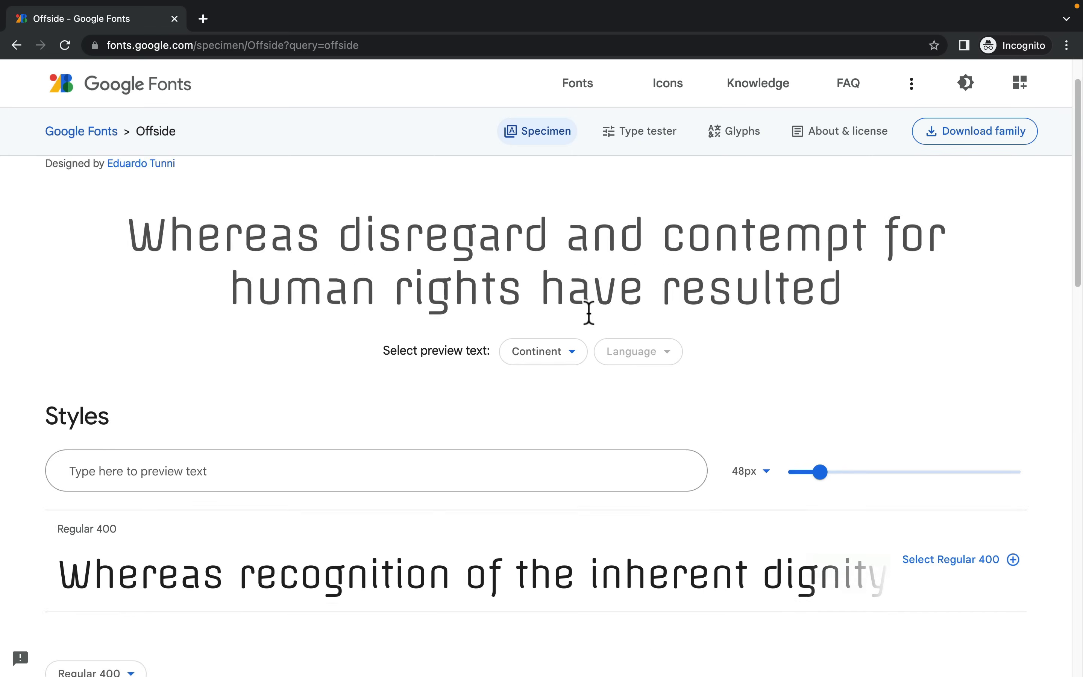
Step: Enter 'Kru Mark' as the Offside preview text and review the style samples
scroll("down", 3)
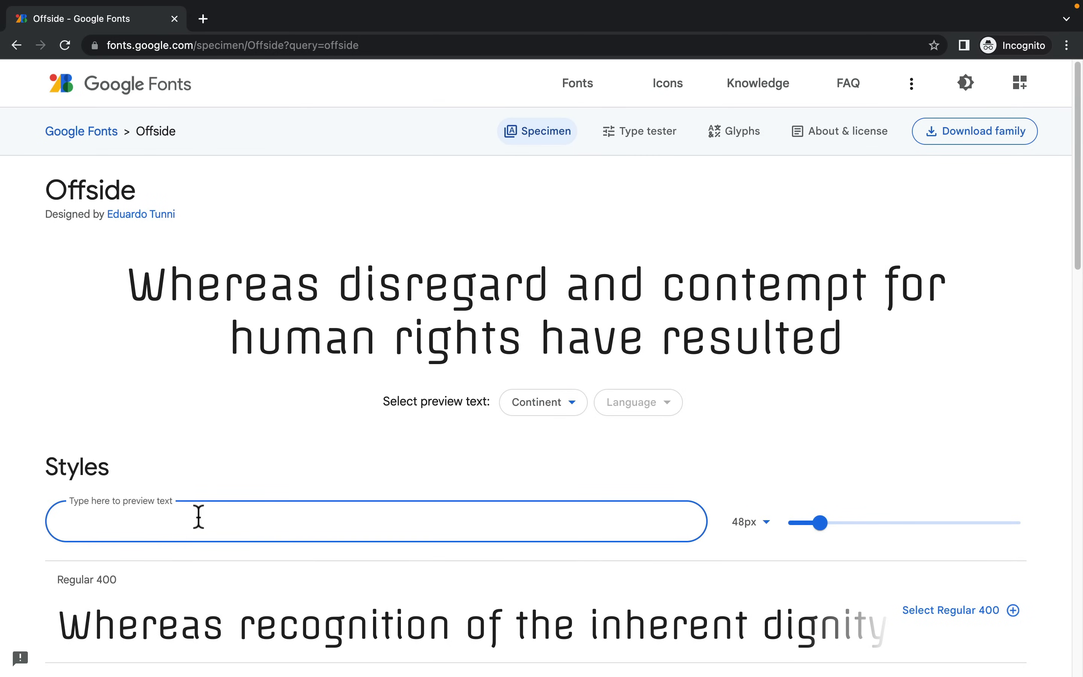
type("Kru")
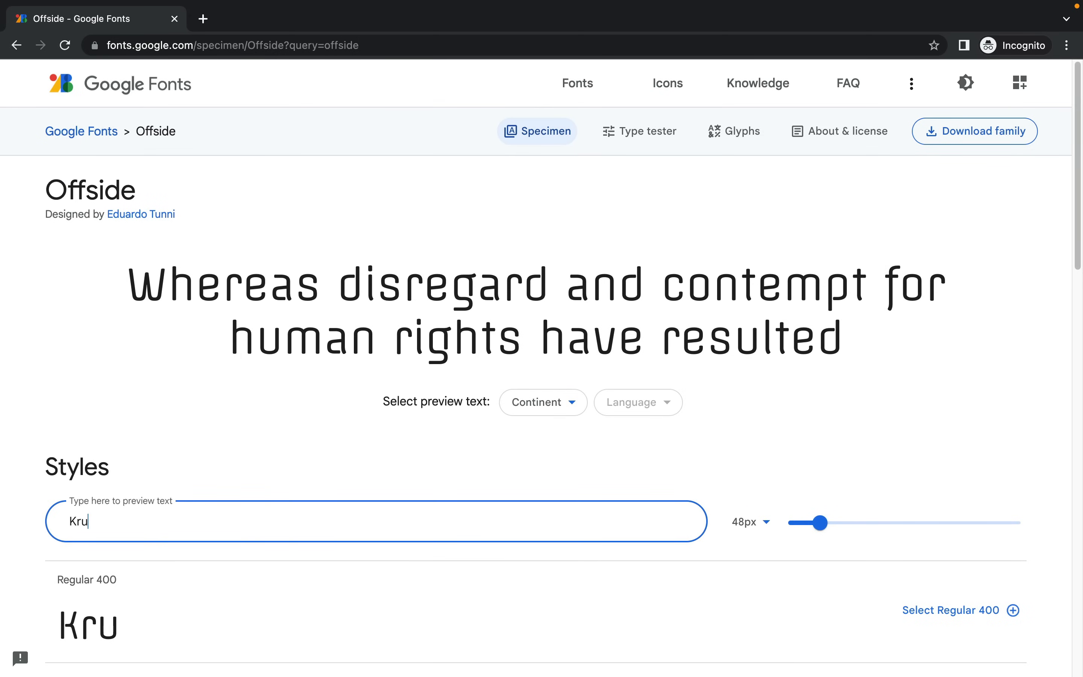
type("Mark")
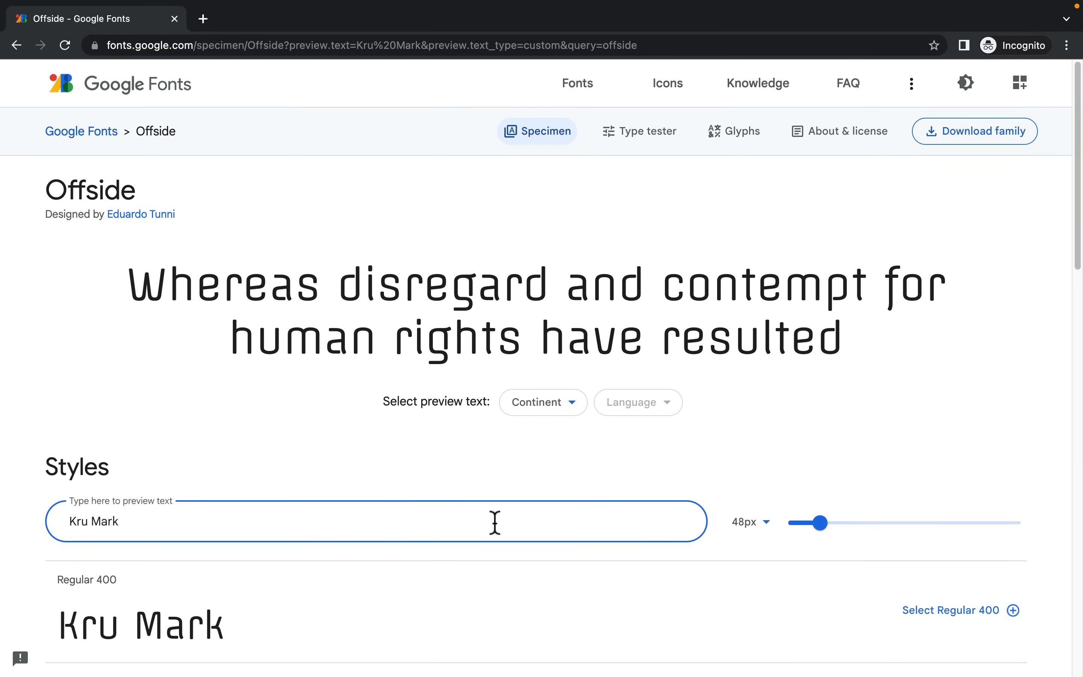
mouse_move(453, 521)
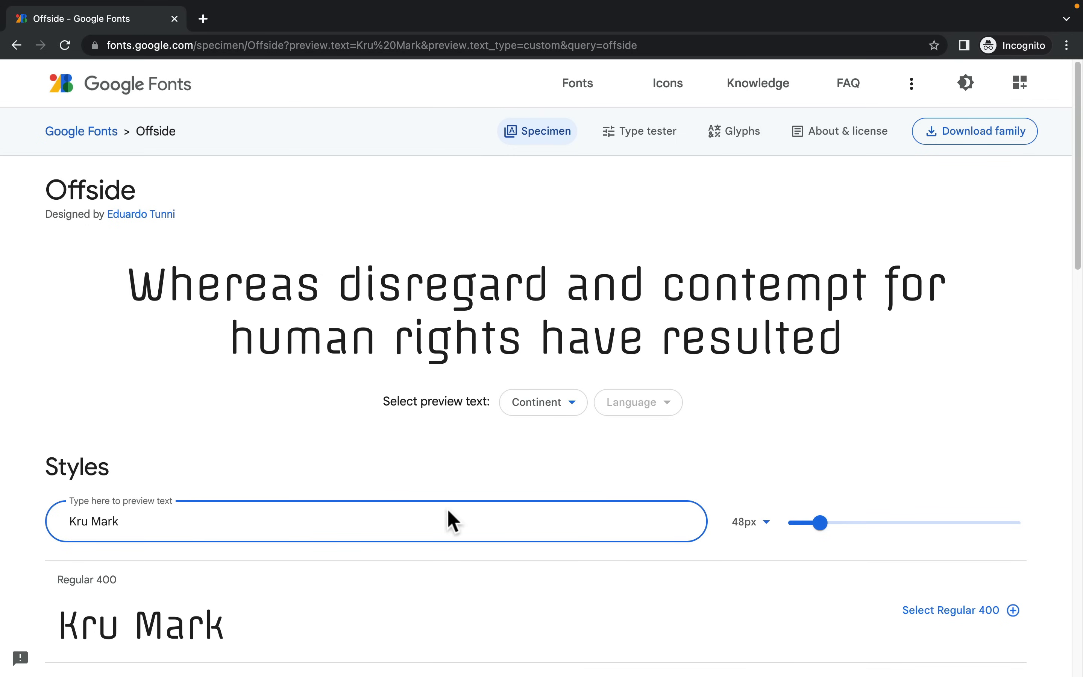
scroll("down", 3)
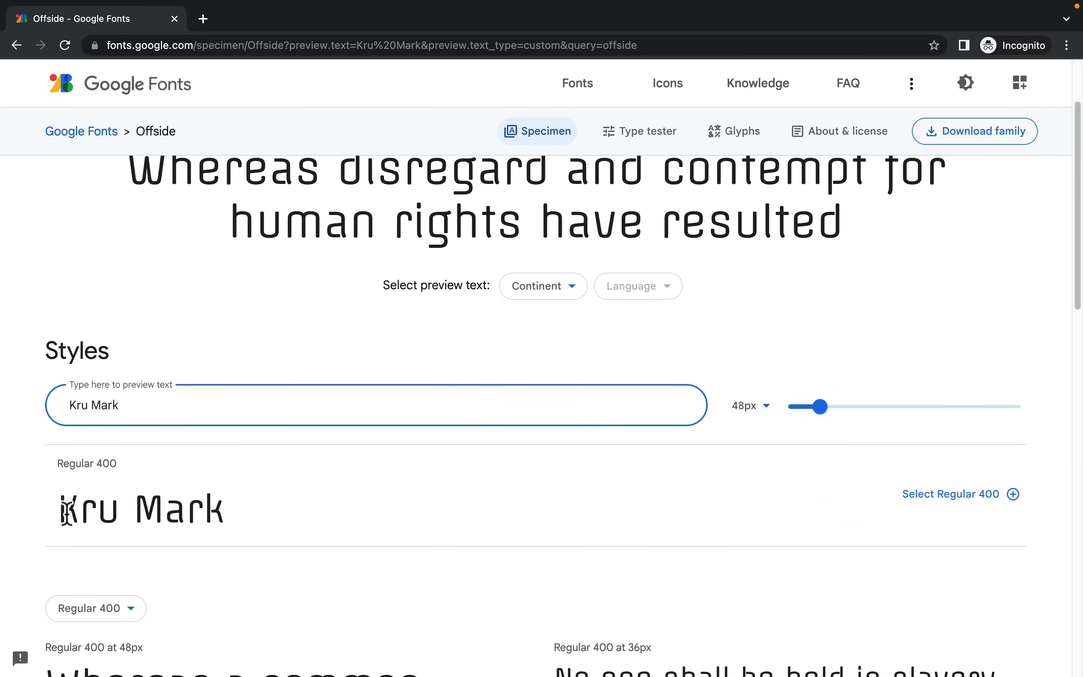
scroll("down", 3)
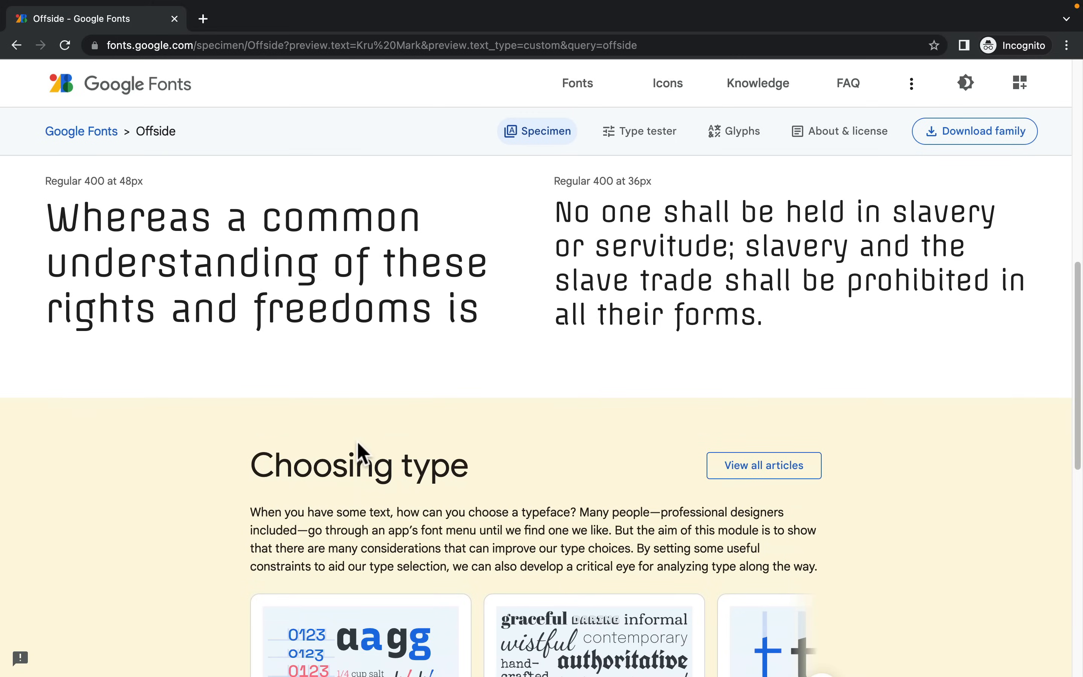
scroll("up", 3)
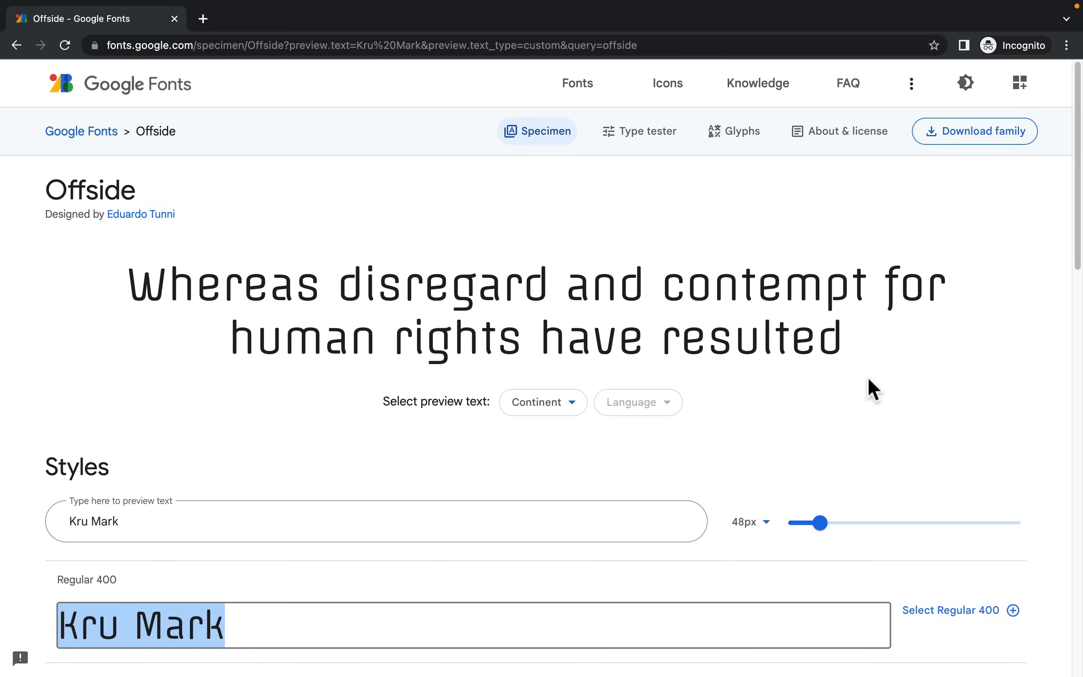
mouse_move(974, 131)
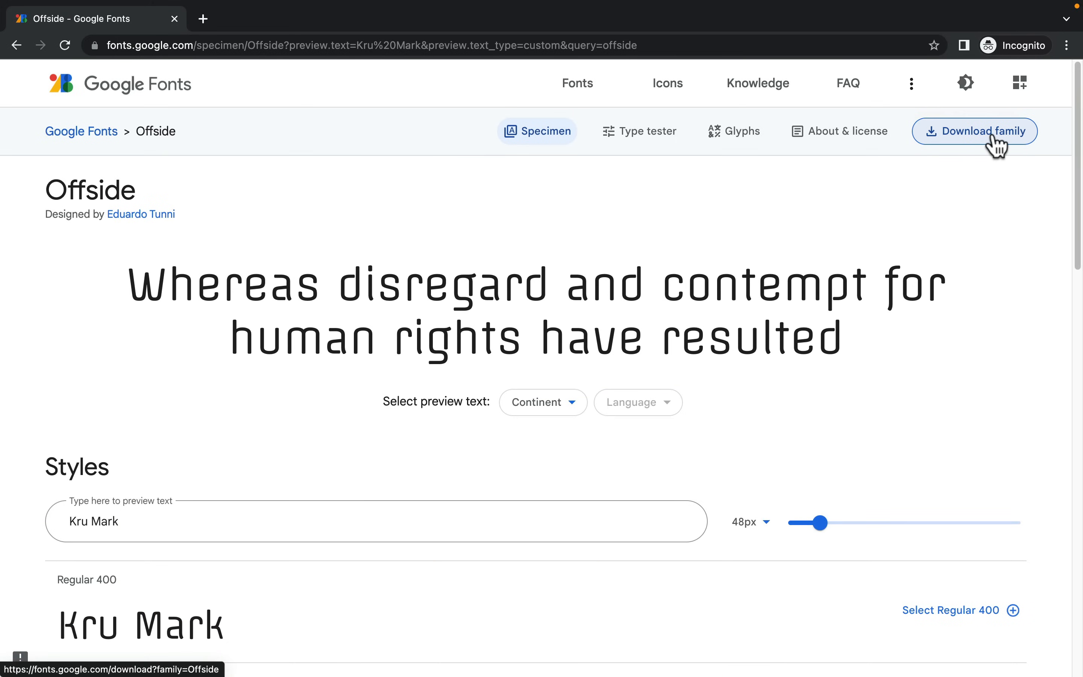
Step: Download the Offside family as a zip via the Download family button
left_click(974, 131)
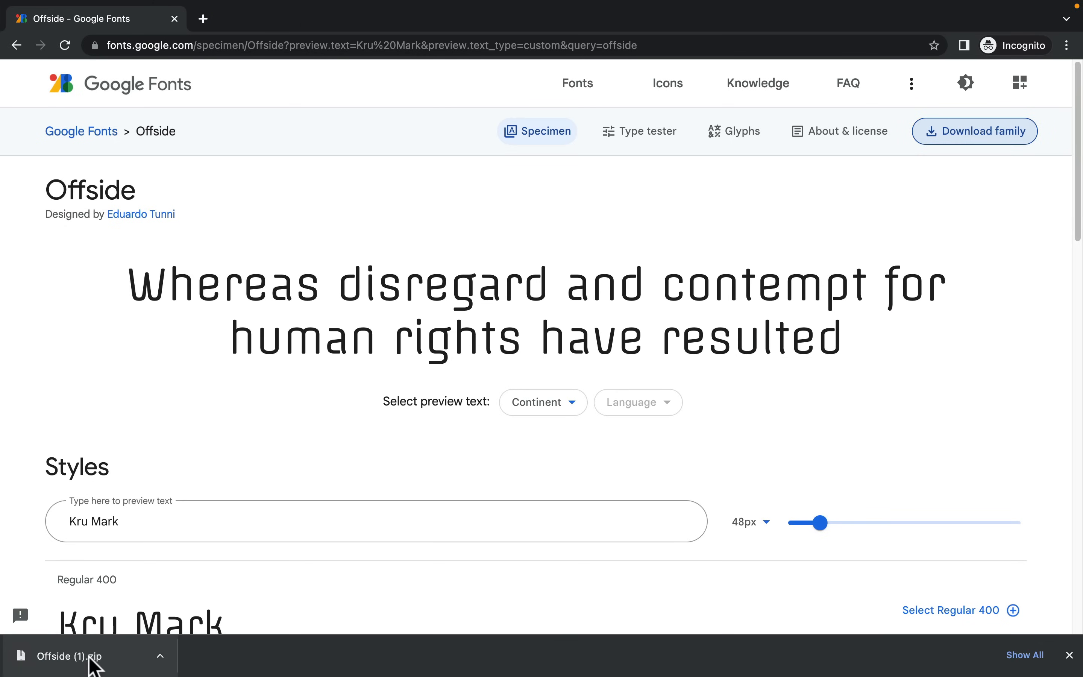
mouse_move(89, 656)
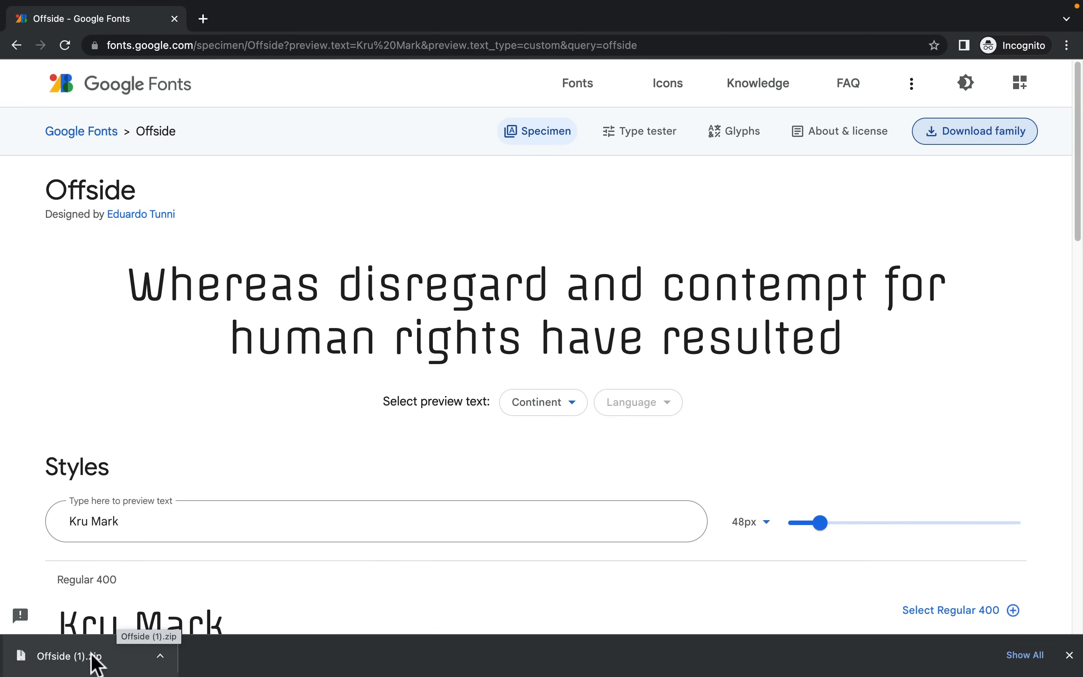
mouse_move(368, 13)
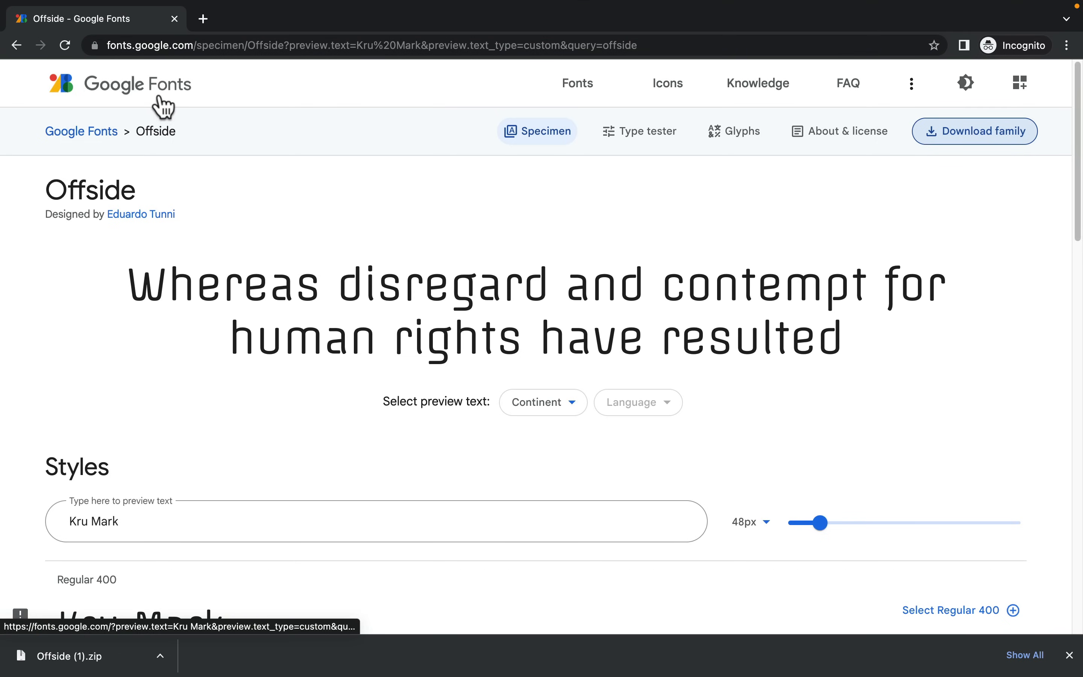
Step: Return to the catalogue, clear the Offside search and filter Language to Latin
left_click(577, 83)
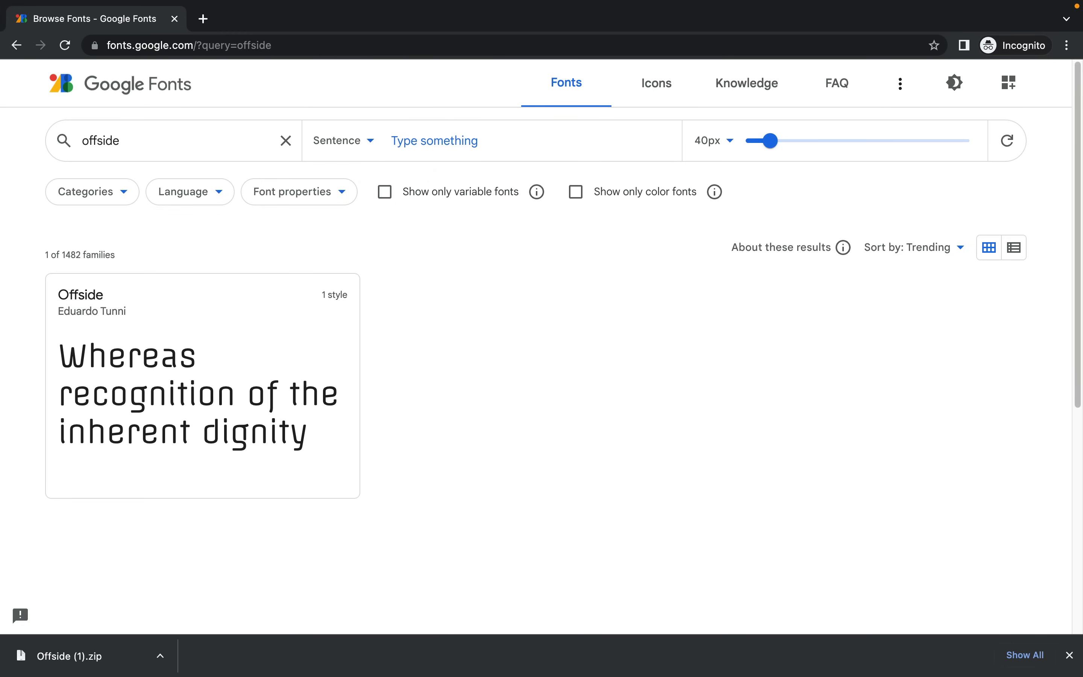
left_click(285, 140)
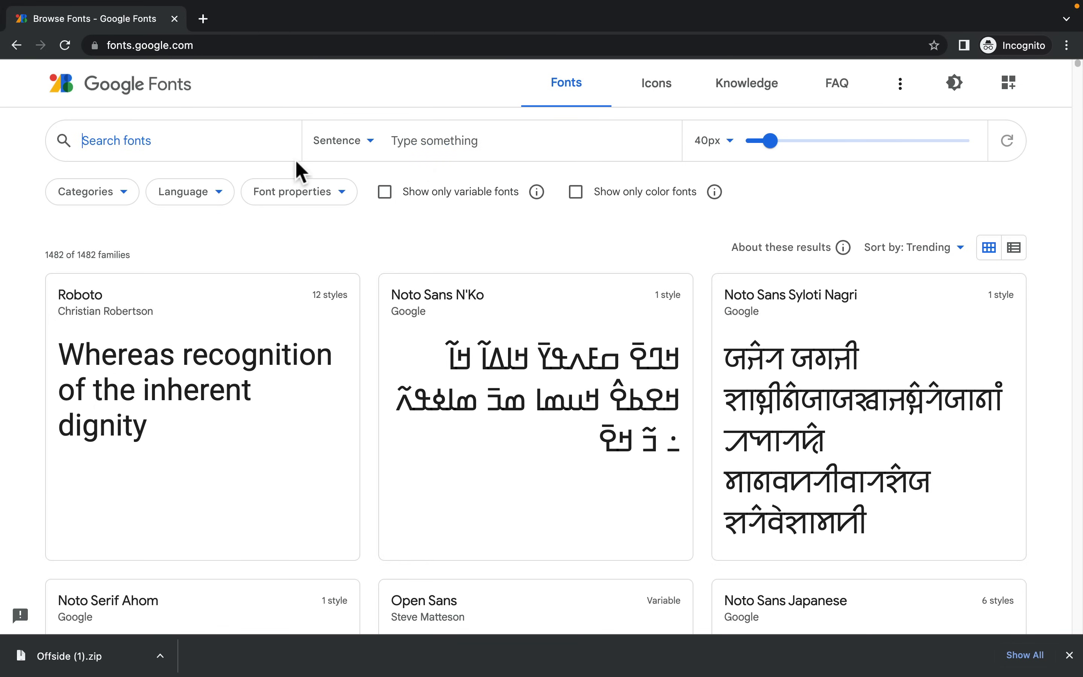
left_click(183, 191)
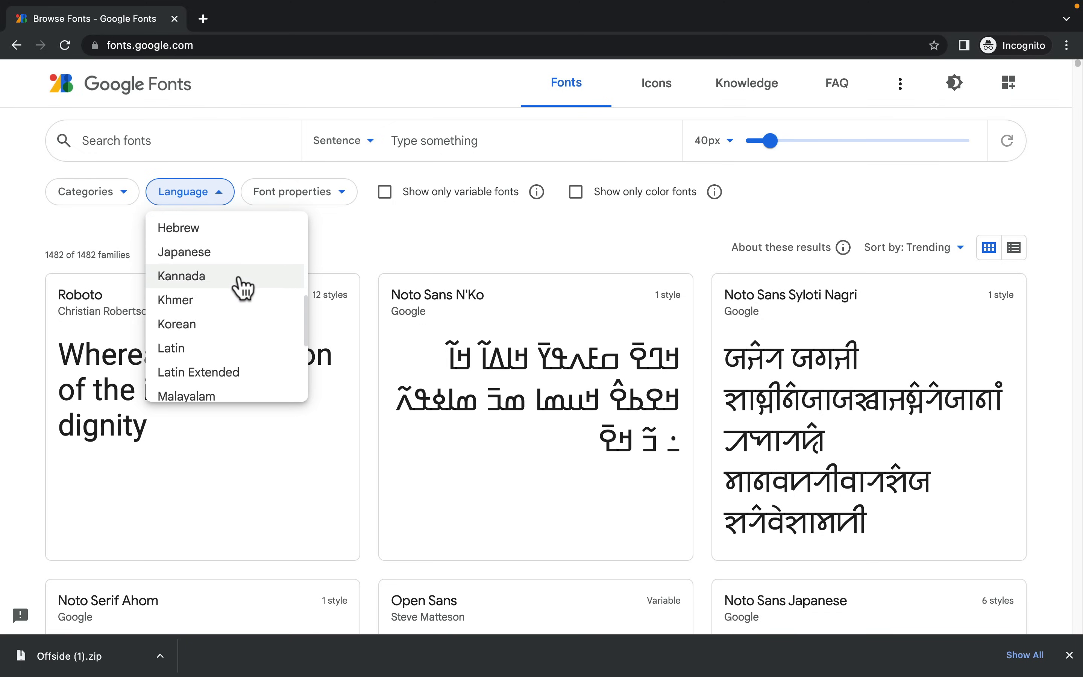
left_click(171, 349)
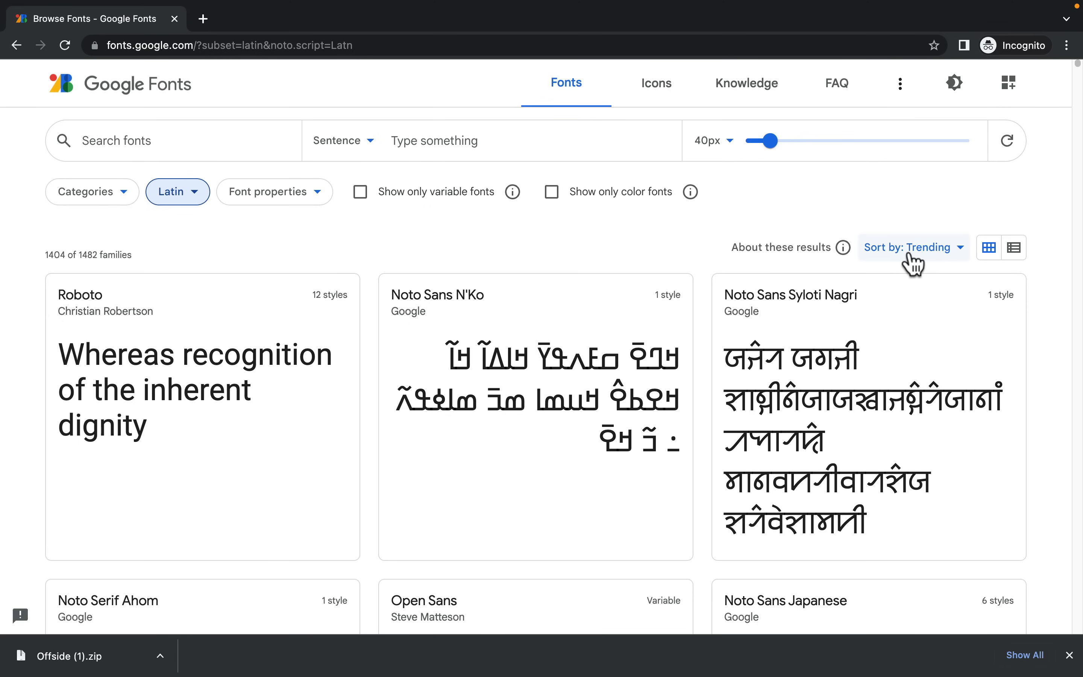
Step: Sort the catalogue by Newest and scroll through the results
left_click(912, 247)
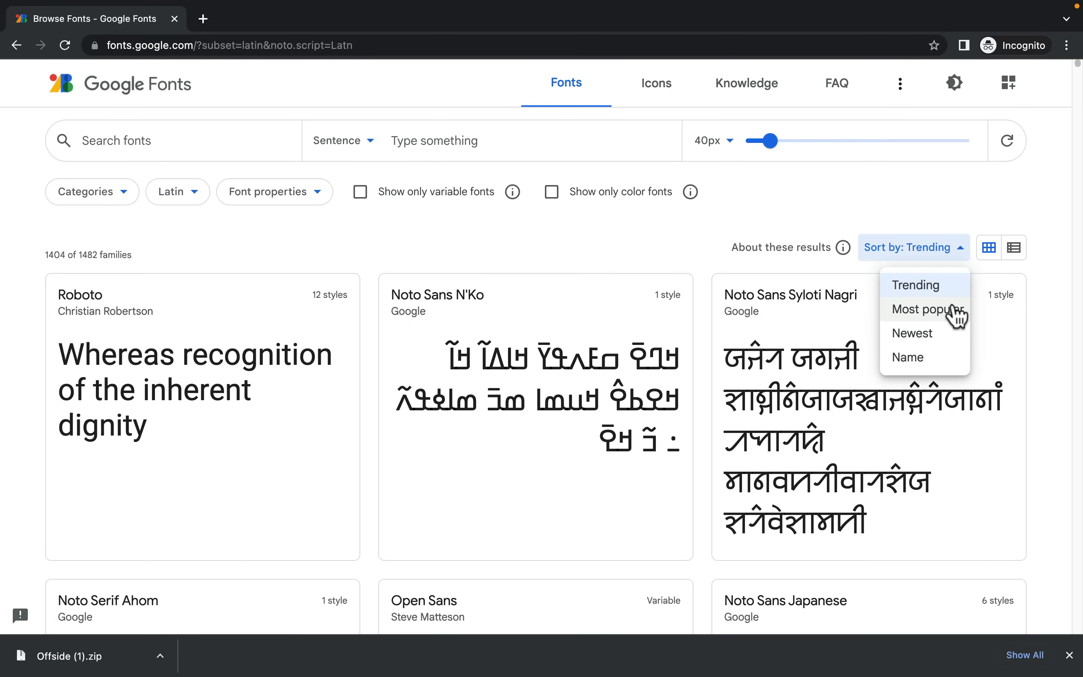
left_click(911, 334)
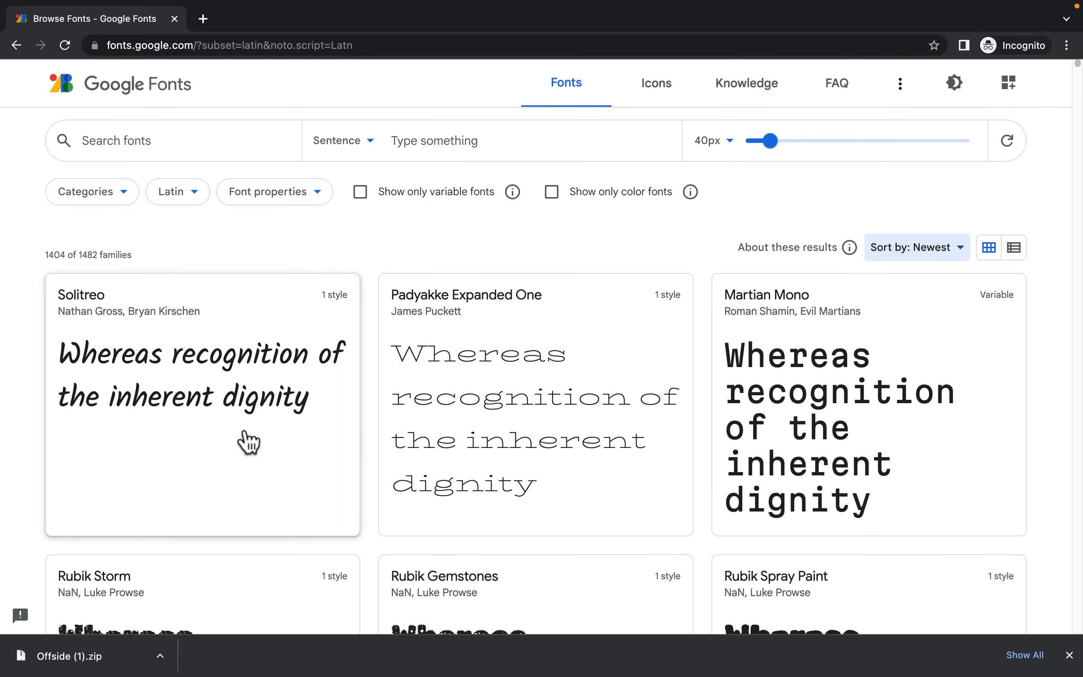
scroll("down", 3)
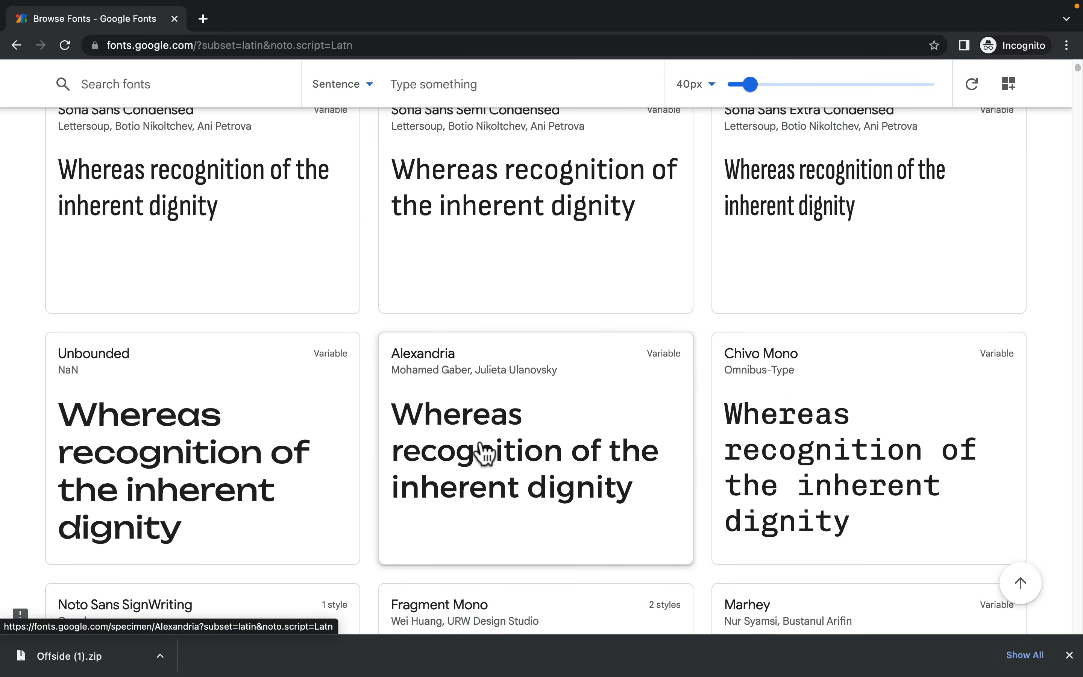